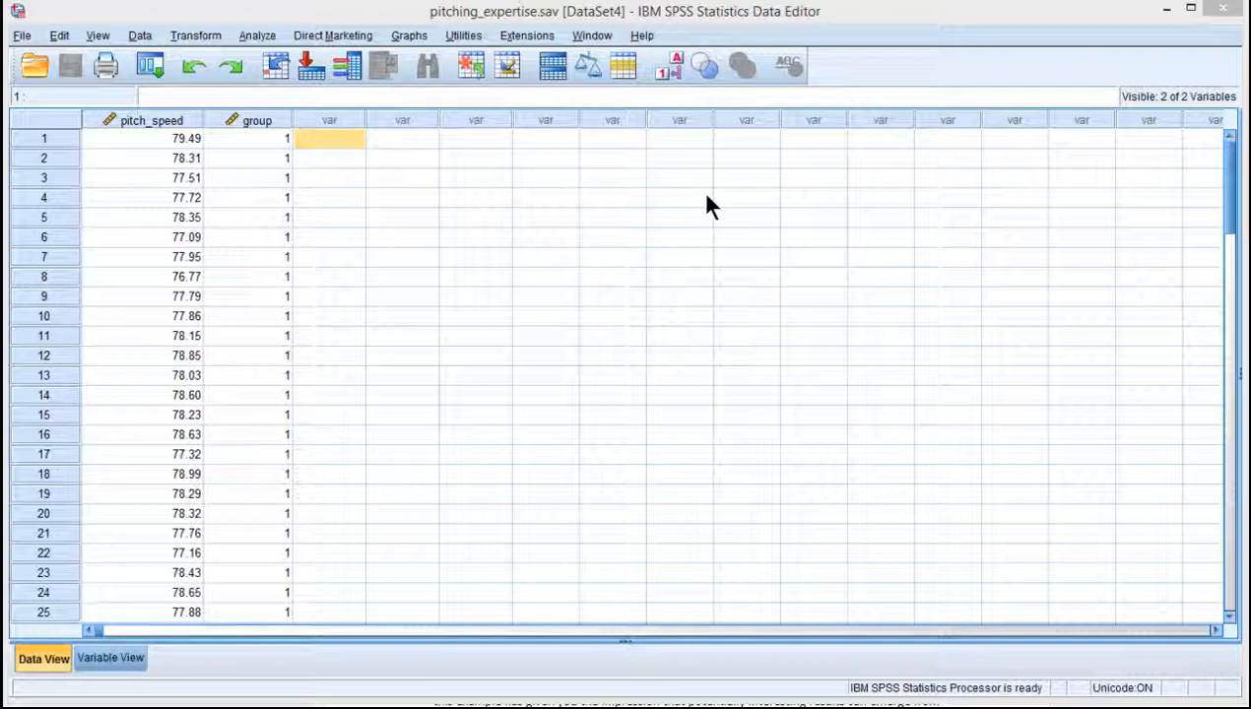
{"action": "mouse_move", "coordinate": [685, 217]}
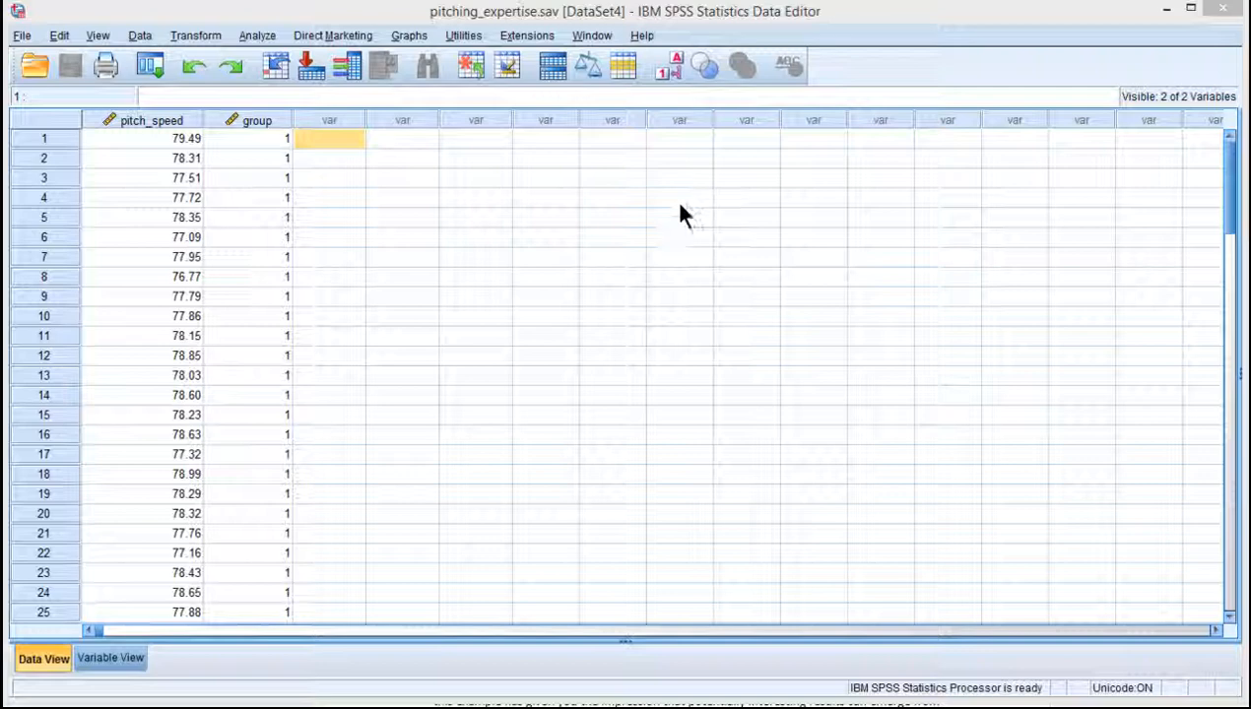
{"action": "mouse_move", "coordinate": [352, 181]}
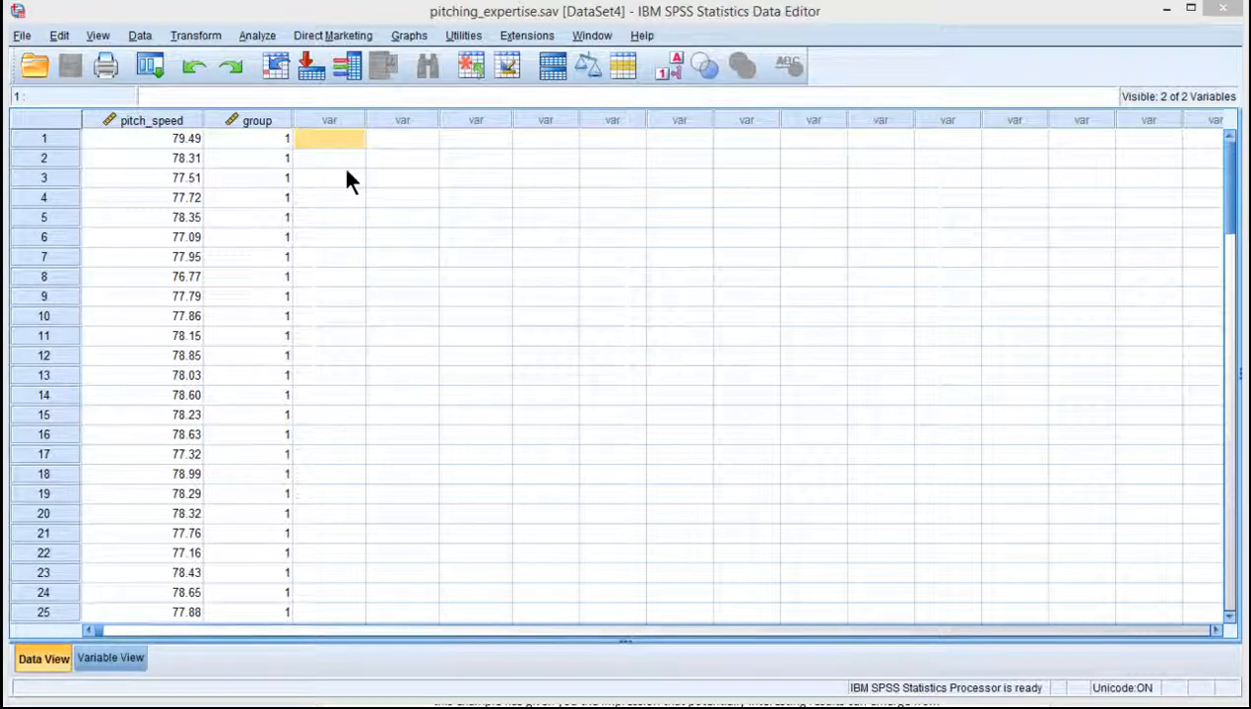
{"action": "mouse_move", "coordinate": [274, 163]}
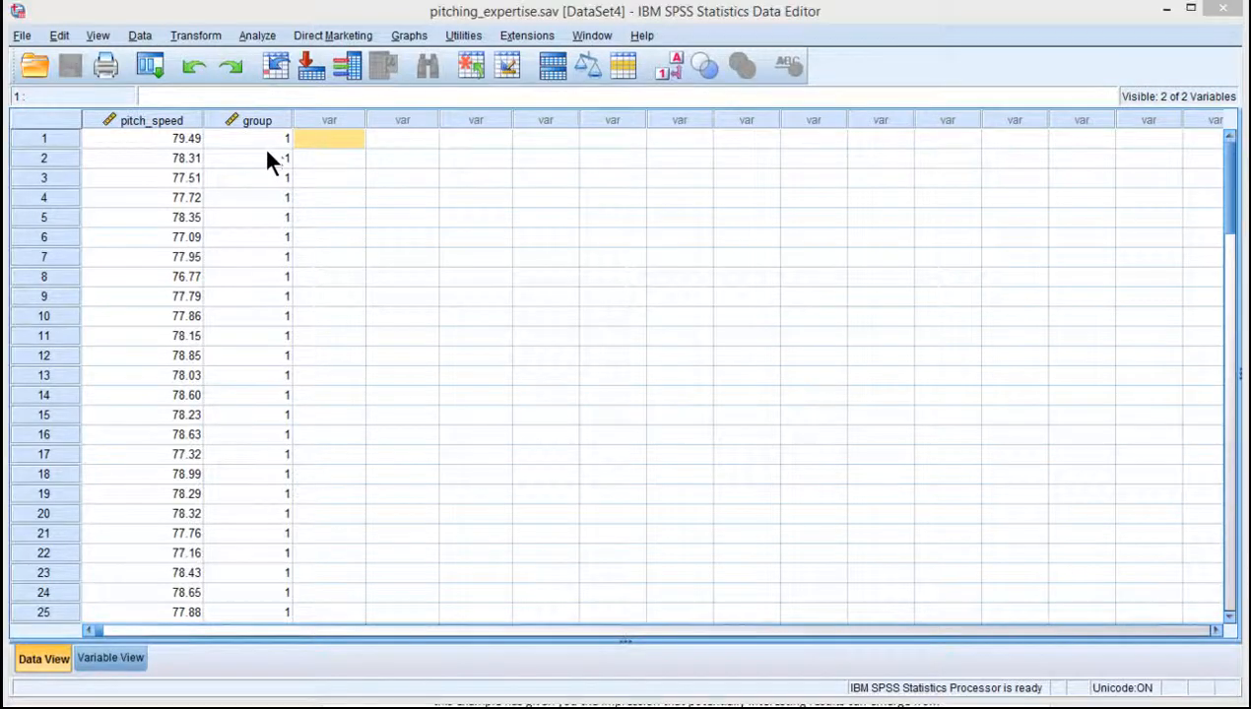
- Review the group codes in the data, then start aggregating the data by group
{"action": "left_click", "coordinate": [244, 157]}
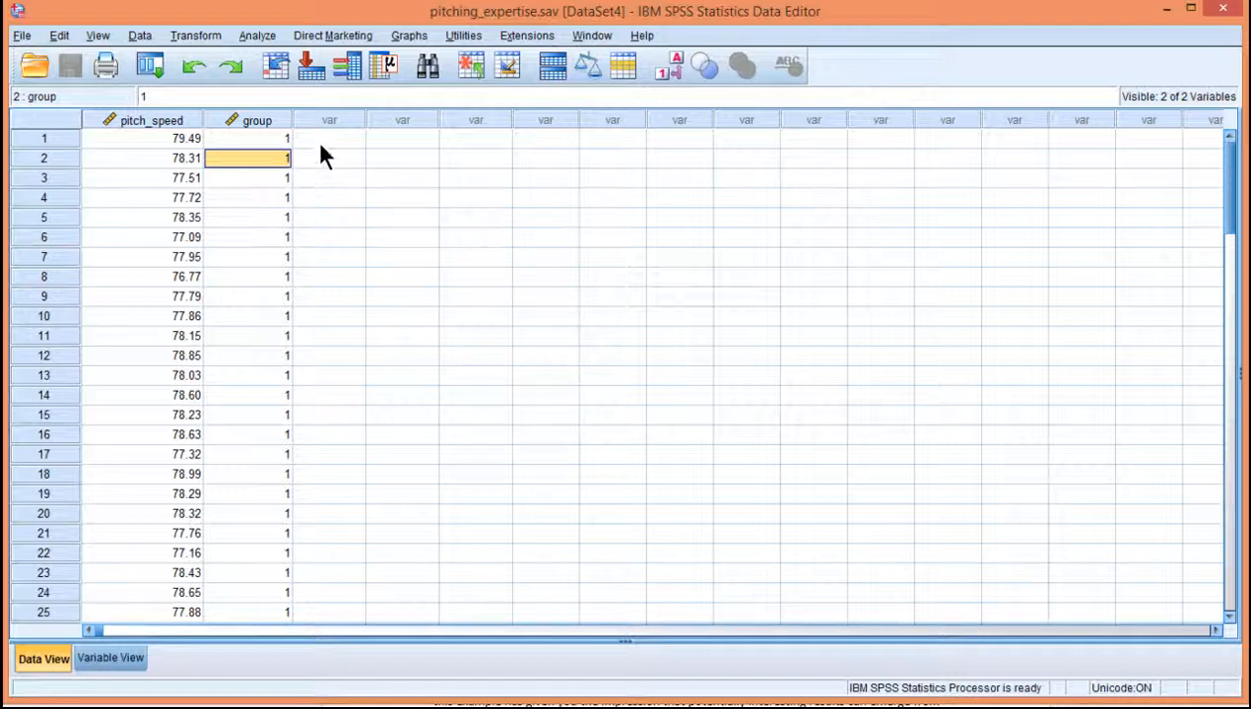
{"action": "left_click", "coordinate": [329, 138]}
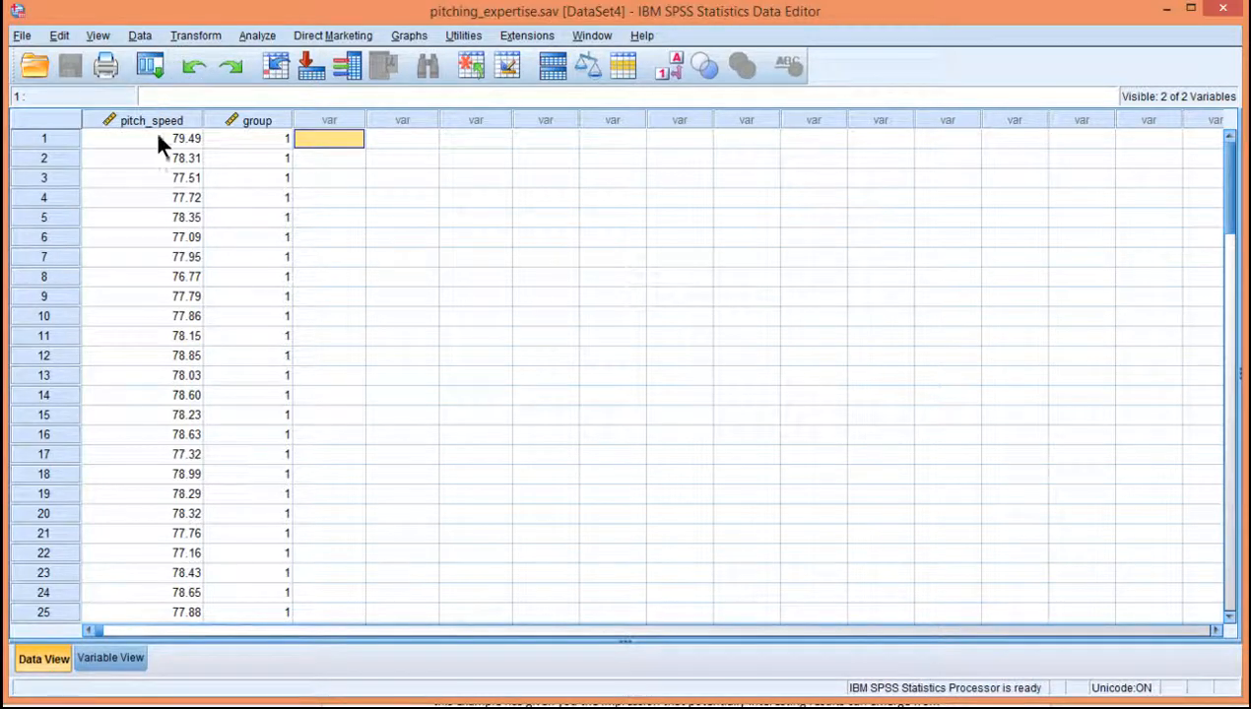
{"action": "left_click", "coordinate": [140, 36]}
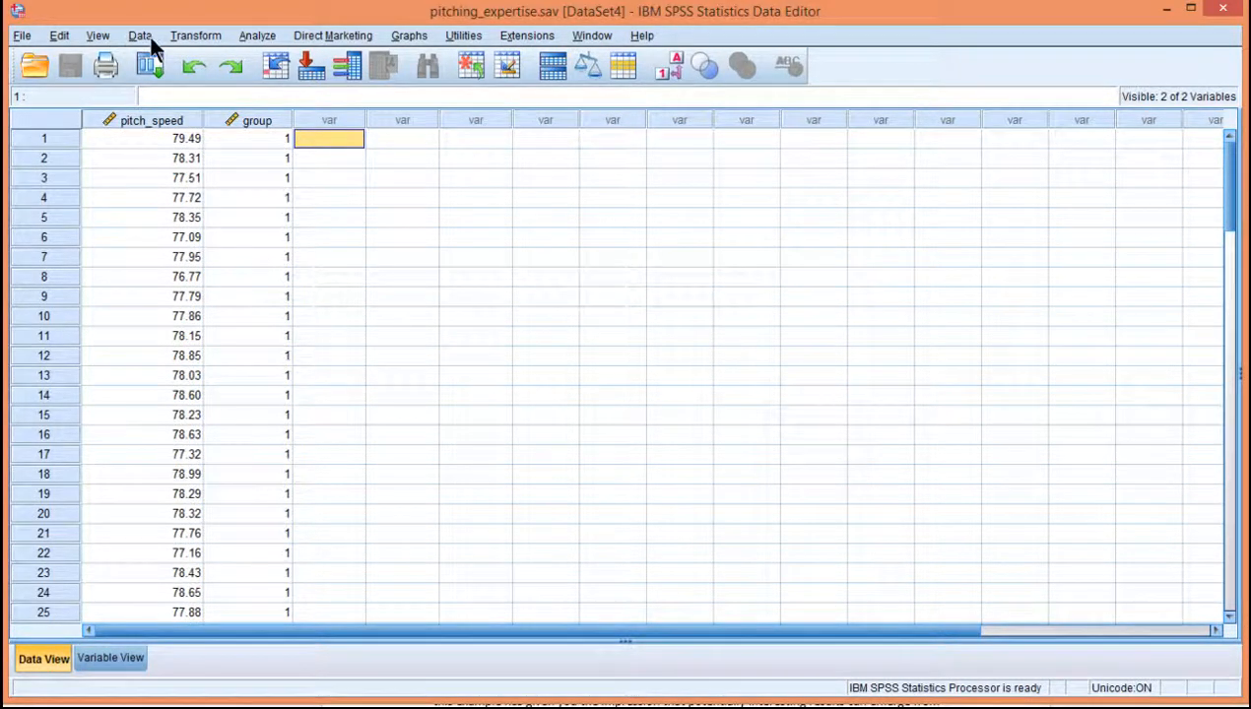
{"action": "left_click", "coordinate": [140, 35]}
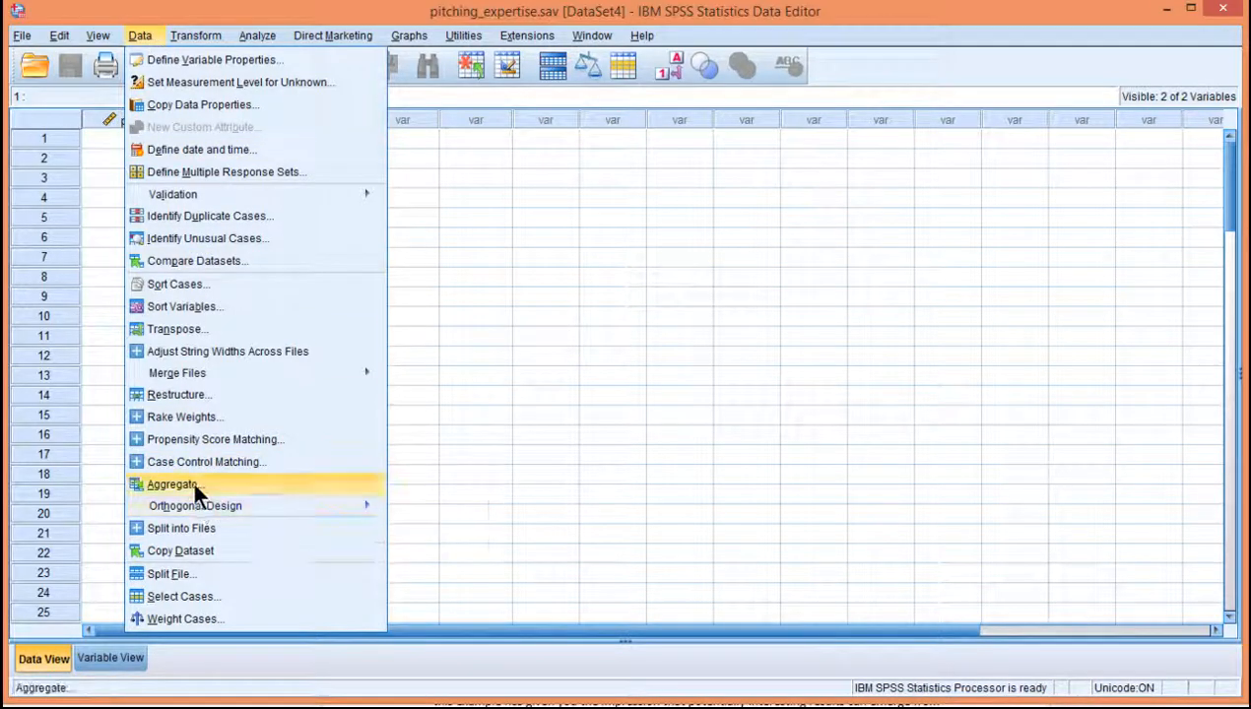
{"action": "mouse_move", "coordinate": [219, 496]}
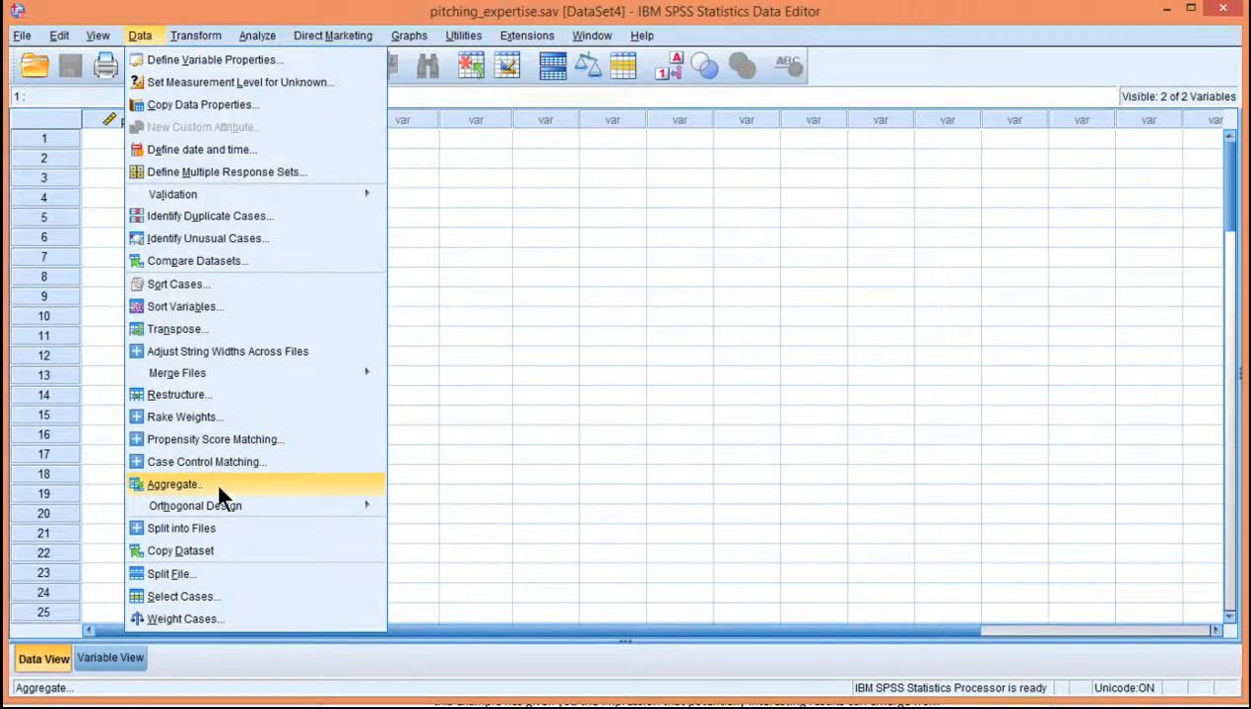
{"action": "left_click", "coordinate": [175, 484]}
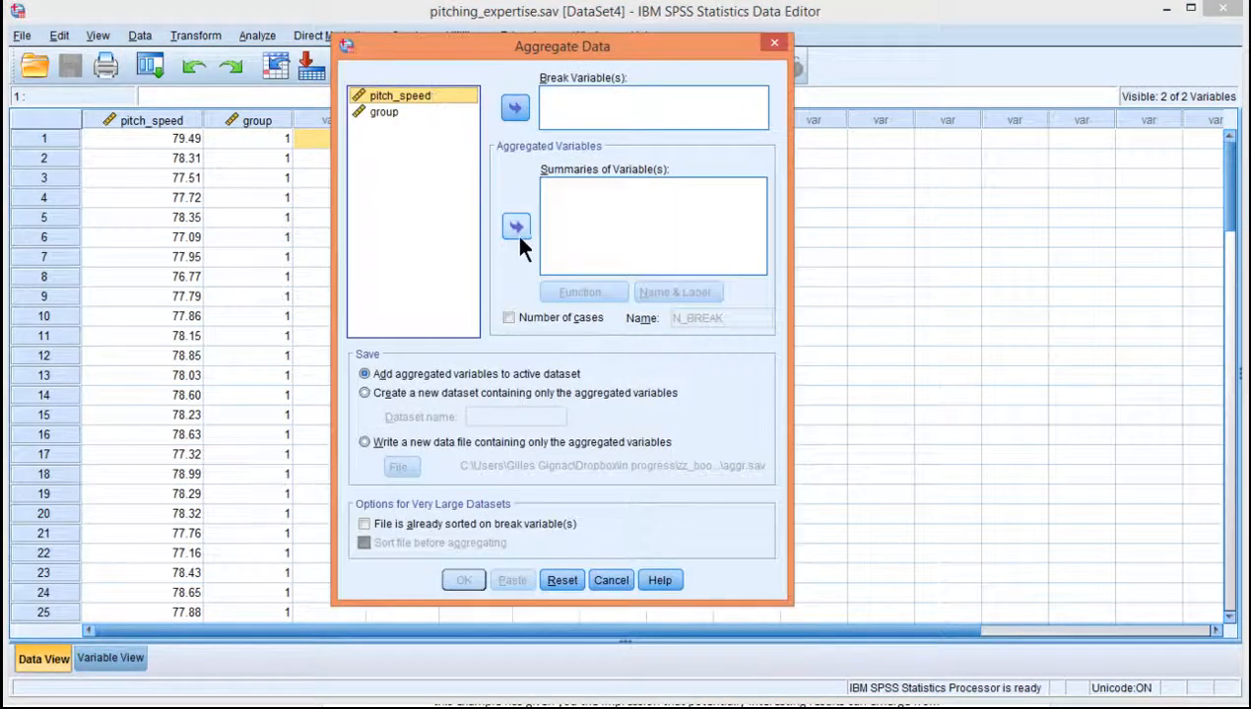
- Aggregate pitch_speed by group with the Median function, adding pitch_speed_mean_1 (78.09) to every case
{"action": "left_click", "coordinate": [516, 226]}
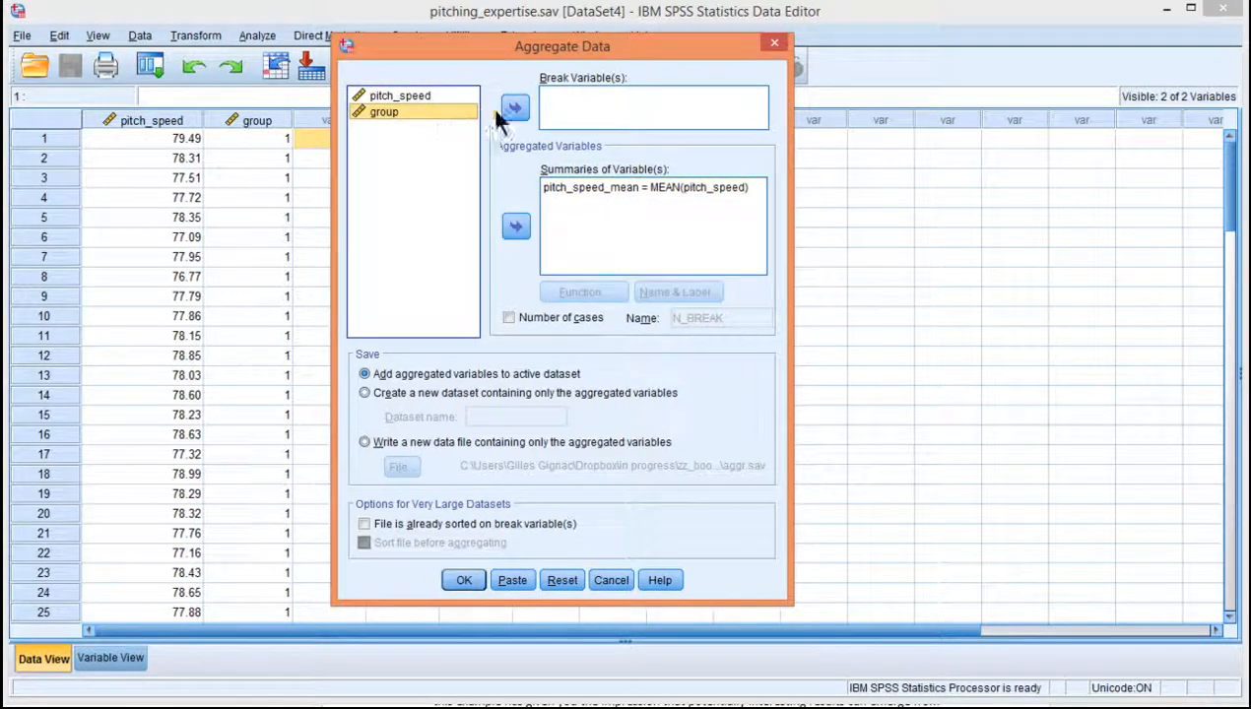
{"action": "left_click", "coordinate": [515, 106]}
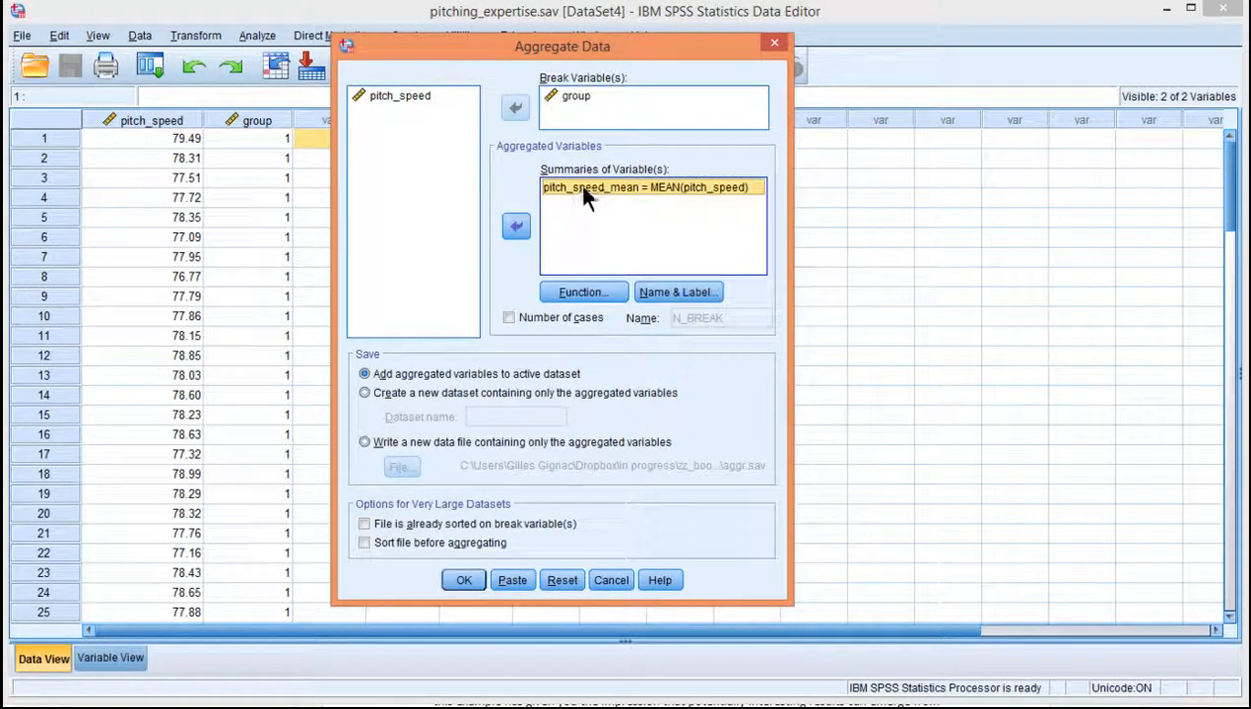
{"action": "left_click", "coordinate": [583, 292]}
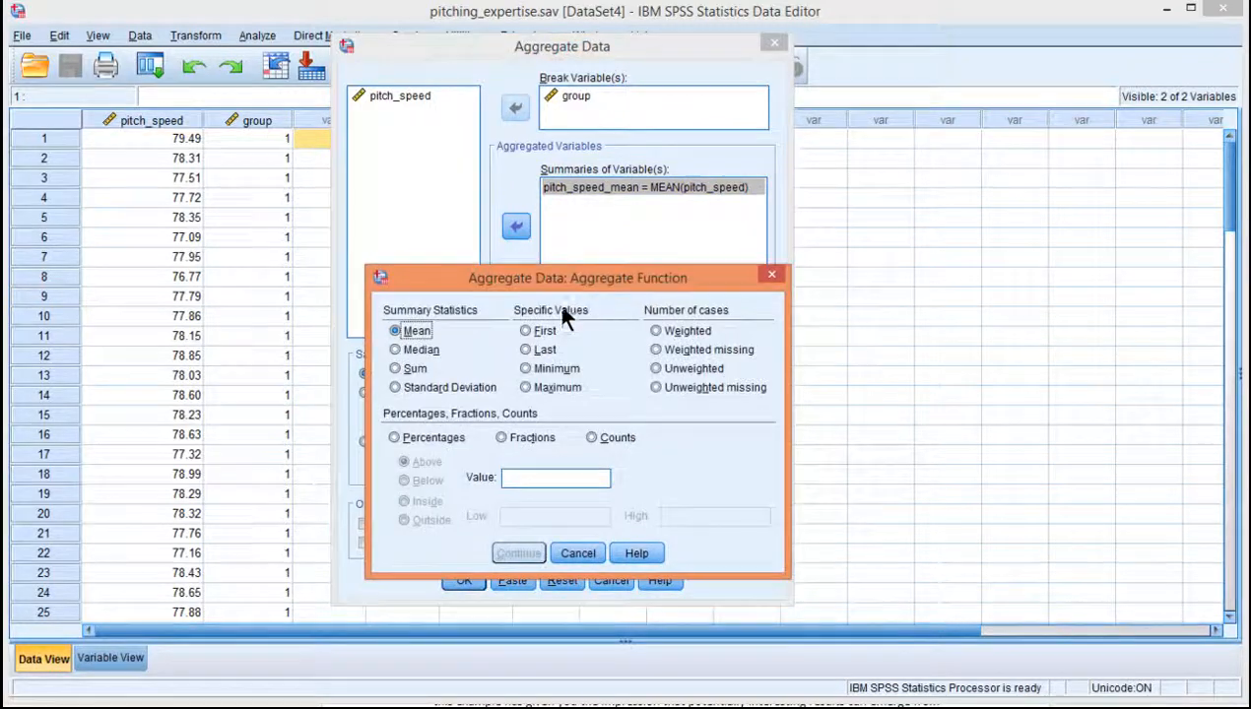
{"action": "mouse_move", "coordinate": [418, 331]}
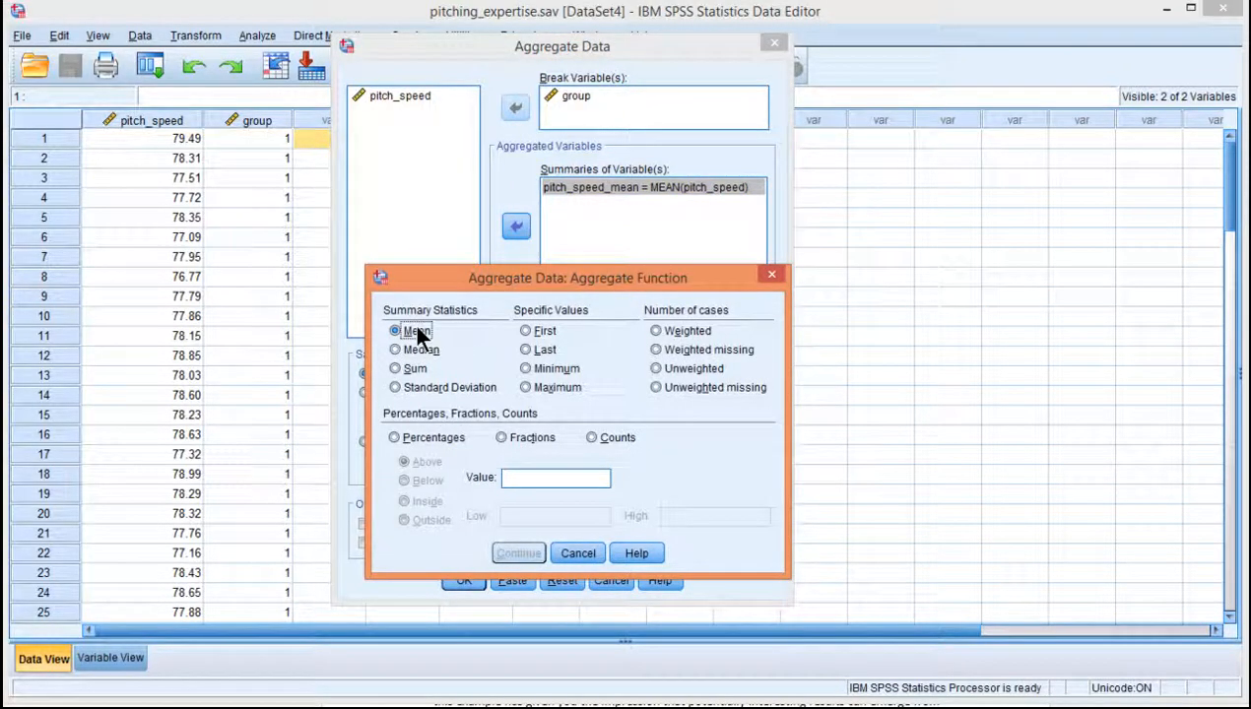
{"action": "mouse_move", "coordinate": [560, 540]}
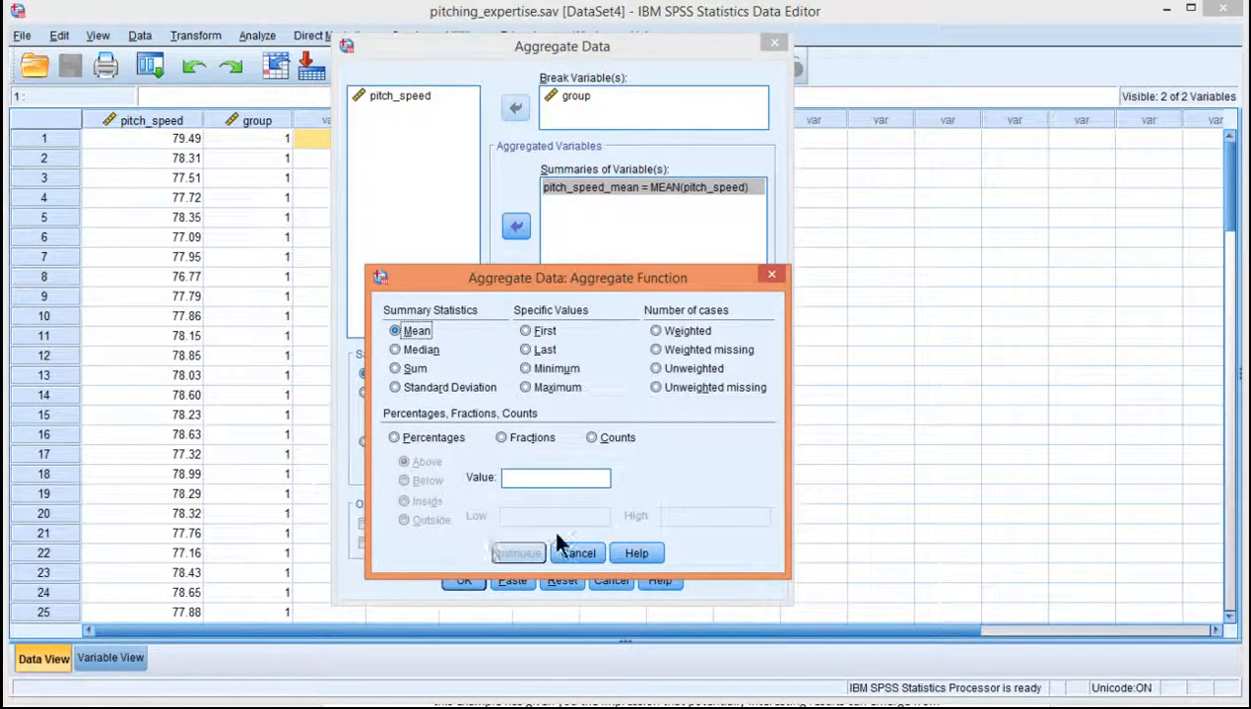
{"action": "left_click", "coordinate": [395, 350]}
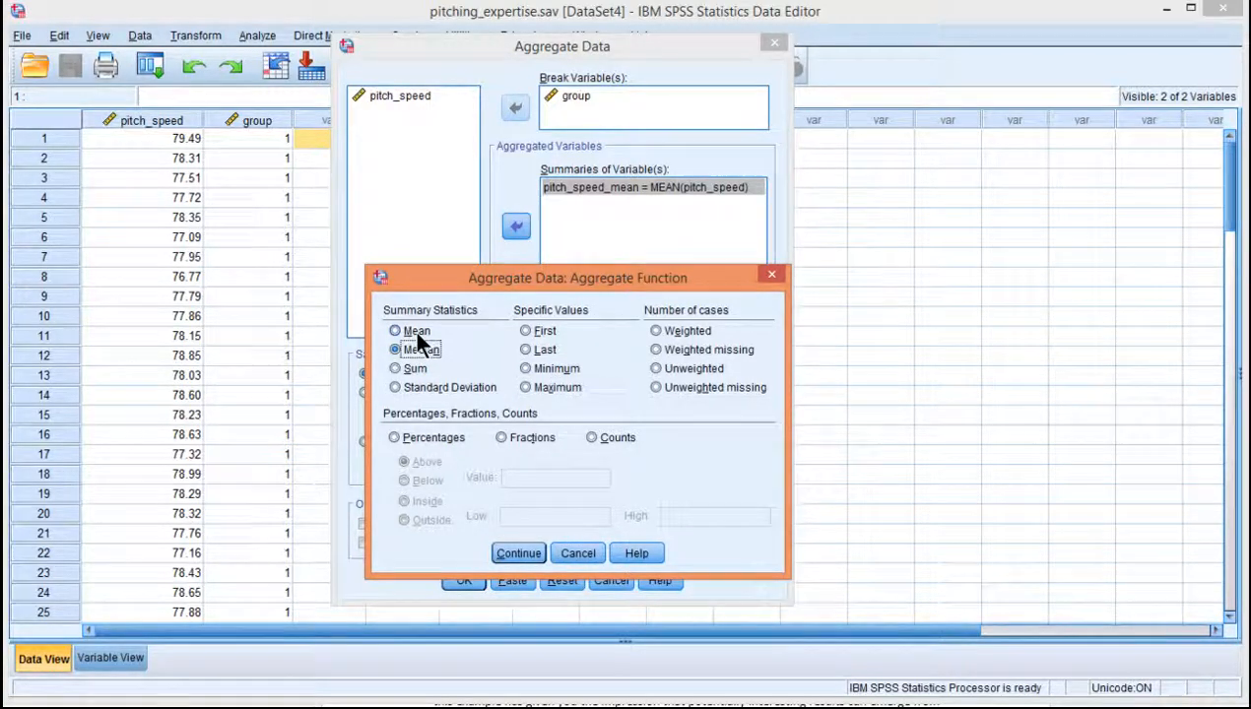
{"action": "left_click", "coordinate": [519, 552]}
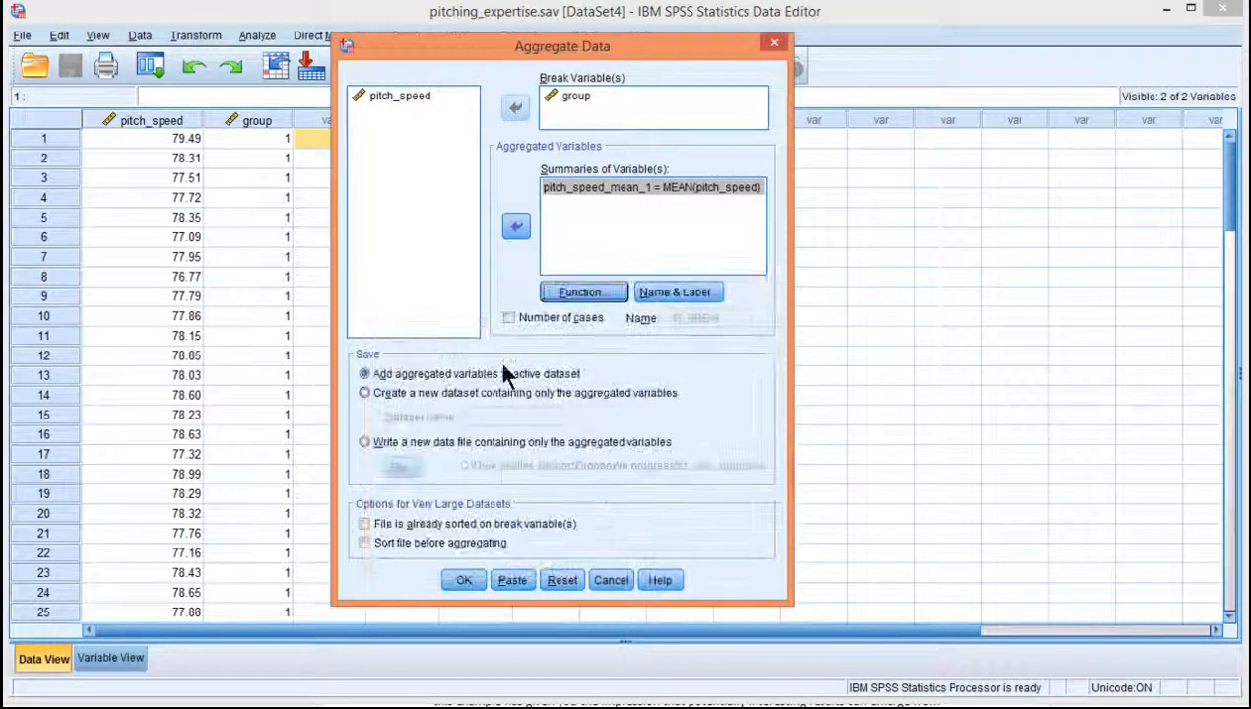
{"action": "left_click", "coordinate": [463, 579]}
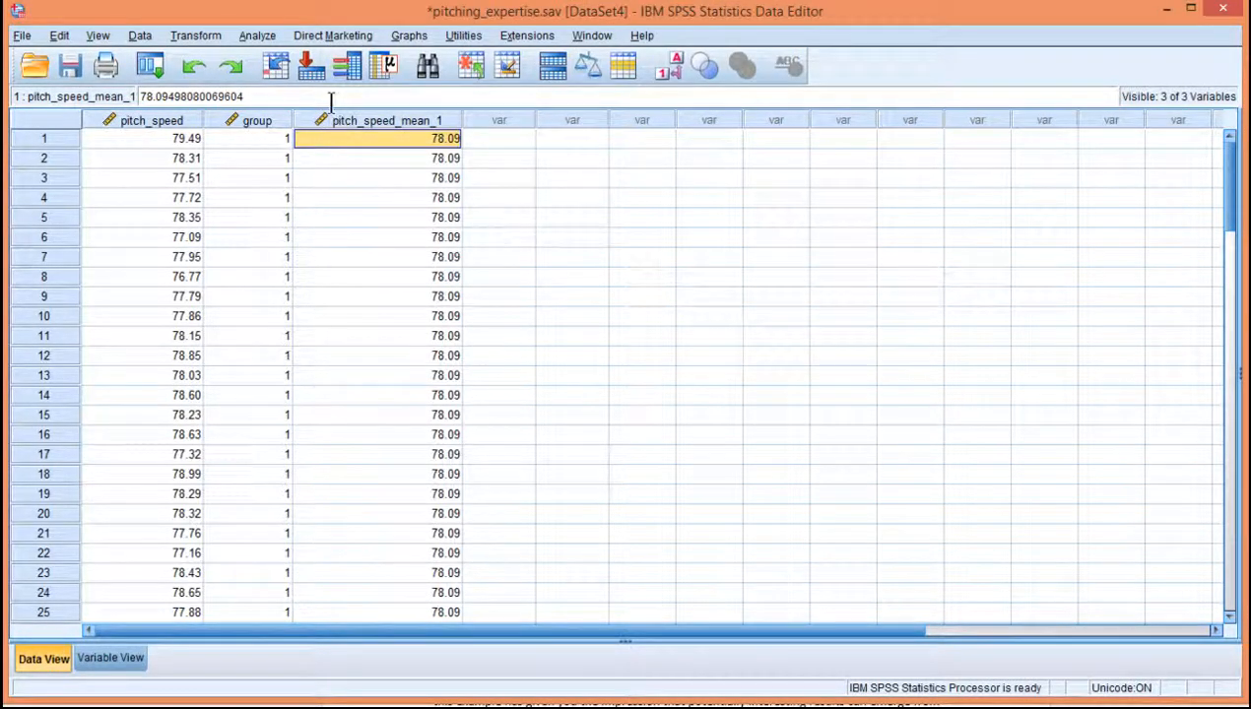
{"action": "mouse_move", "coordinate": [276, 65]}
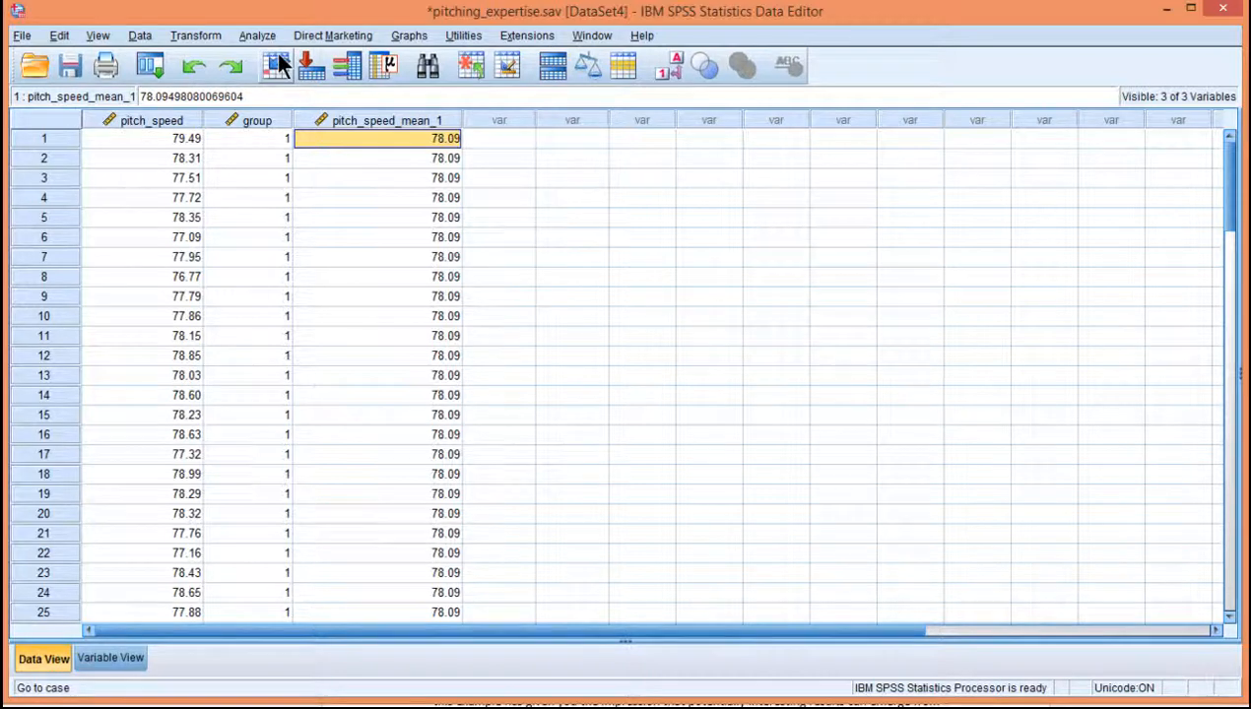
{"action": "mouse_move", "coordinate": [276, 65]}
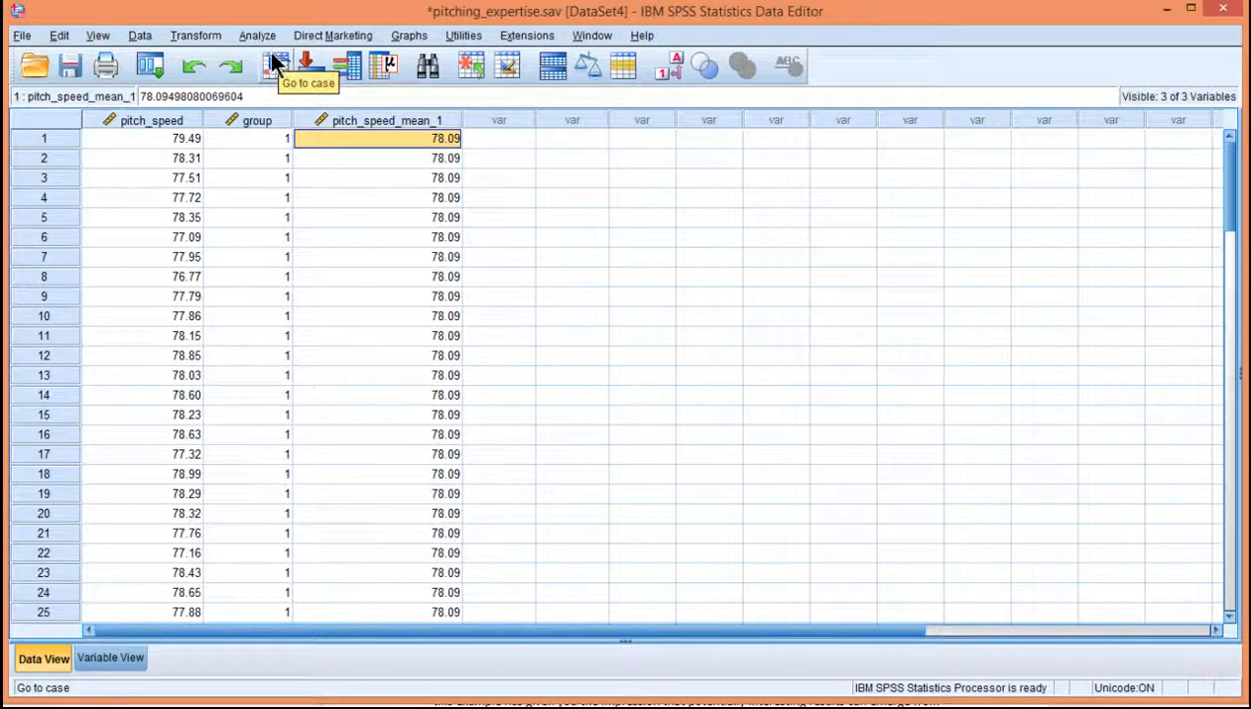
{"action": "scroll", "scroll_direction": "down", "scroll_amount": 3}
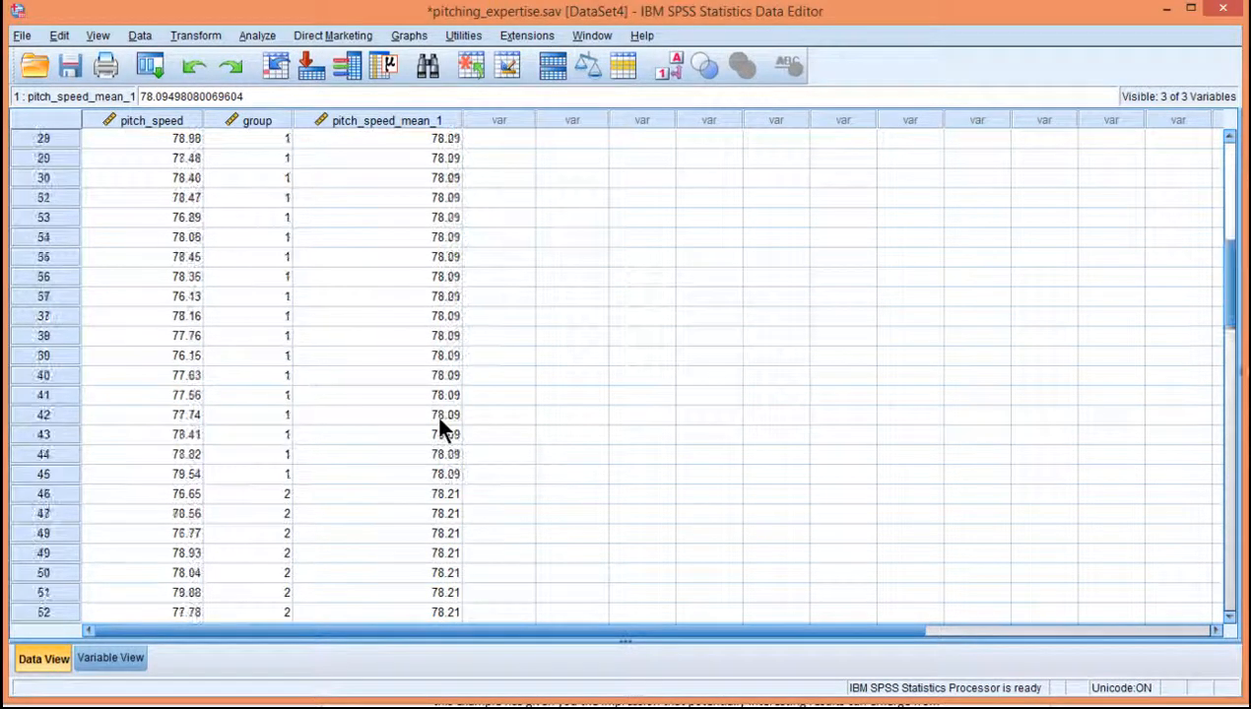
{"action": "scroll", "scroll_direction": "up", "scroll_amount": 3}
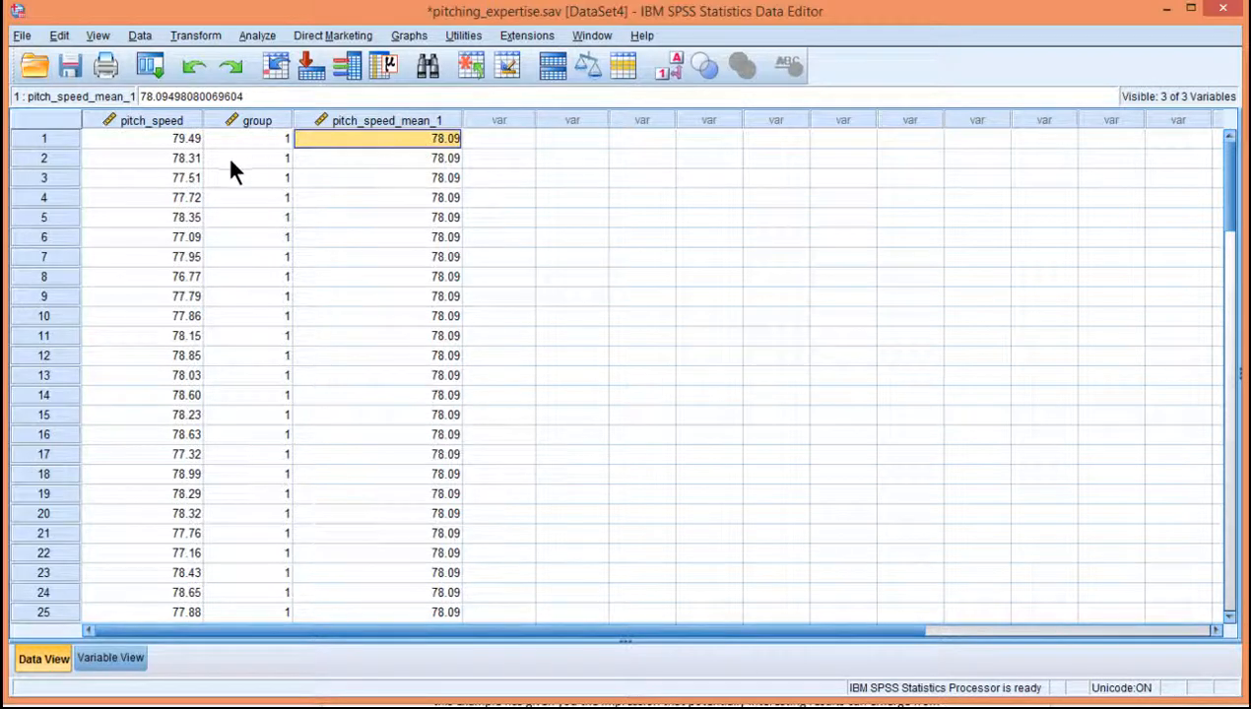
{"action": "scroll", "scroll_direction": "down", "scroll_amount": 3}
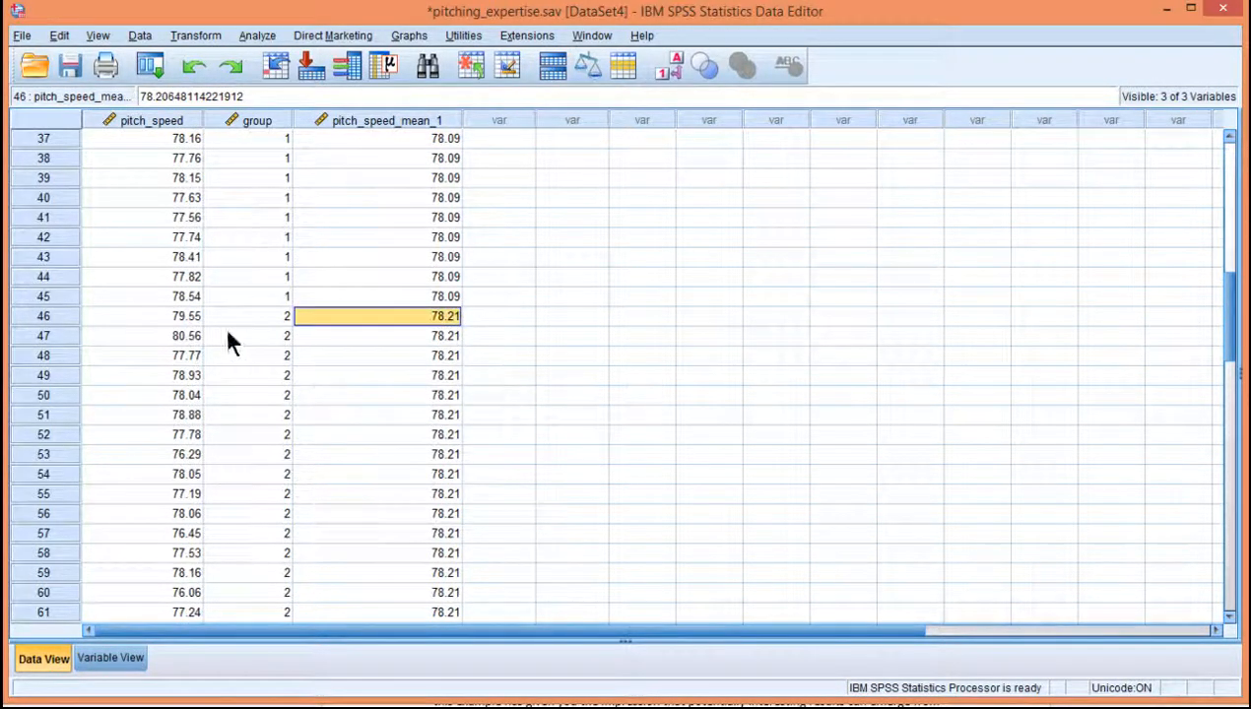
{"action": "left_click", "coordinate": [246, 316]}
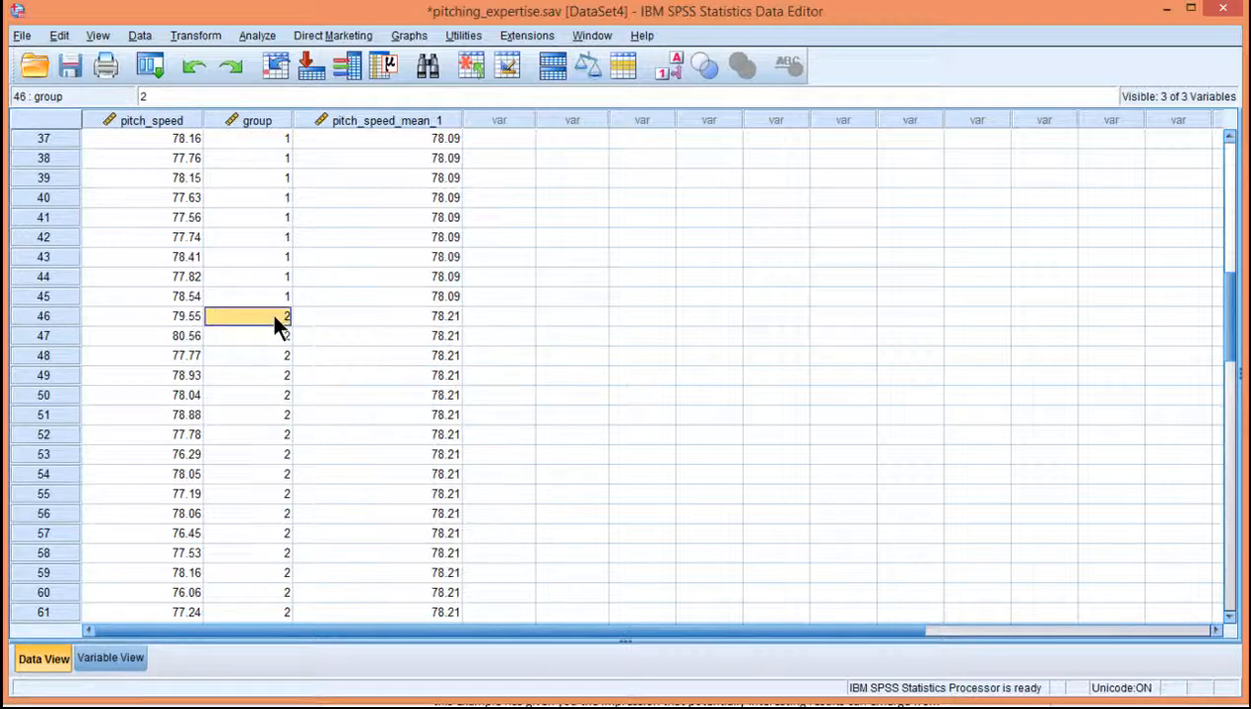
{"action": "left_click", "coordinate": [384, 375]}
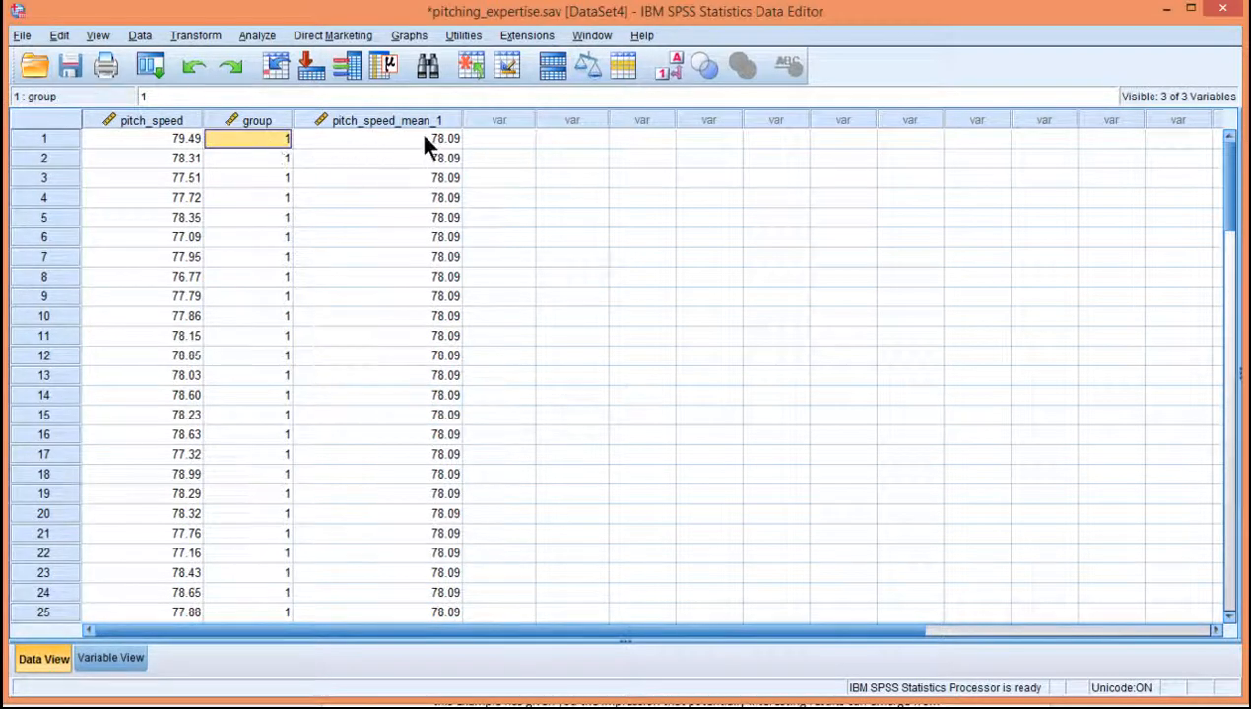
{"action": "left_click", "coordinate": [443, 415]}
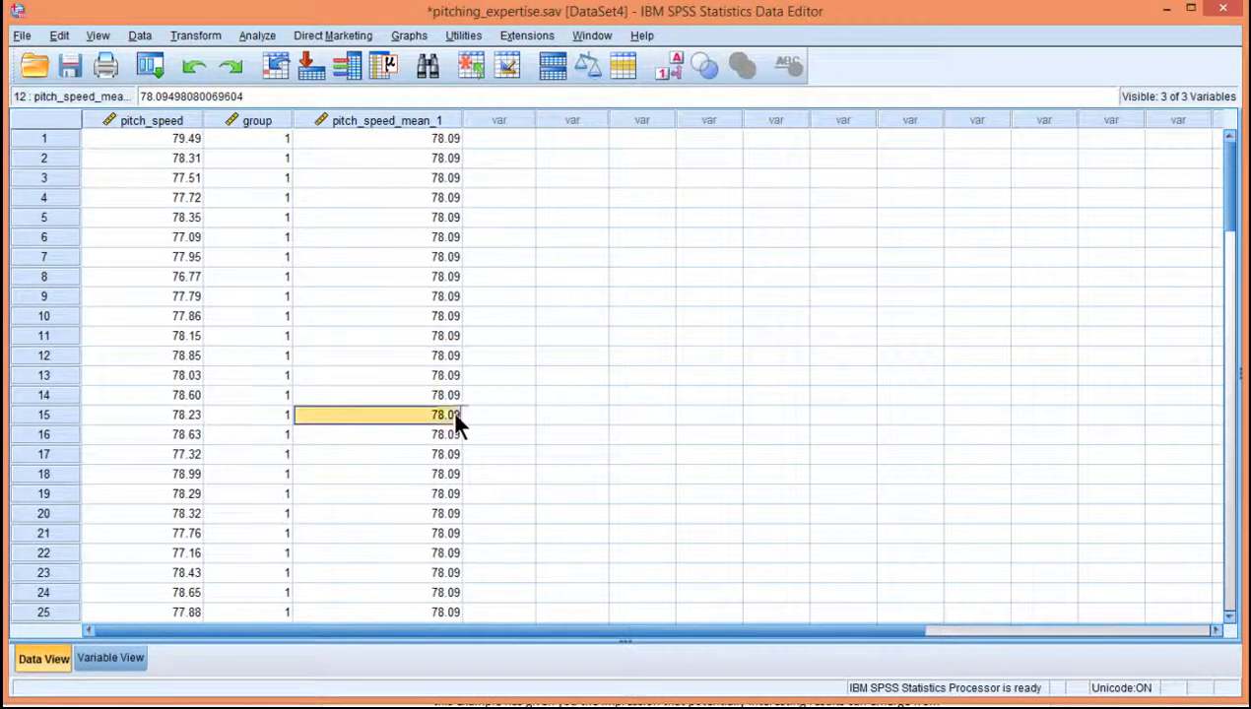
{"action": "mouse_move", "coordinate": [215, 49]}
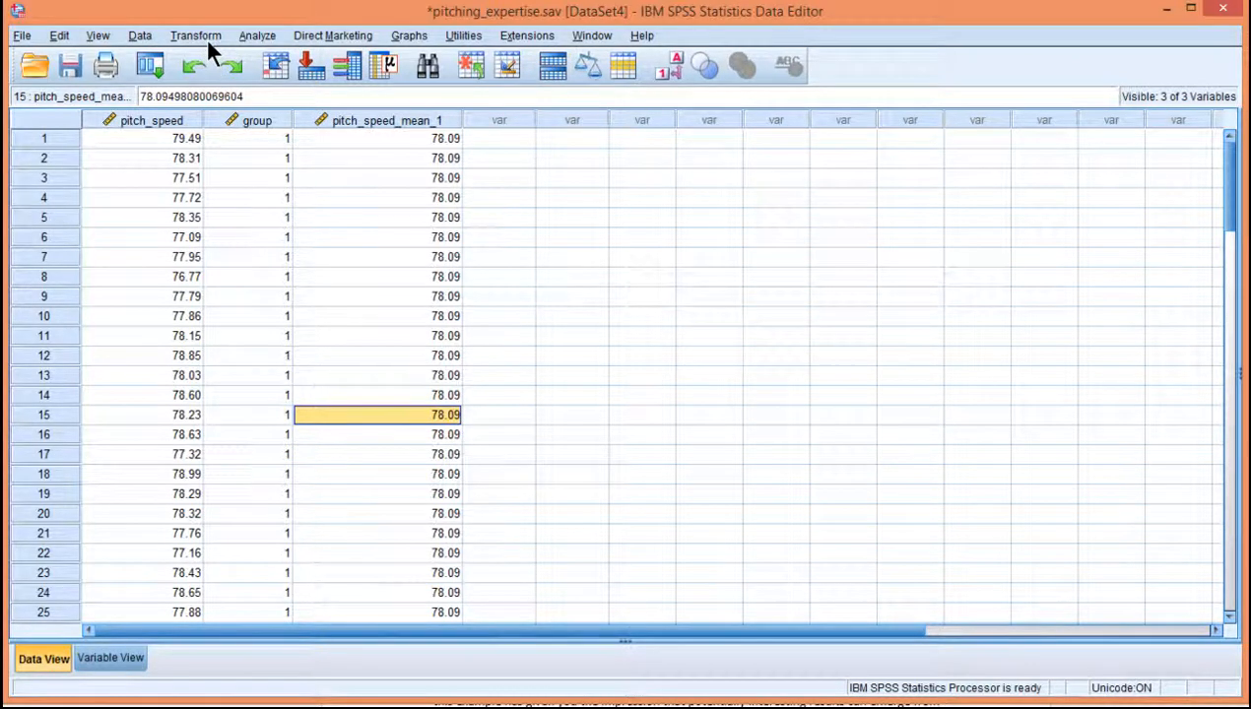
{"action": "mouse_move", "coordinate": [182, 143]}
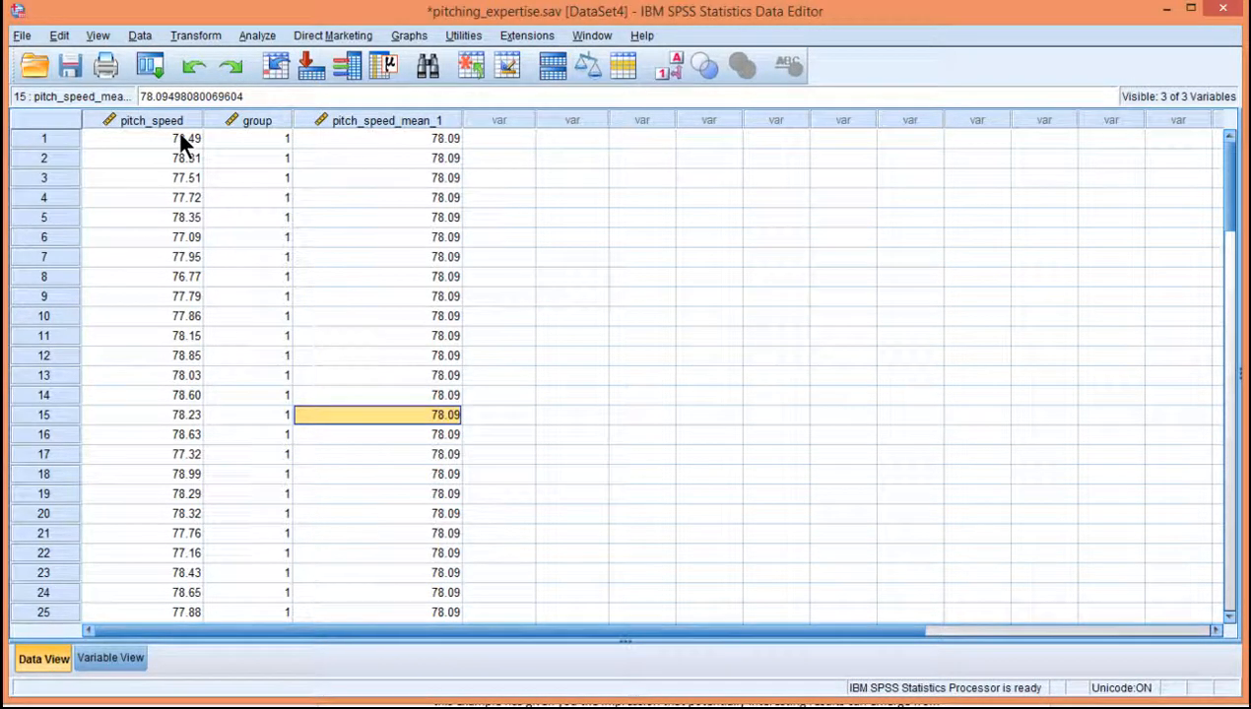
- Compute 'deviation' as pitch_speed - pitch_speed_mean_1 for every case
{"action": "left_click", "coordinate": [195, 36]}
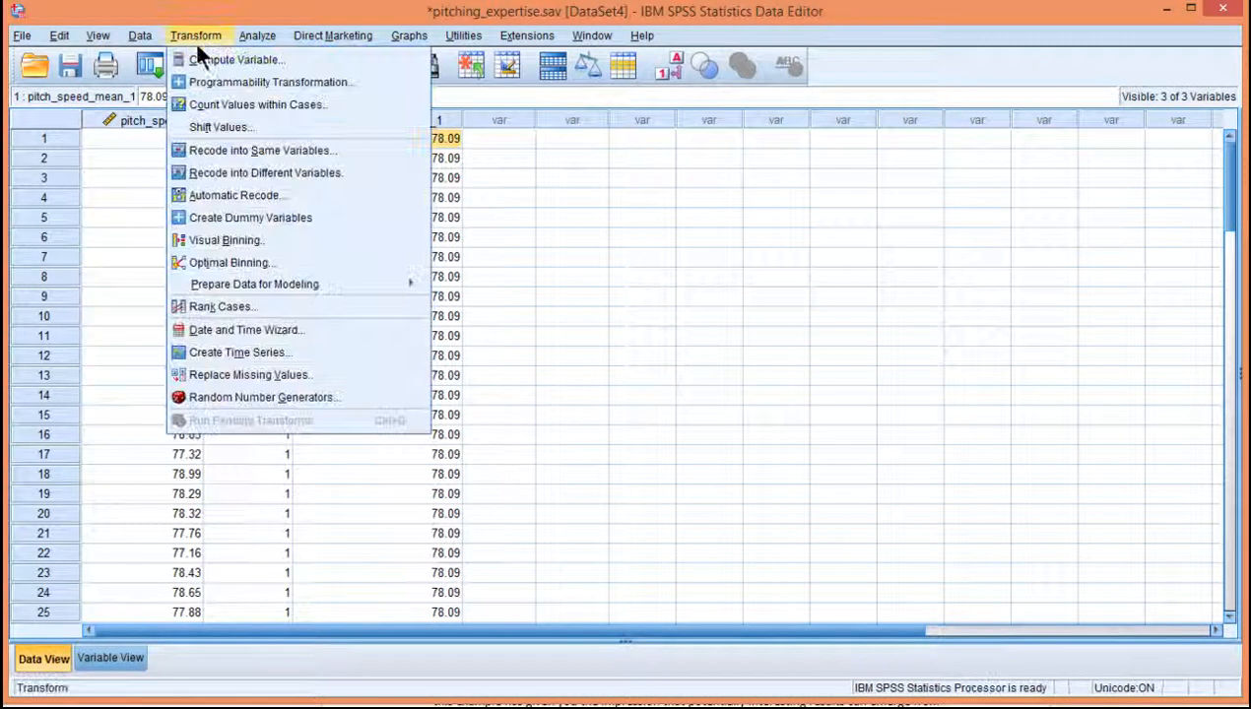
{"action": "left_click", "coordinate": [238, 59]}
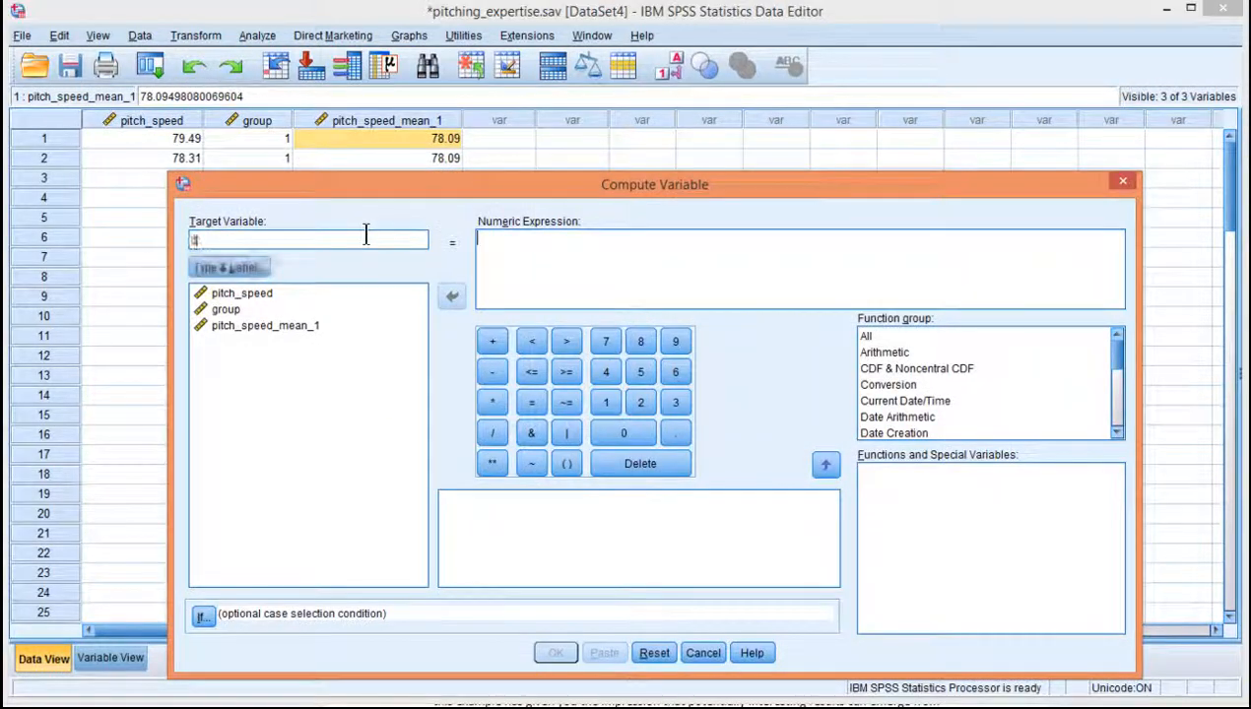
{"action": "type", "text": "deviation"}
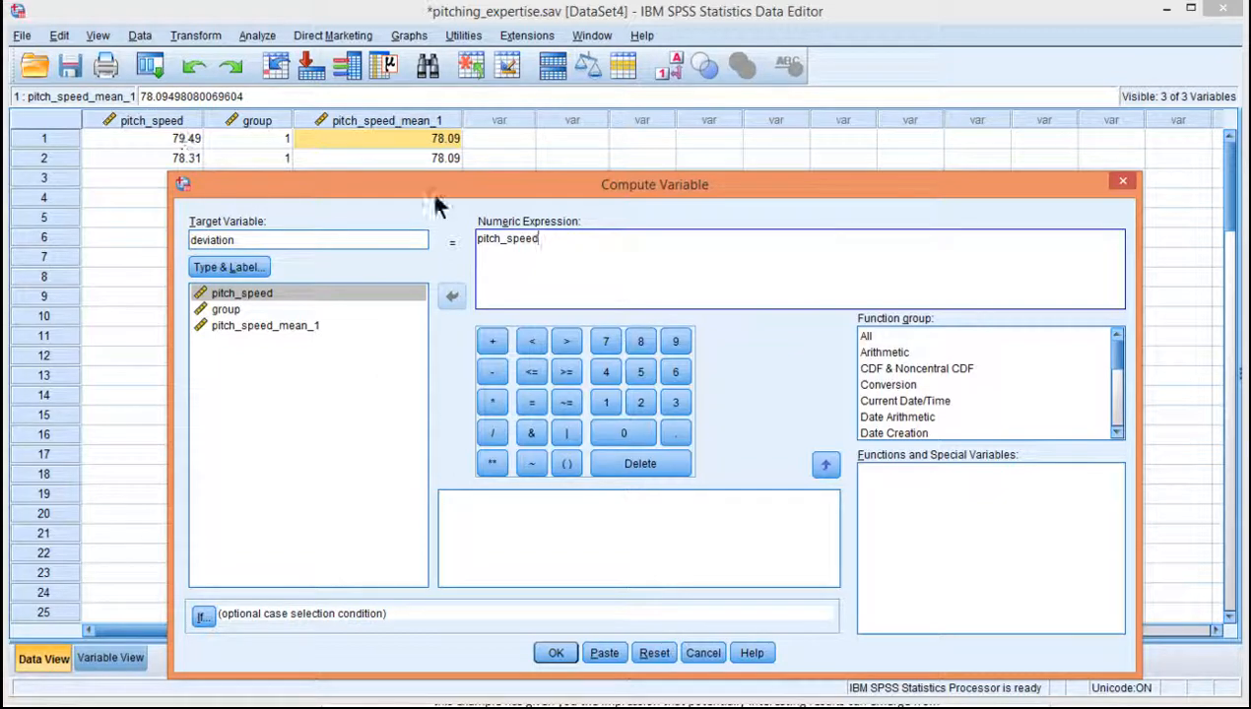
{"action": "left_click", "coordinate": [265, 325]}
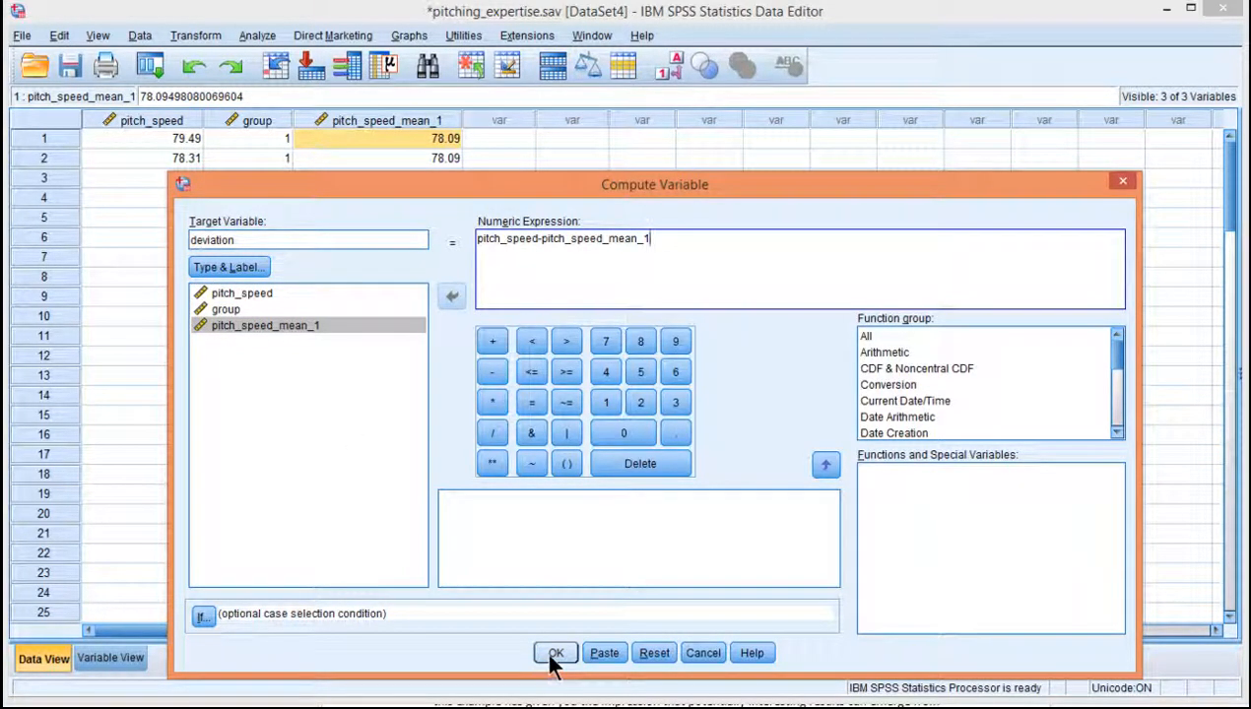
{"action": "left_click", "coordinate": [554, 652]}
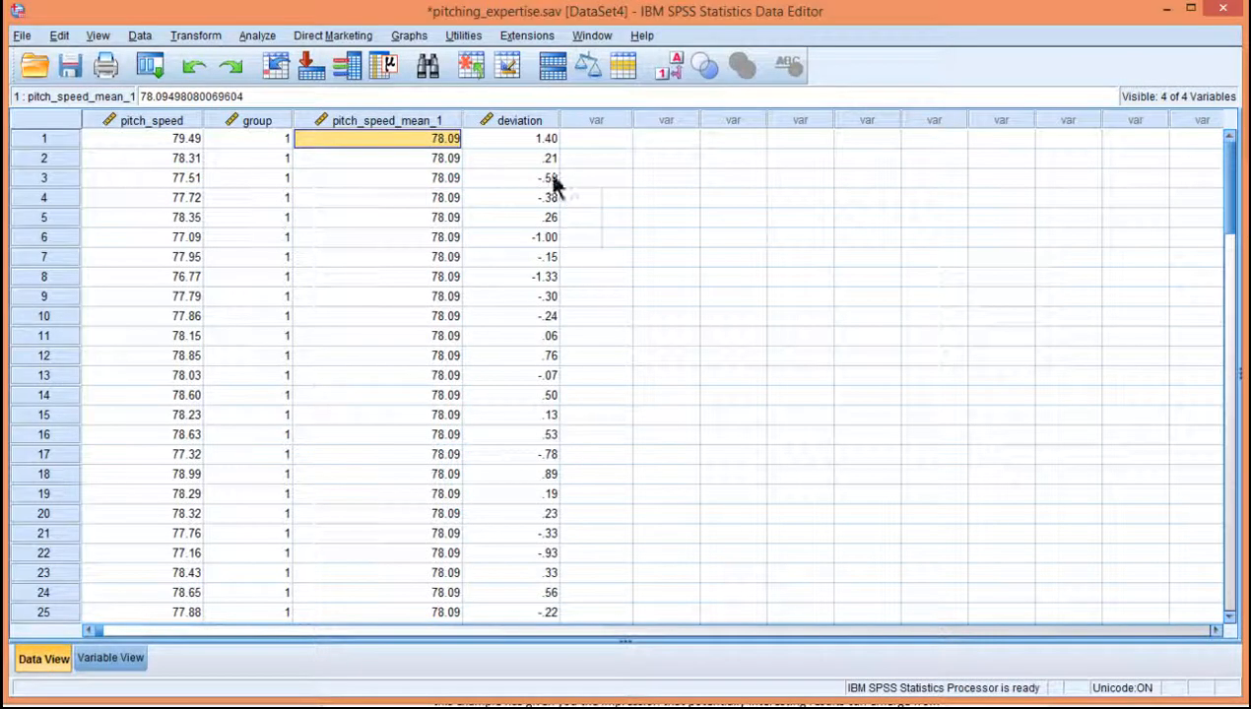
{"action": "left_click", "coordinate": [143, 138]}
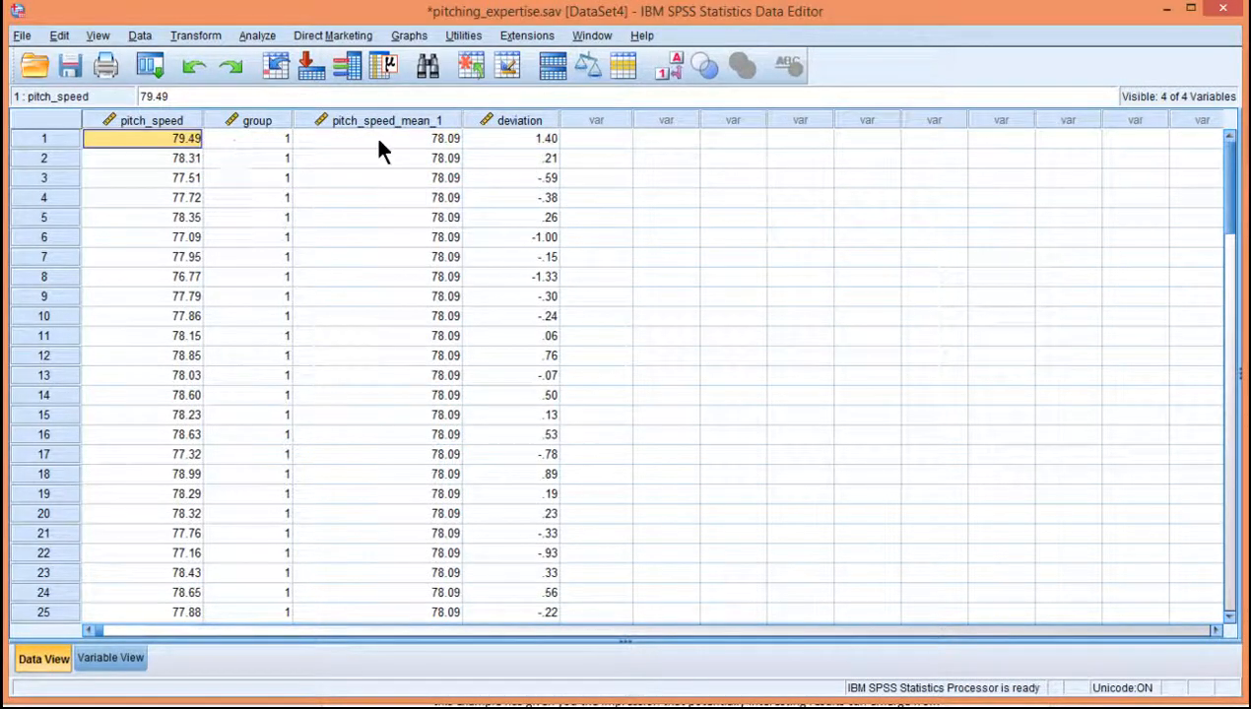
{"action": "left_click", "coordinate": [510, 138]}
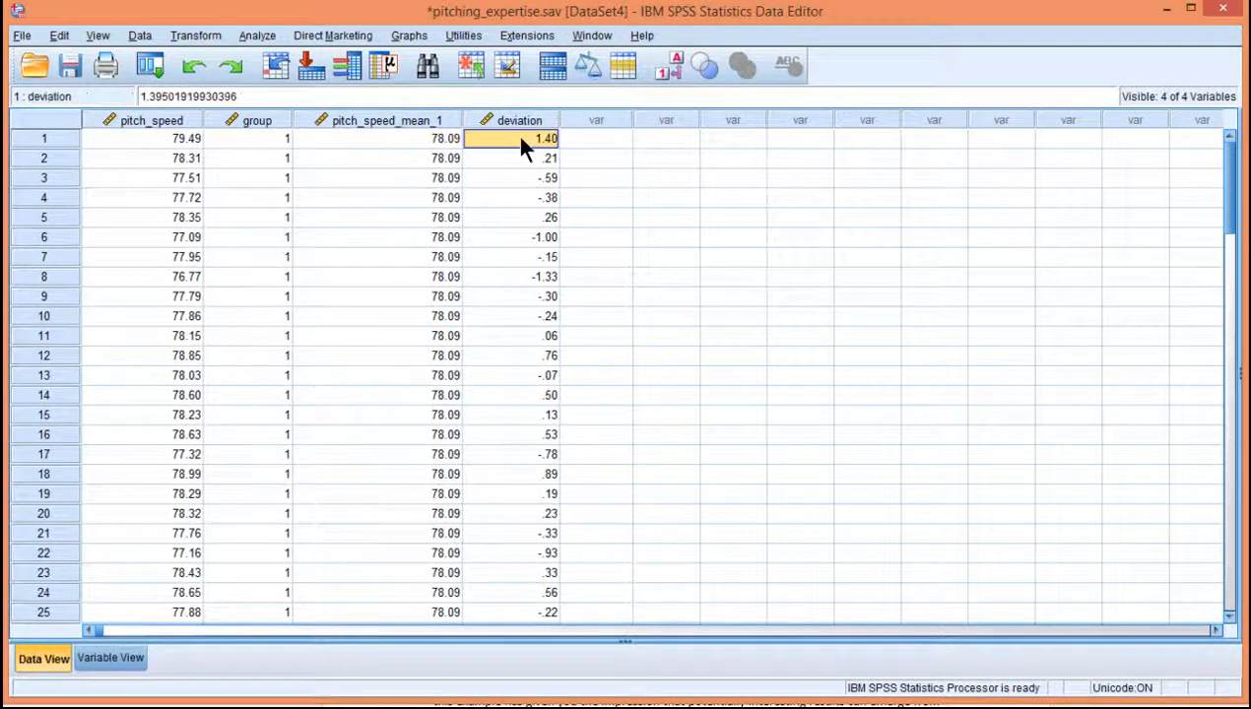
{"action": "mouse_move", "coordinate": [566, 163]}
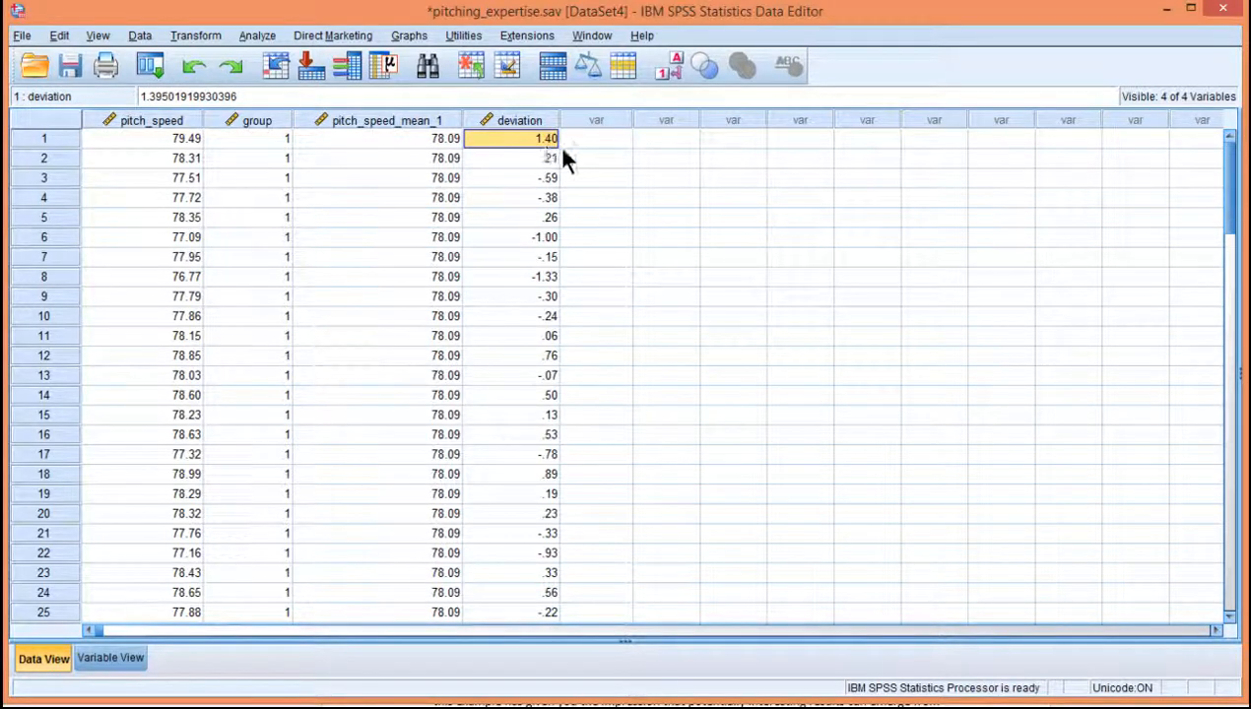
{"action": "mouse_move", "coordinate": [202, 246]}
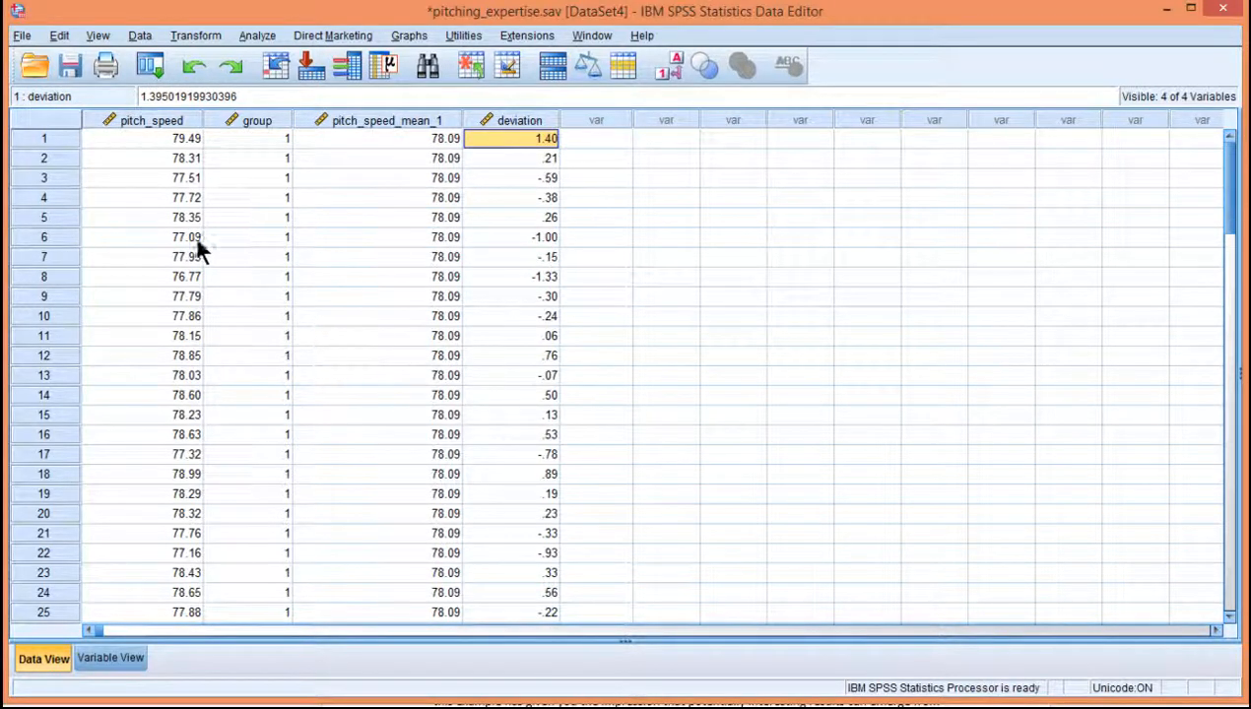
{"action": "left_click", "coordinate": [153, 236]}
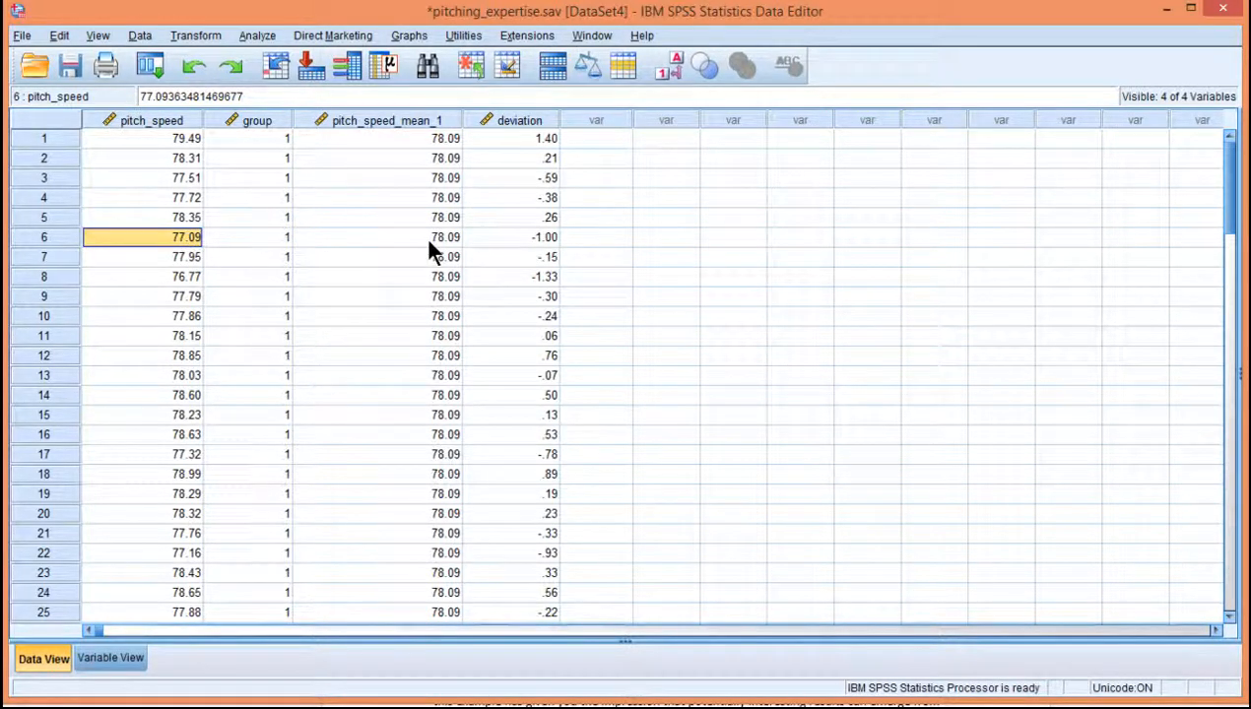
{"action": "left_click", "coordinate": [512, 236]}
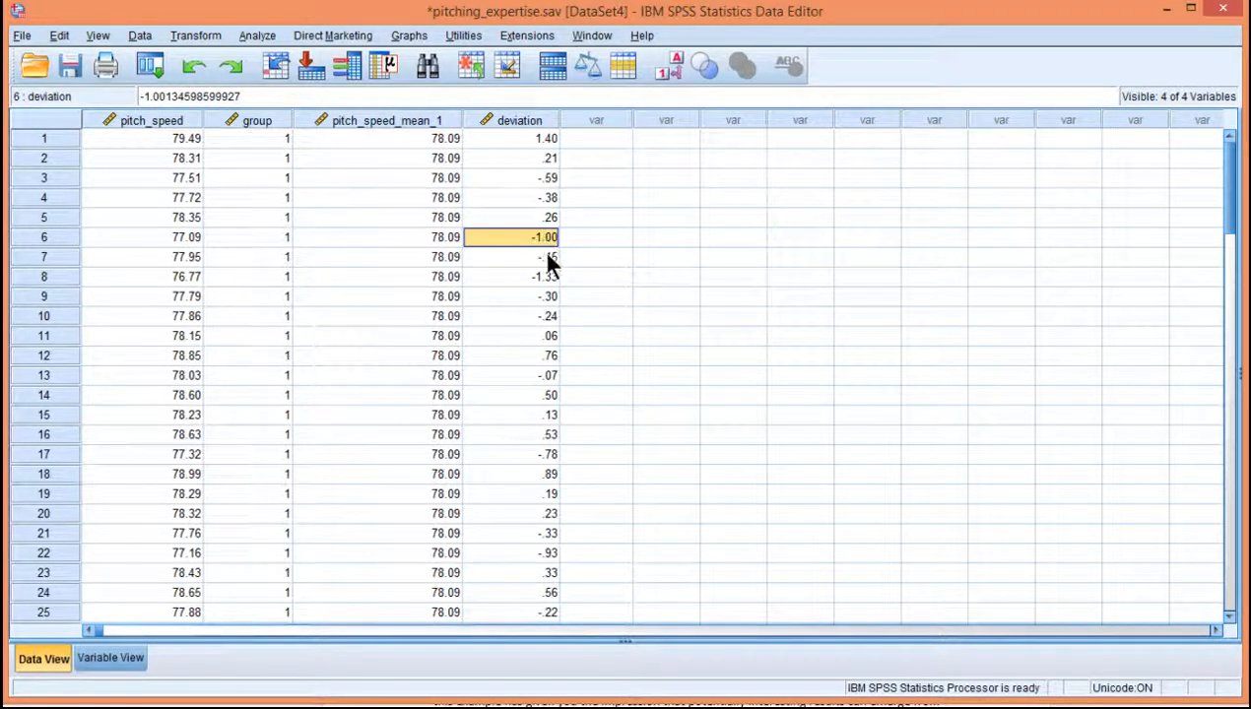
{"action": "scroll", "scroll_direction": "down", "scroll_amount": 3}
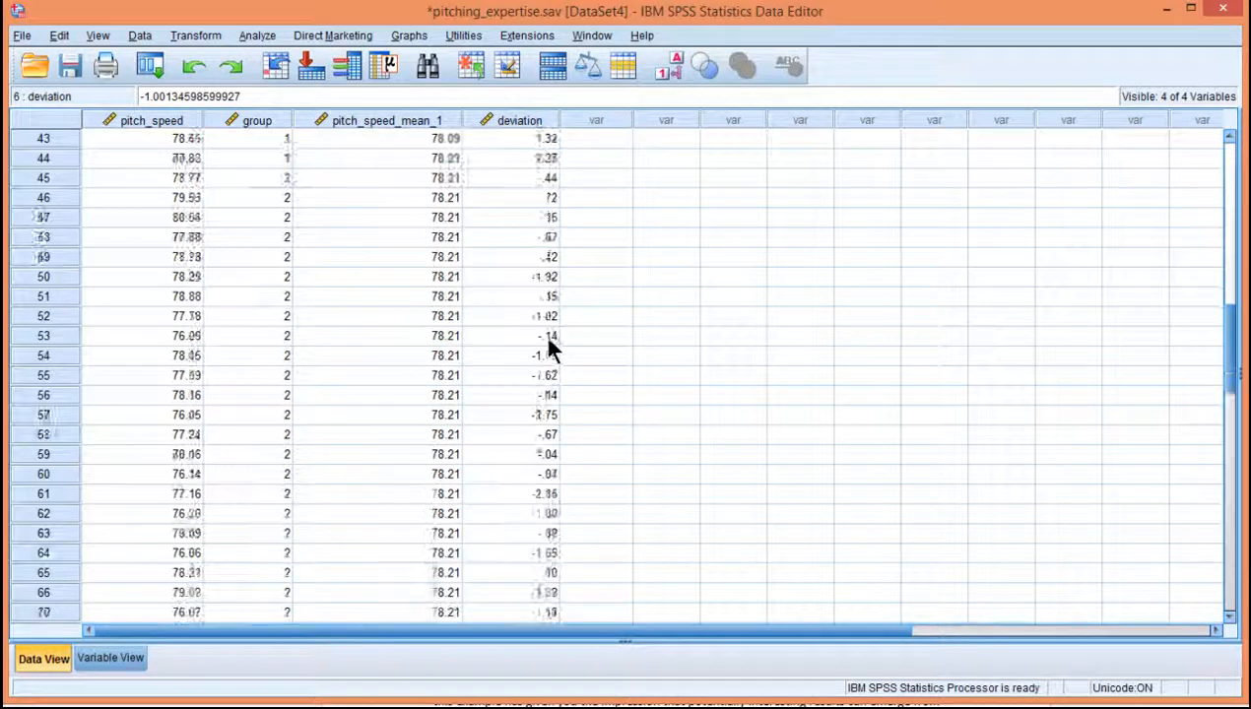
{"action": "scroll", "scroll_direction": "up", "scroll_amount": 3}
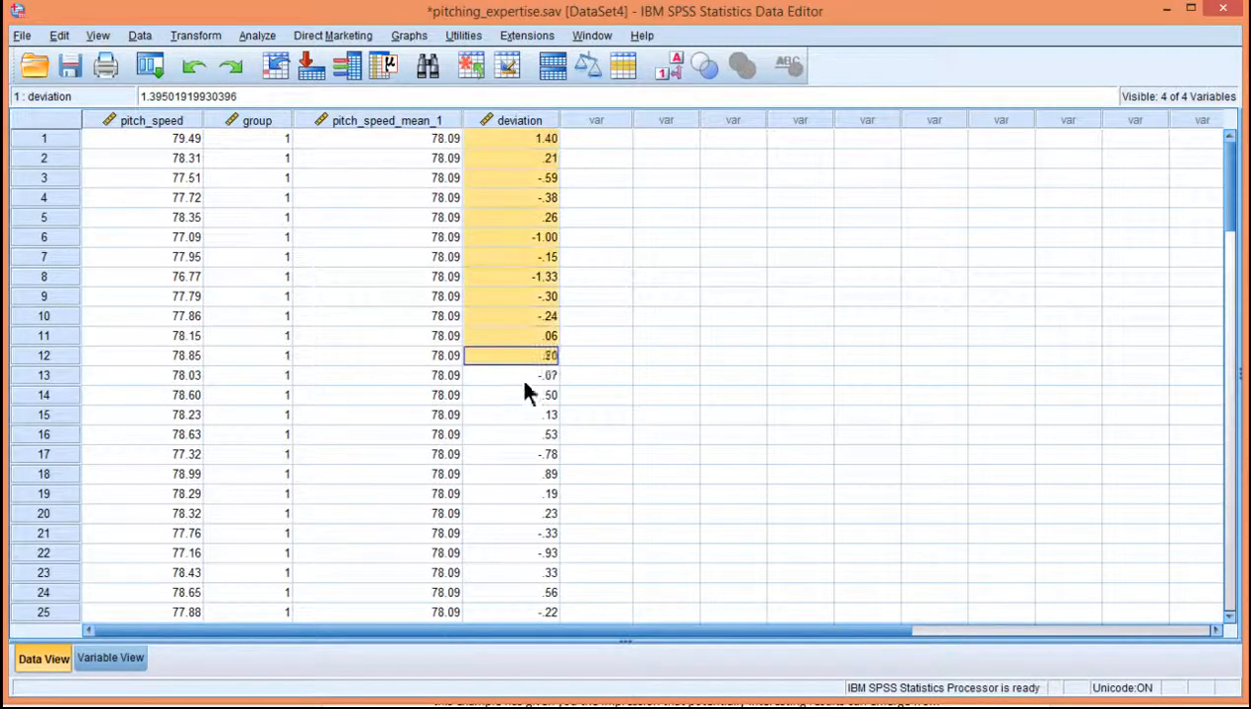
{"action": "scroll", "scroll_direction": "down", "scroll_amount": 3}
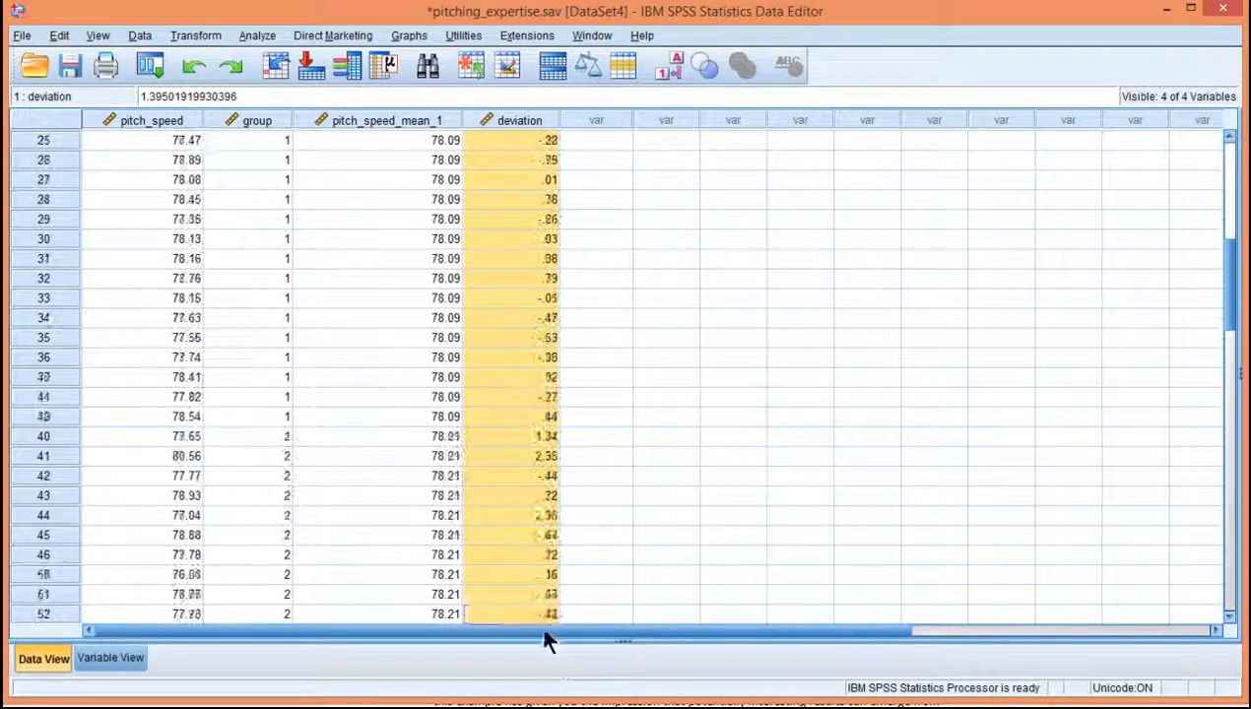
{"action": "scroll", "scroll_direction": "up", "scroll_amount": 3}
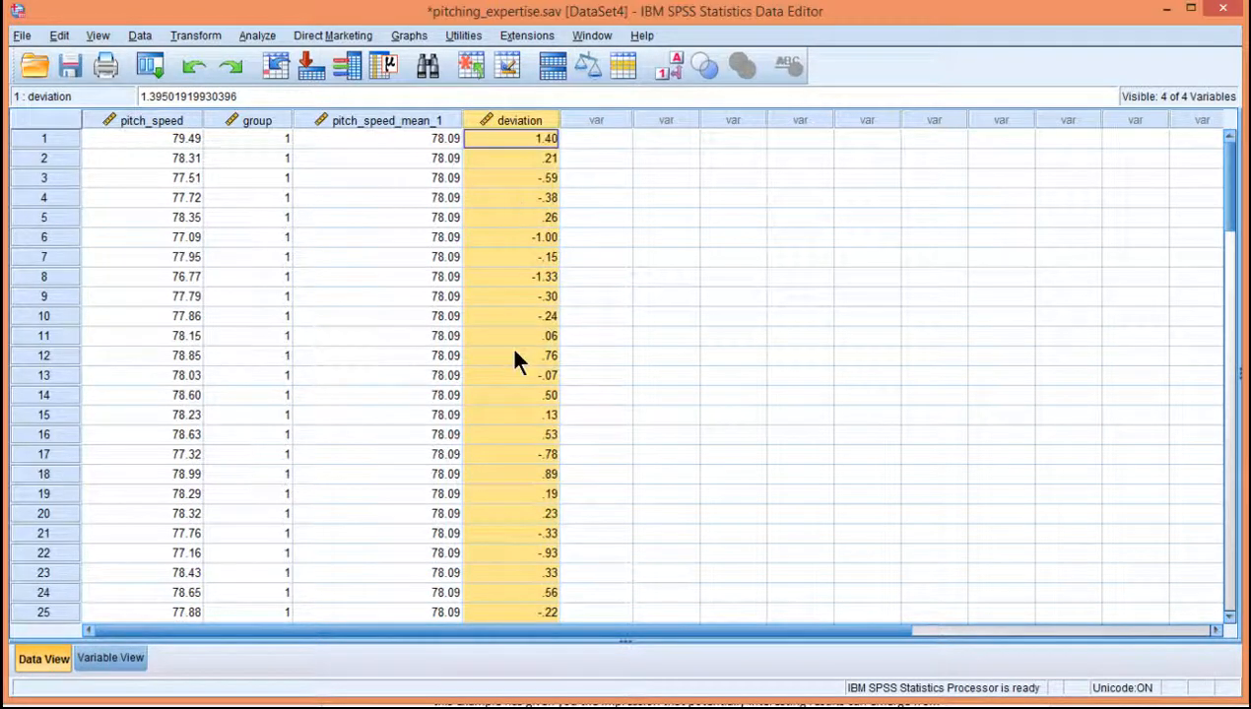
{"action": "scroll", "scroll_direction": "down", "scroll_amount": 3}
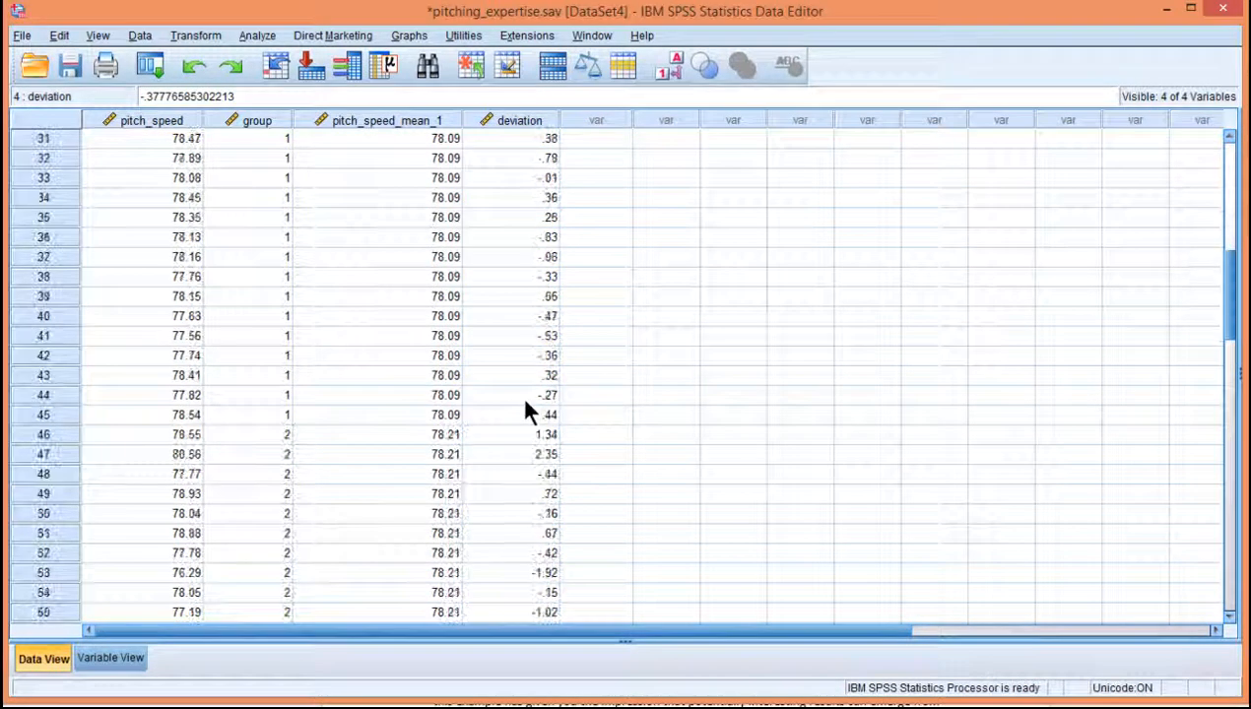
{"action": "scroll", "scroll_direction": "down", "scroll_amount": 3}
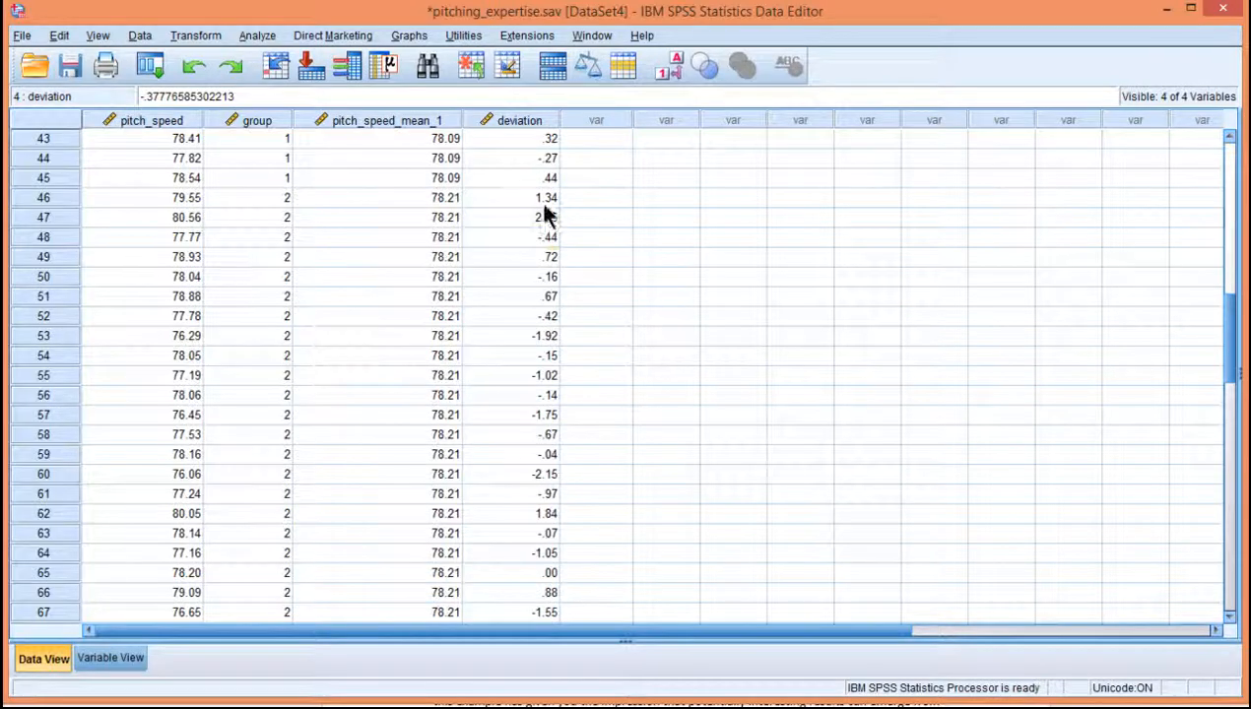
{"action": "scroll", "scroll_direction": "up", "scroll_amount": 3}
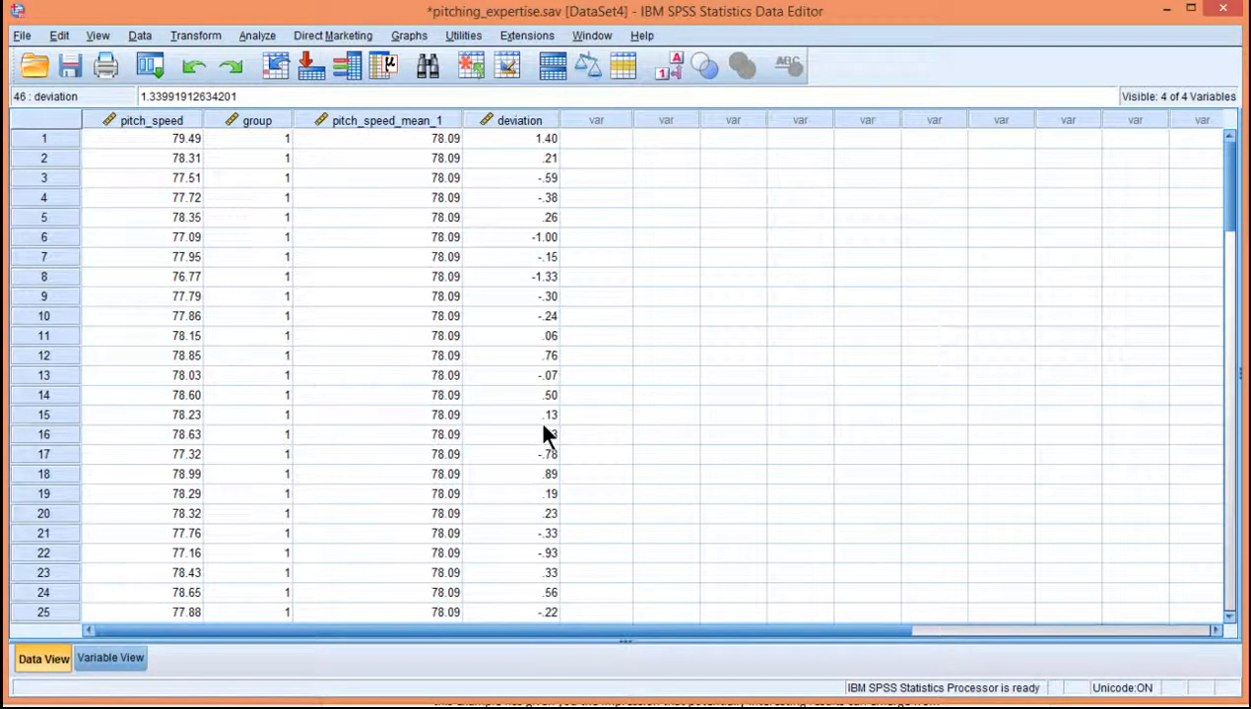
{"action": "left_click", "coordinate": [510, 138]}
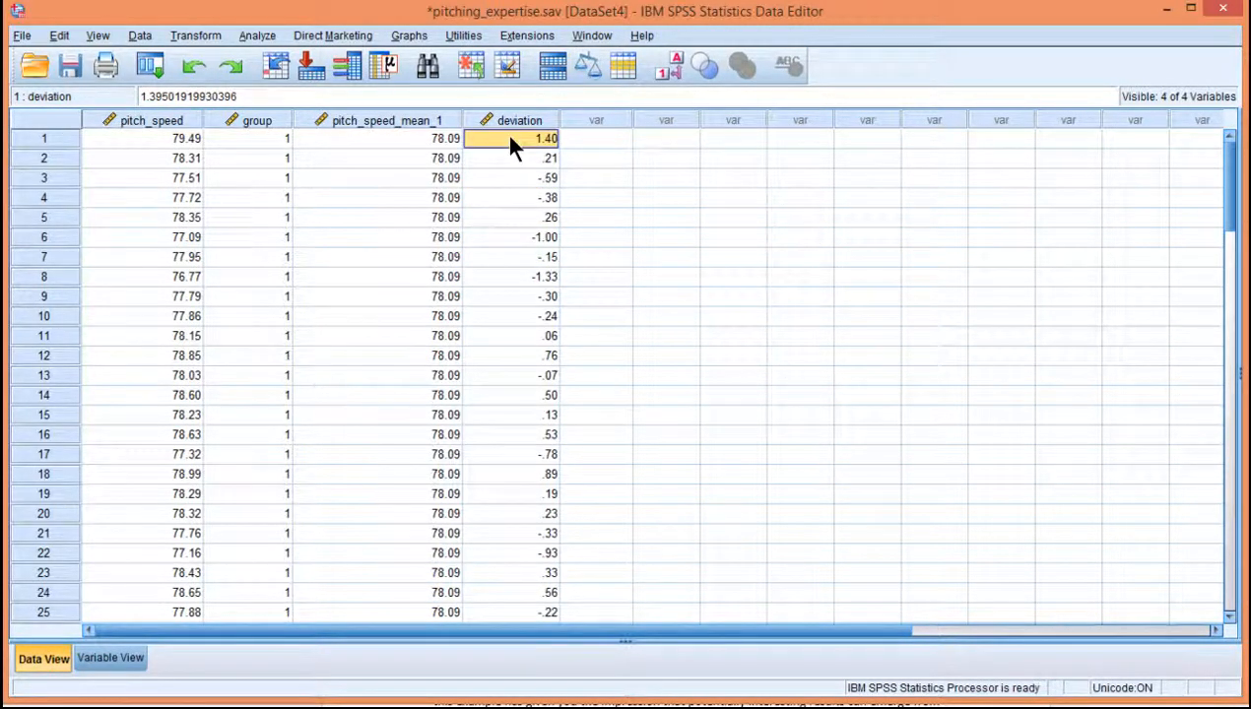
{"action": "mouse_move", "coordinate": [429, 264]}
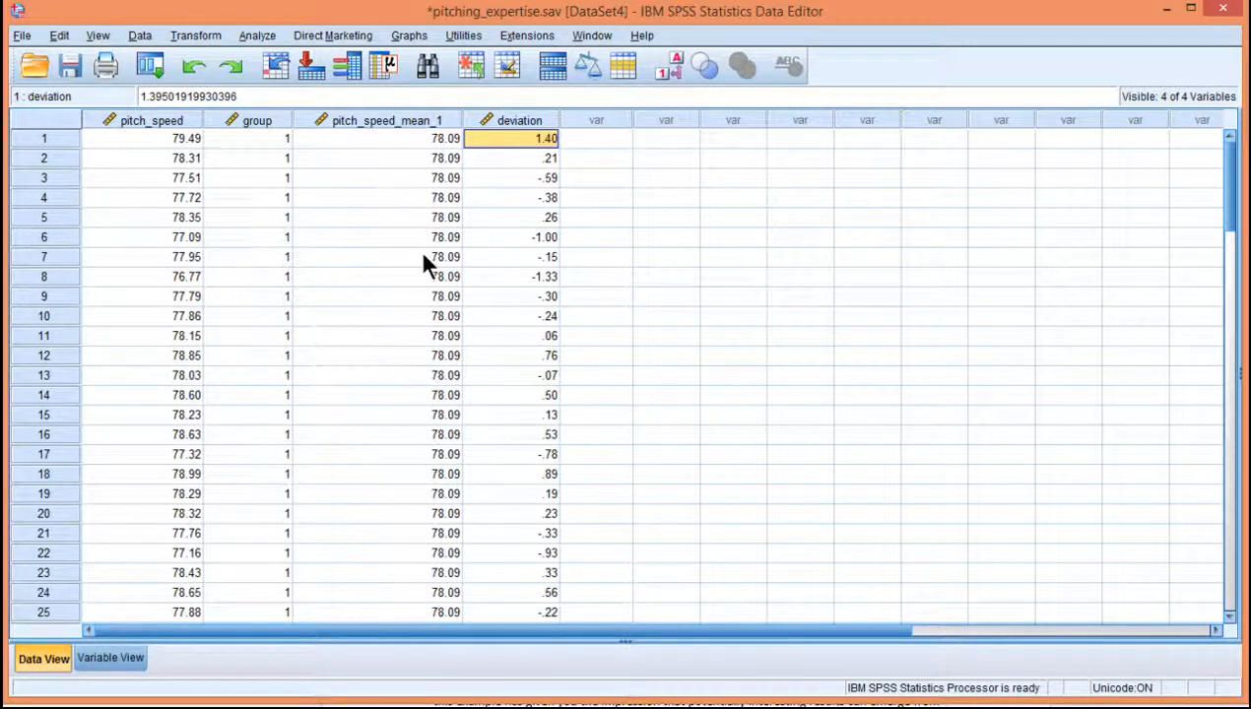
{"action": "left_click", "coordinate": [511, 177]}
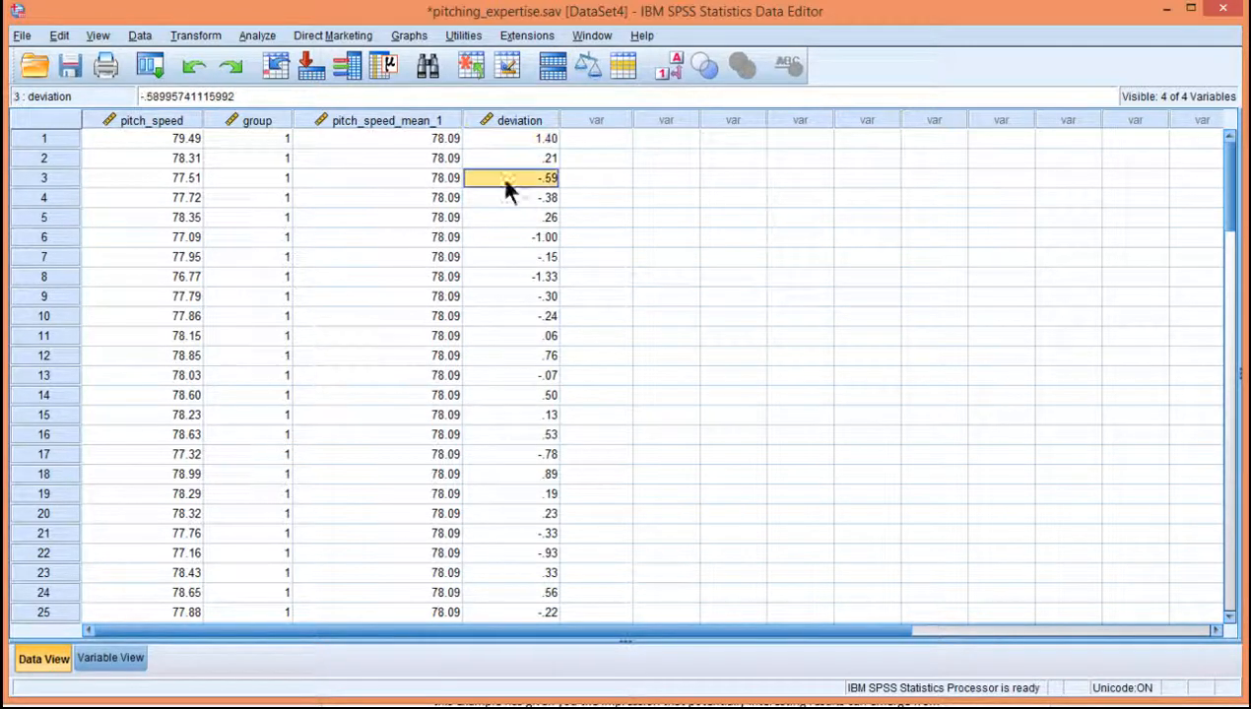
{"action": "left_click", "coordinate": [510, 138]}
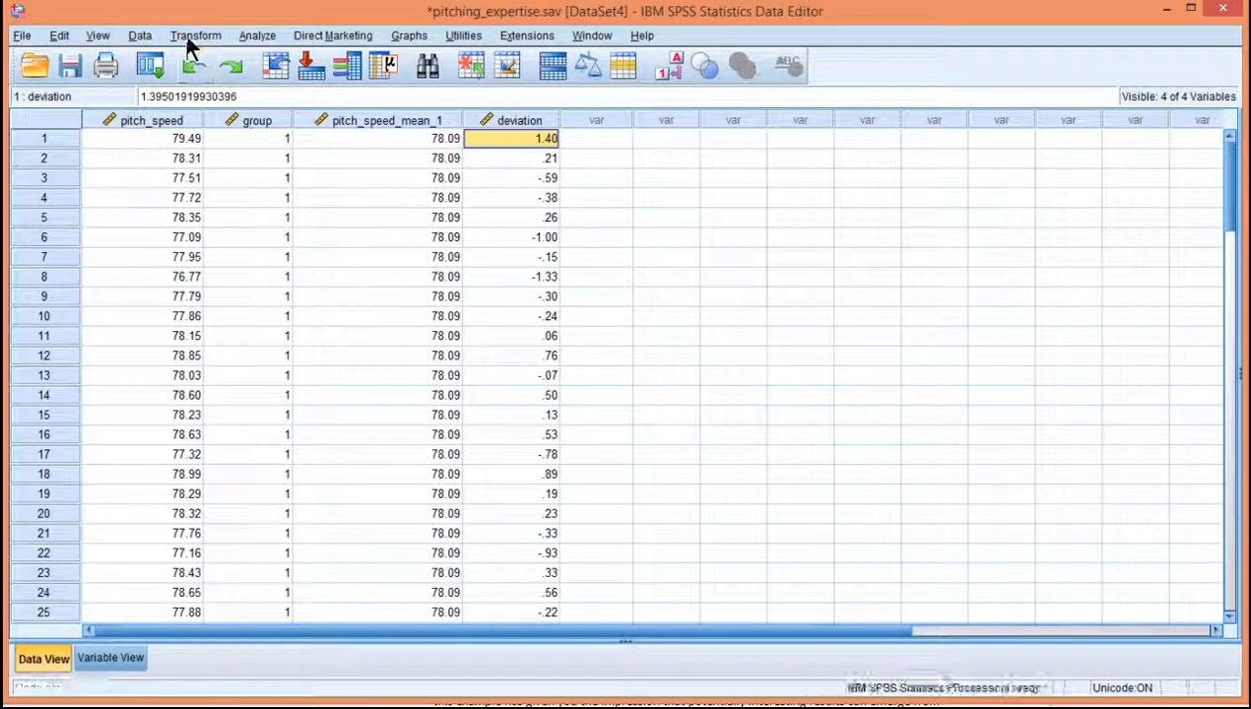
- Compute 'deviation_abs' as ABS(deviation), replacing the previous expression
{"action": "left_click", "coordinate": [195, 35]}
{"action": "type", "text": "deviation_abs"}
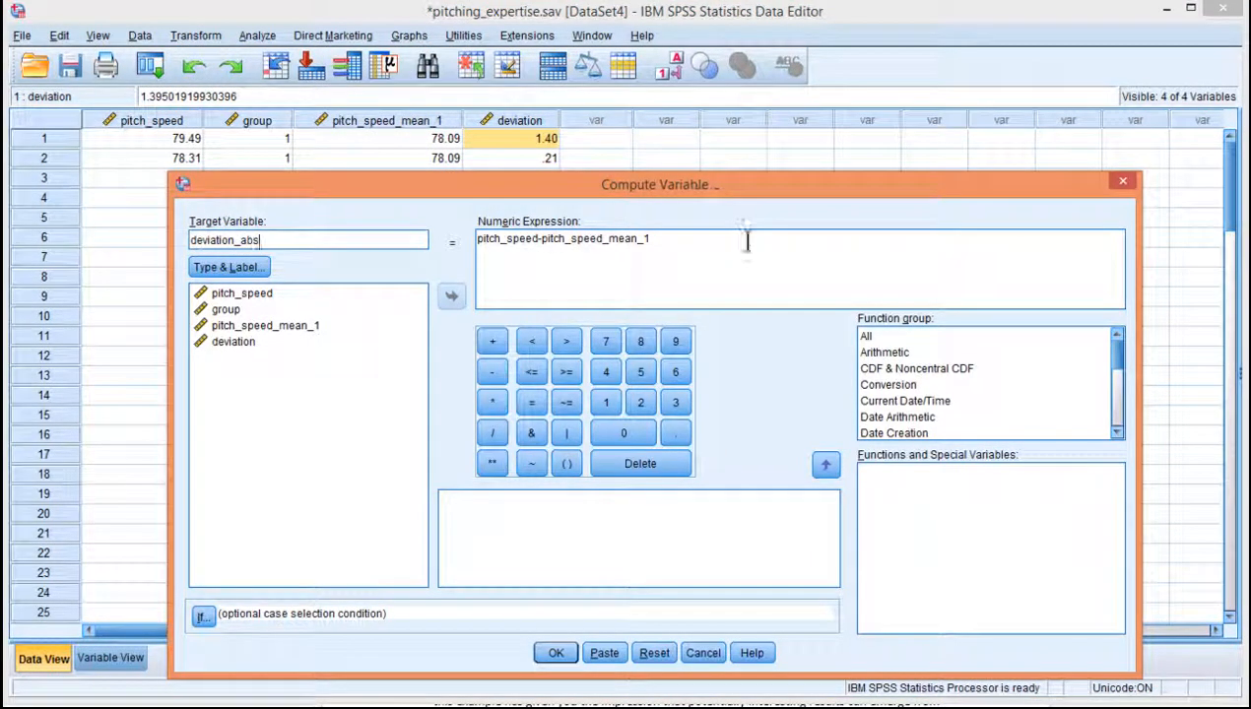
{"action": "left_click", "coordinate": [653, 652]}
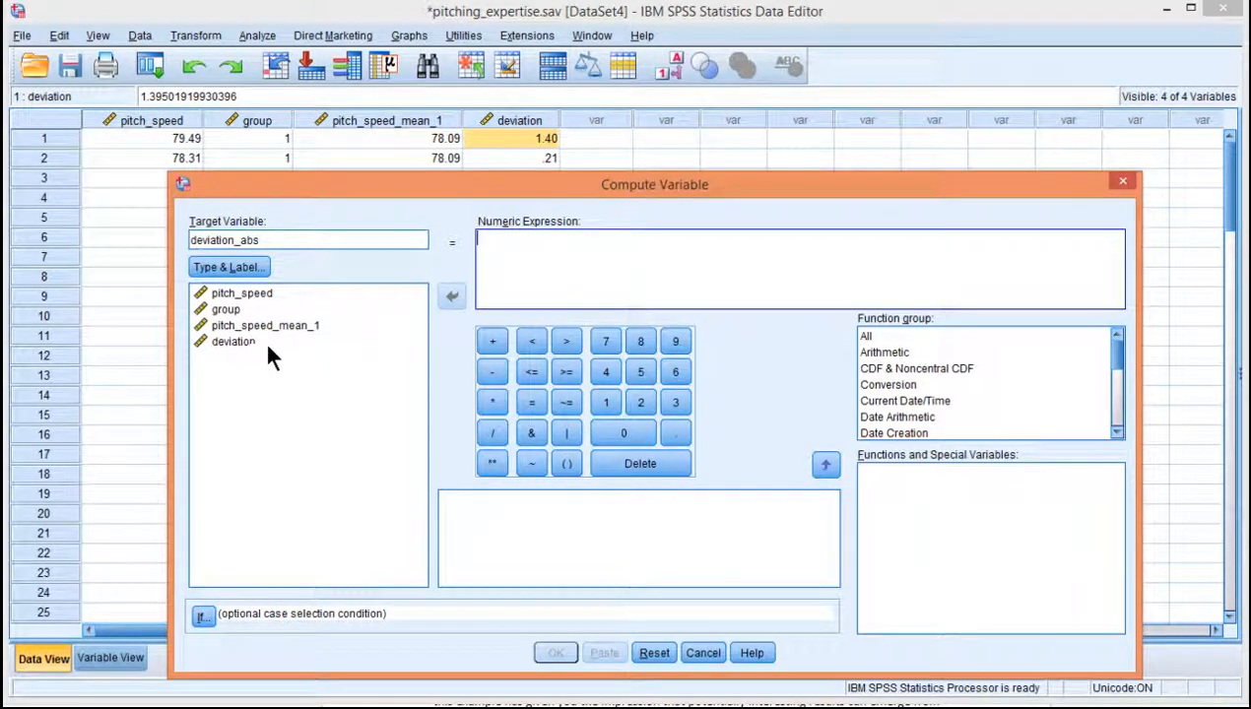
{"action": "type", "text": "ABS"}
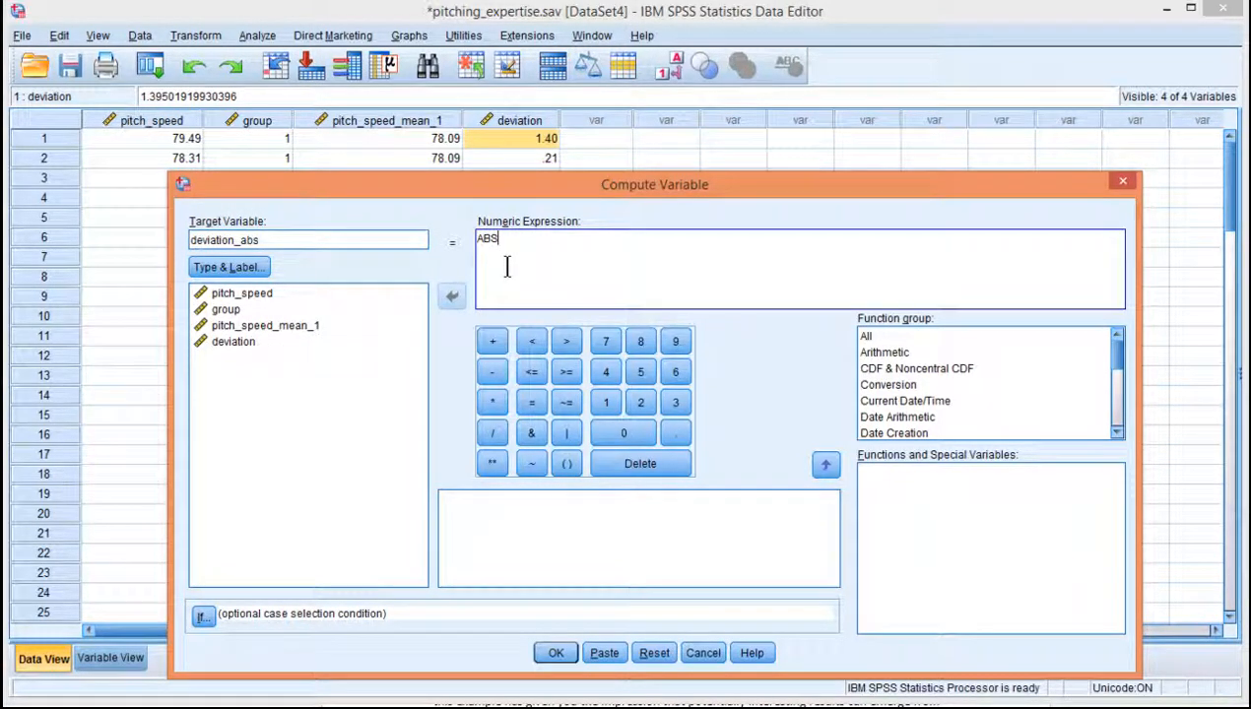
{"action": "type", "text": "()"}
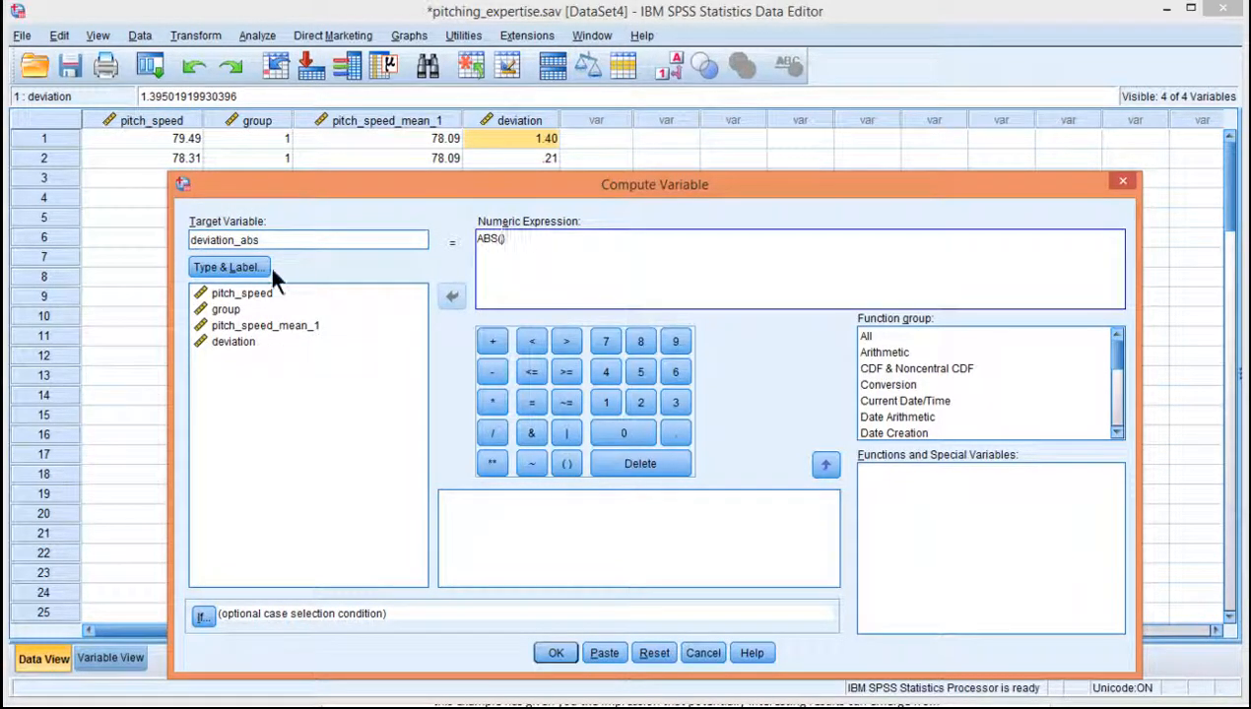
{"action": "double_click", "coordinate": [234, 341]}
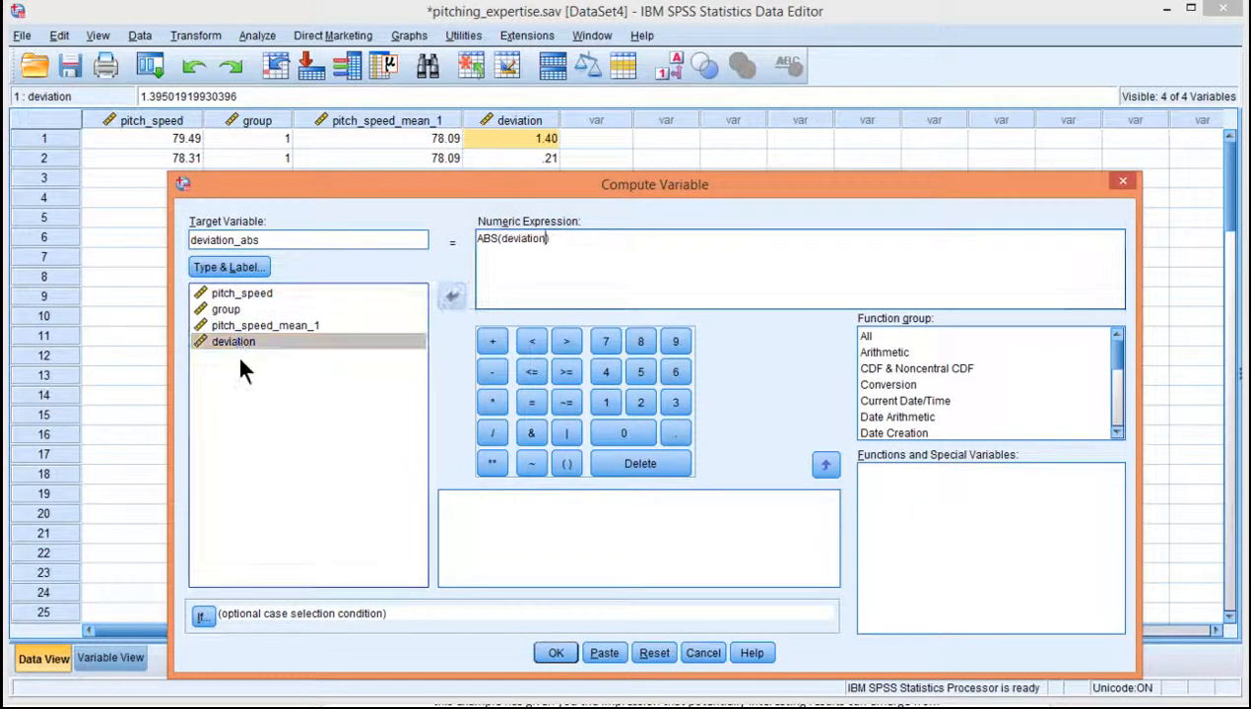
{"action": "left_click", "coordinate": [555, 652]}
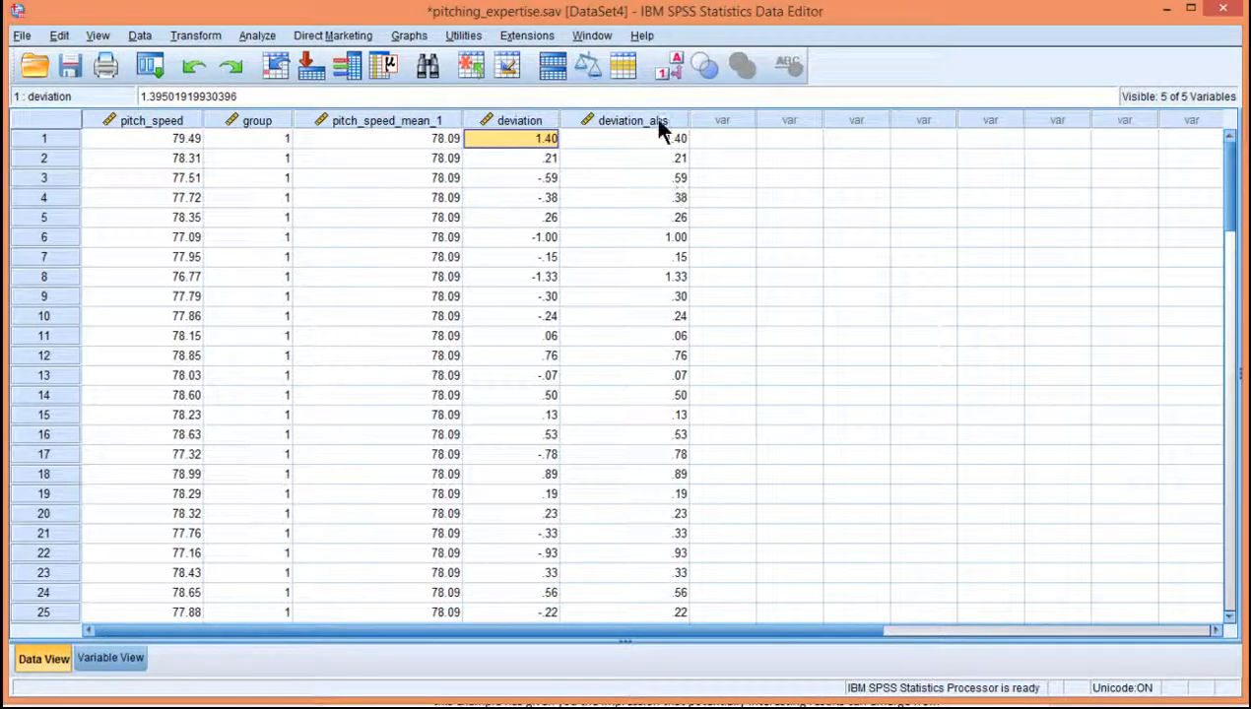
{"action": "left_click", "coordinate": [624, 296]}
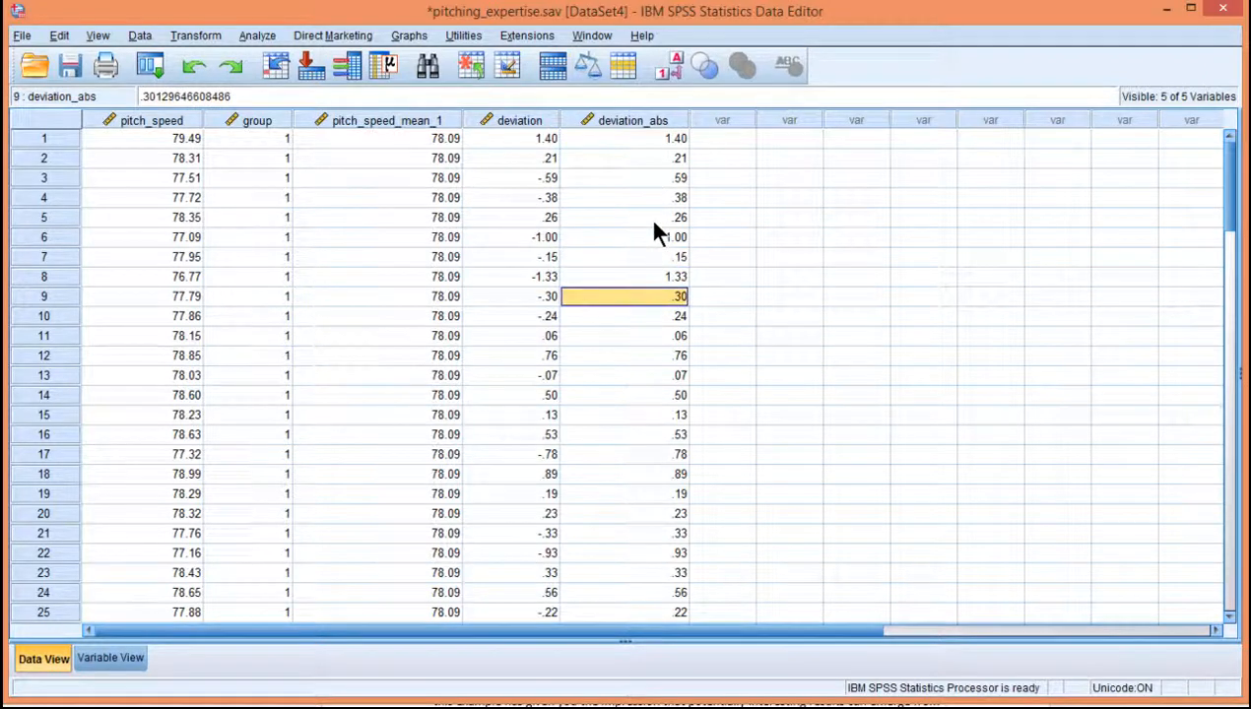
{"action": "left_click", "coordinate": [633, 395]}
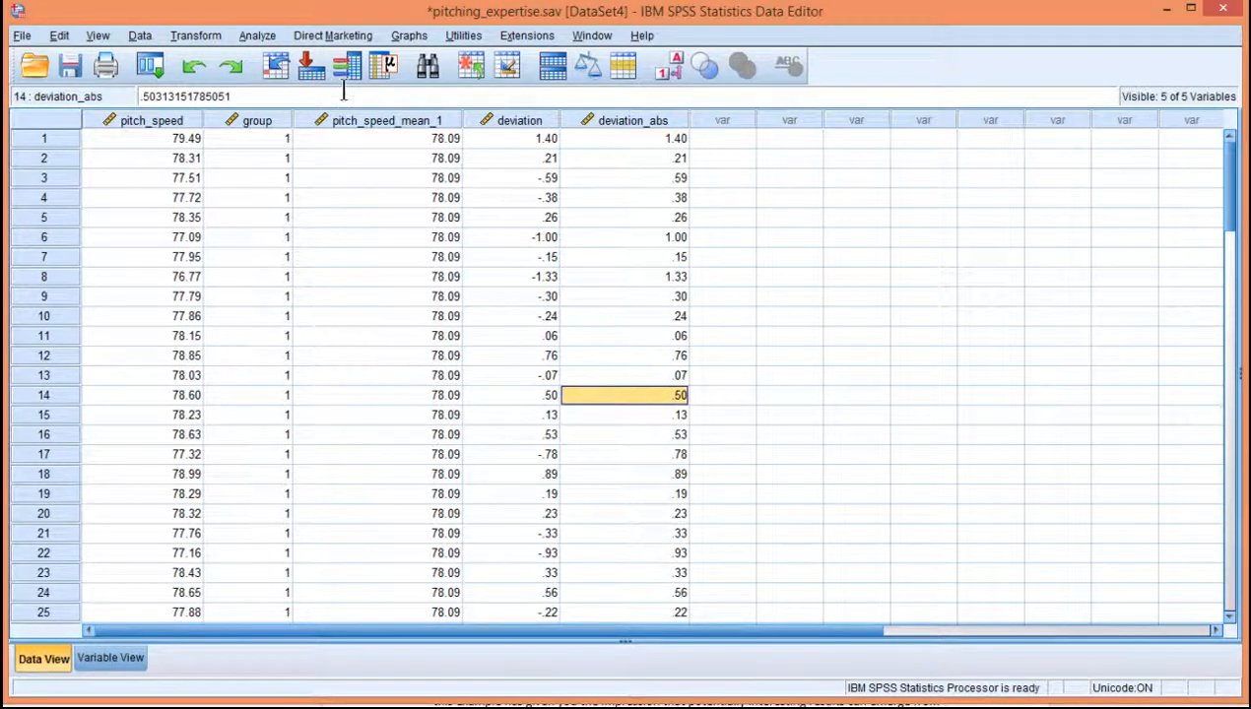
{"action": "left_click", "coordinate": [627, 138]}
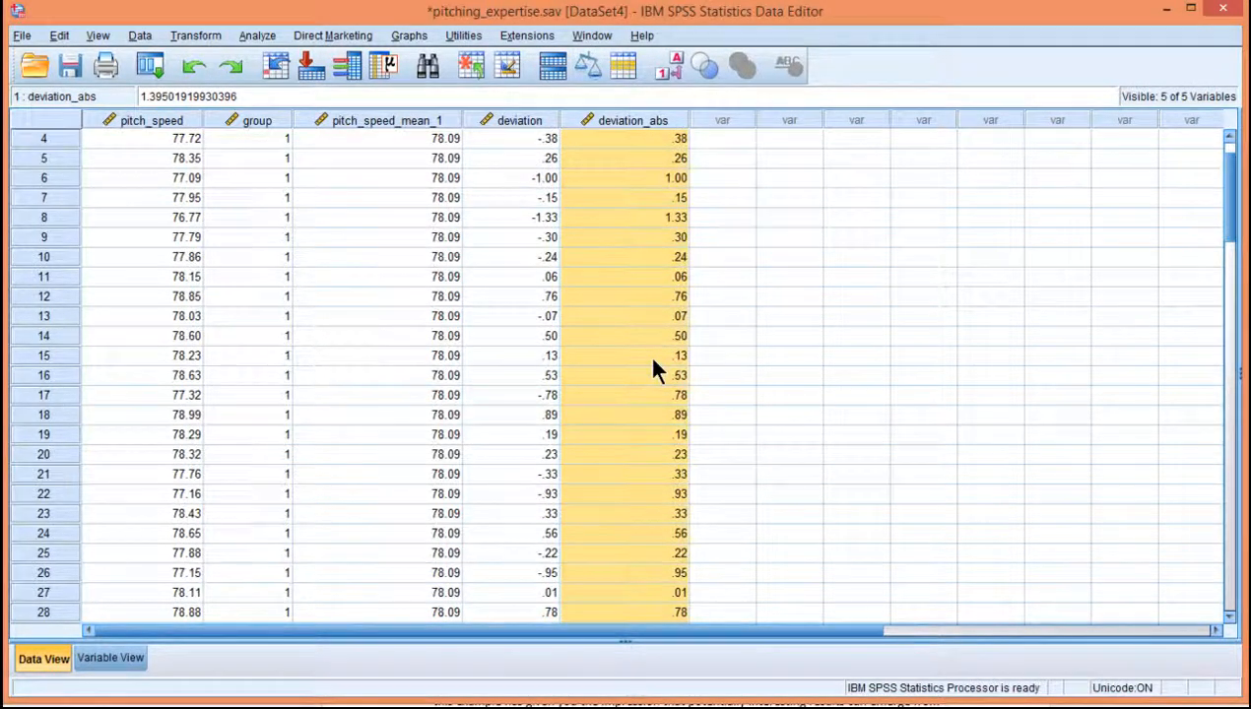
{"action": "scroll", "scroll_direction": "down", "scroll_amount": 3}
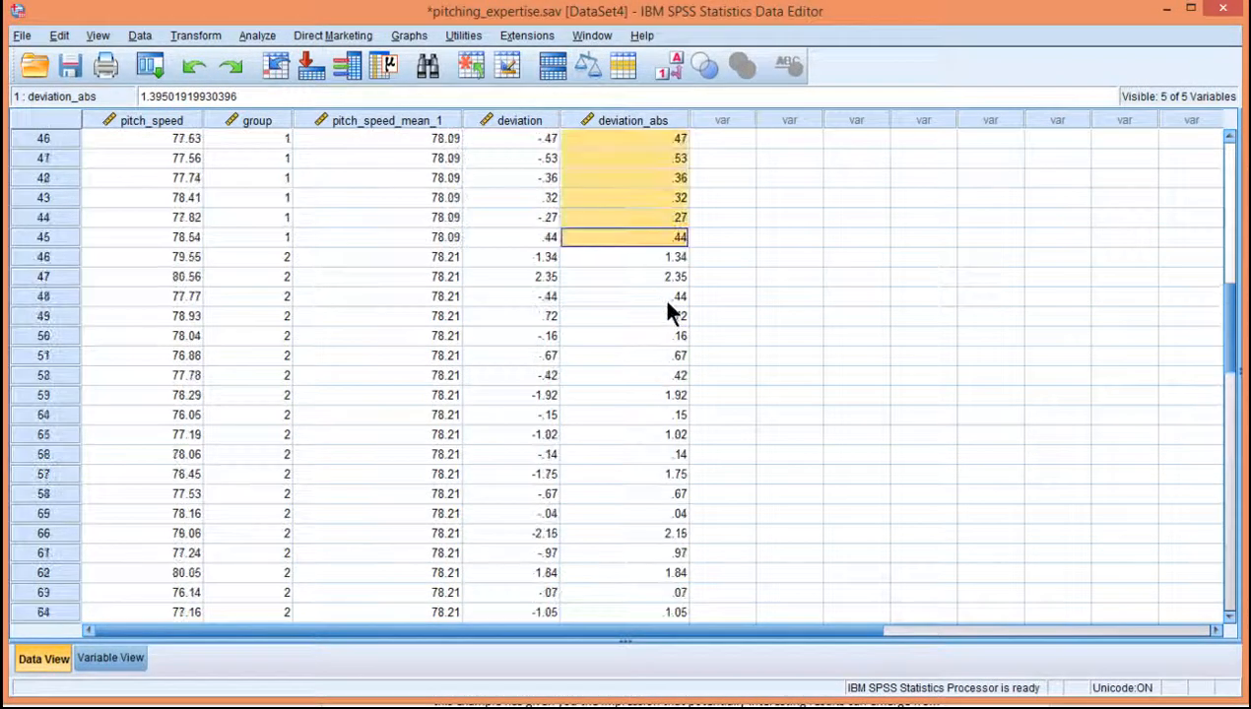
{"action": "scroll", "scroll_direction": "down", "scroll_amount": 3}
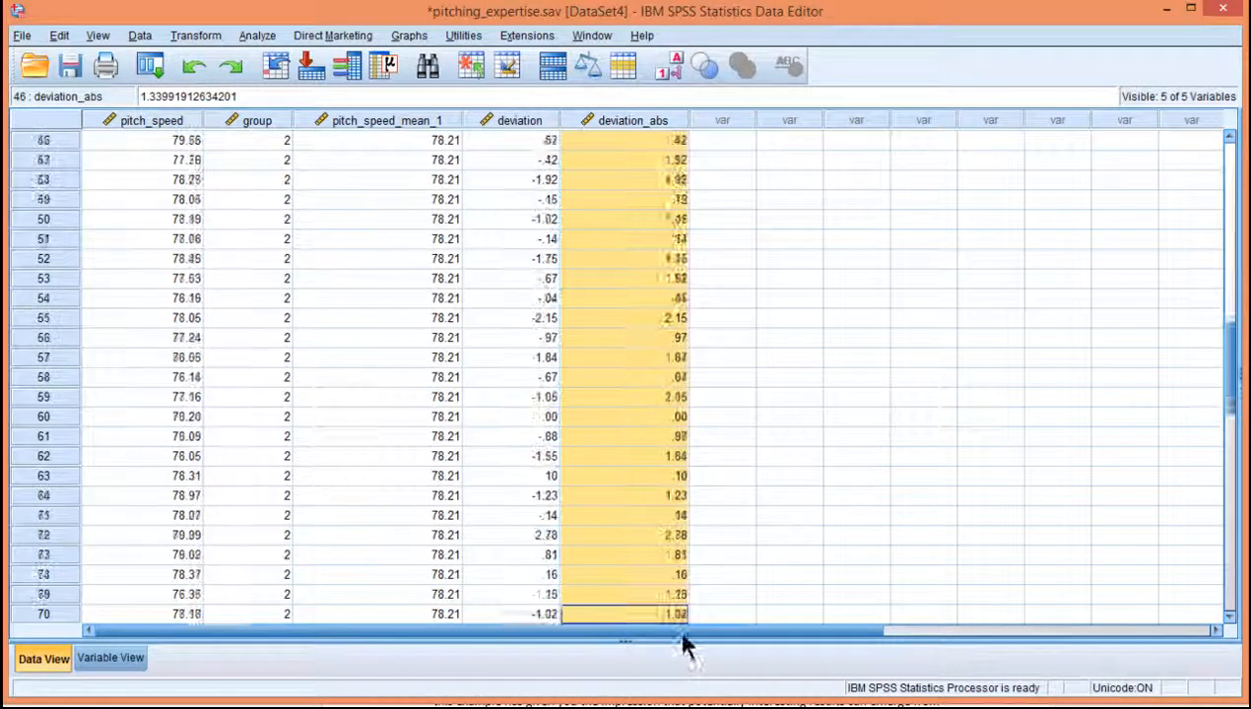
{"action": "scroll", "scroll_direction": "down", "scroll_amount": 3}
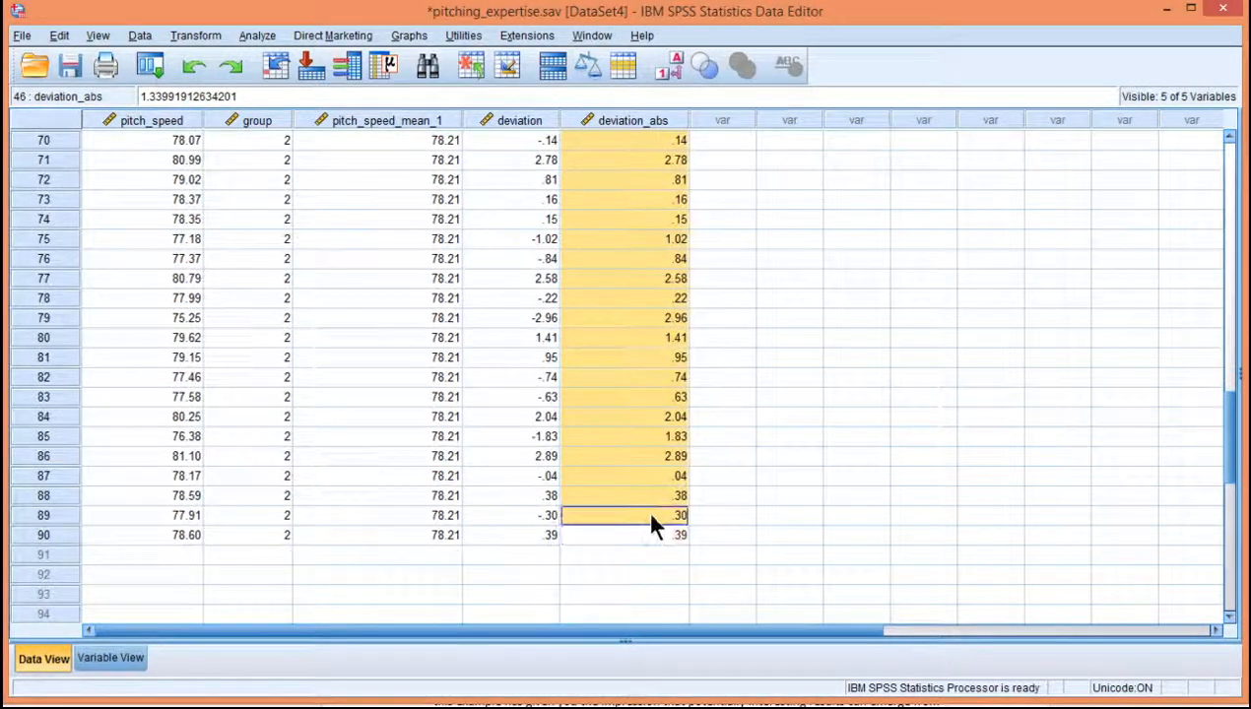
{"action": "scroll", "scroll_direction": "up", "scroll_amount": 3}
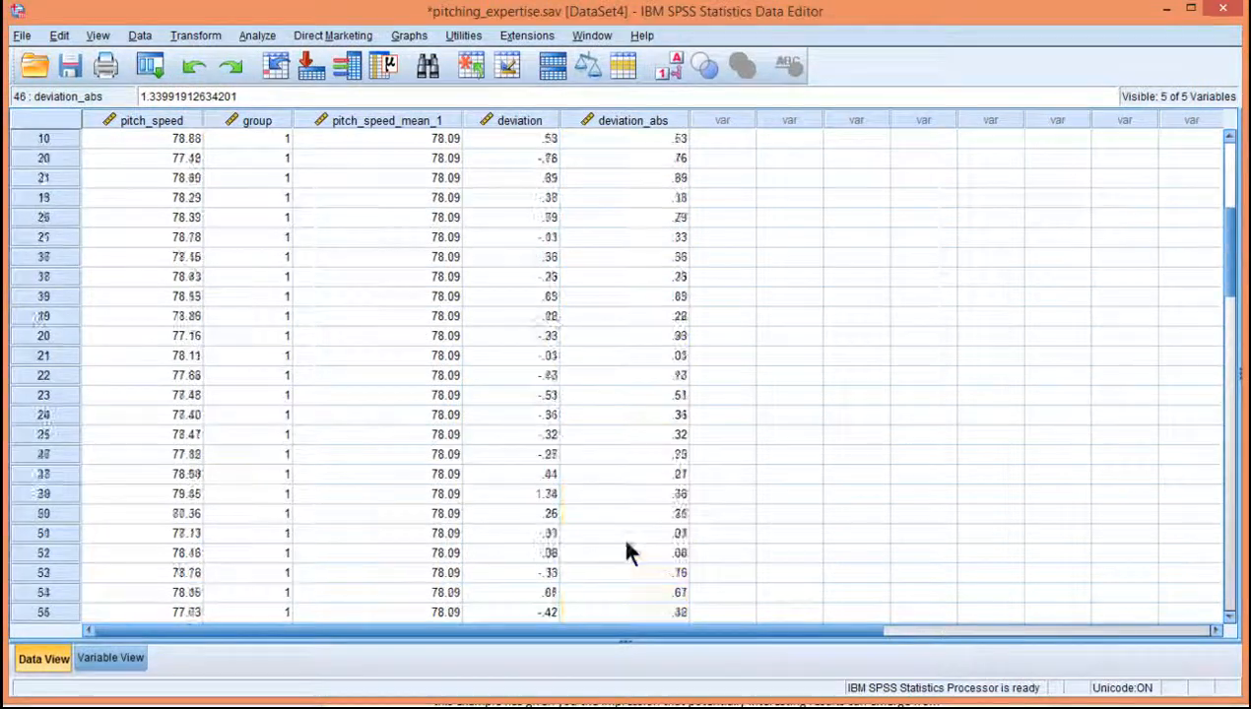
{"action": "scroll", "scroll_direction": "up", "scroll_amount": 3}
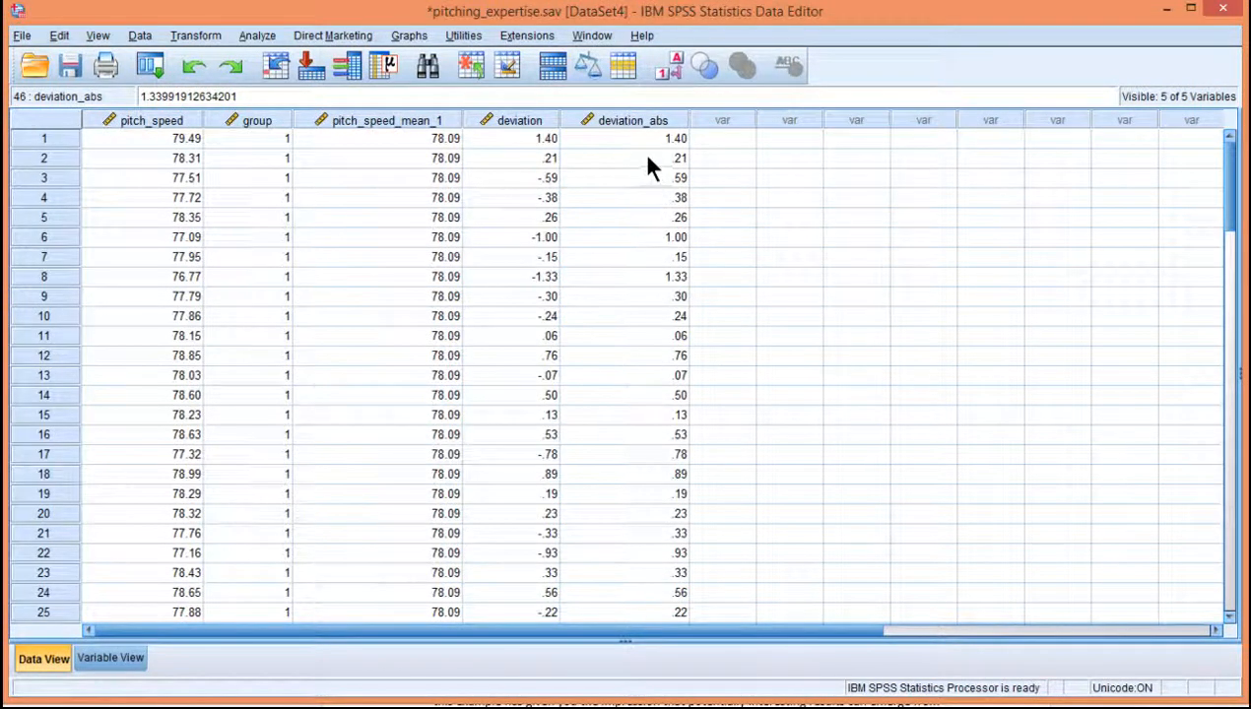
{"action": "left_click", "coordinate": [258, 35]}
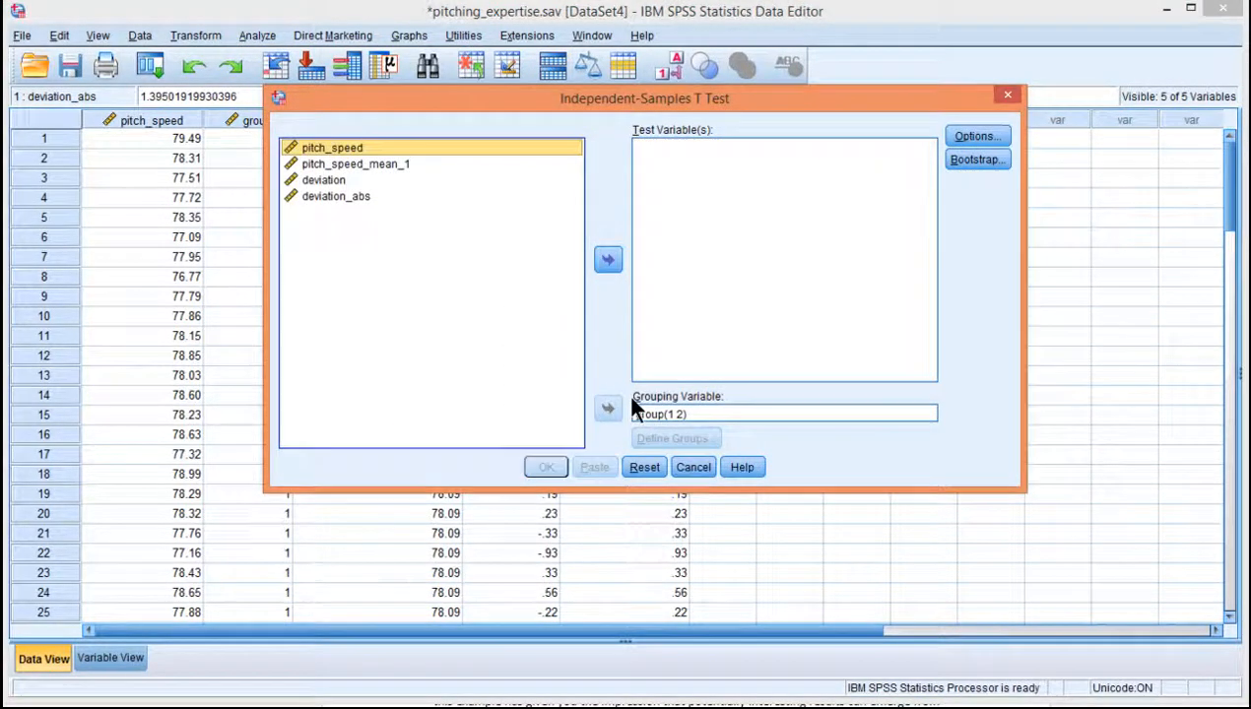
- Make group the grouping variable, defined as groups 1 and 2
{"action": "left_click", "coordinate": [608, 408]}
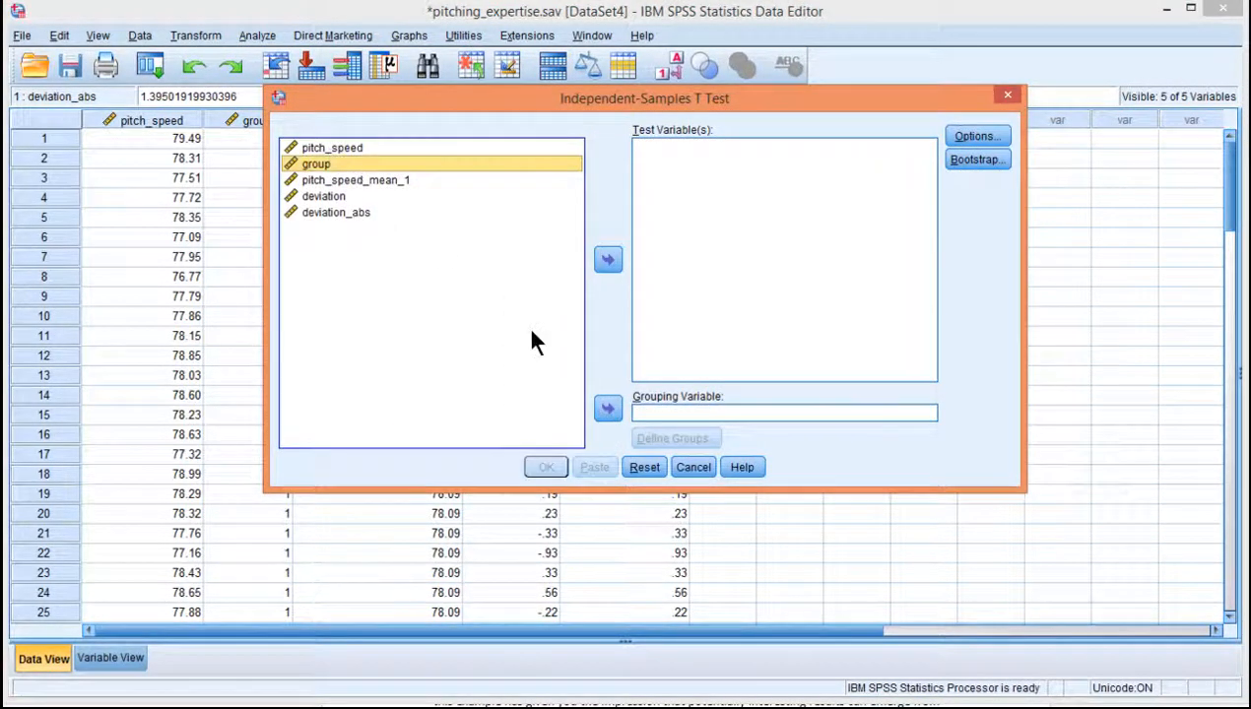
{"action": "left_click", "coordinate": [673, 438]}
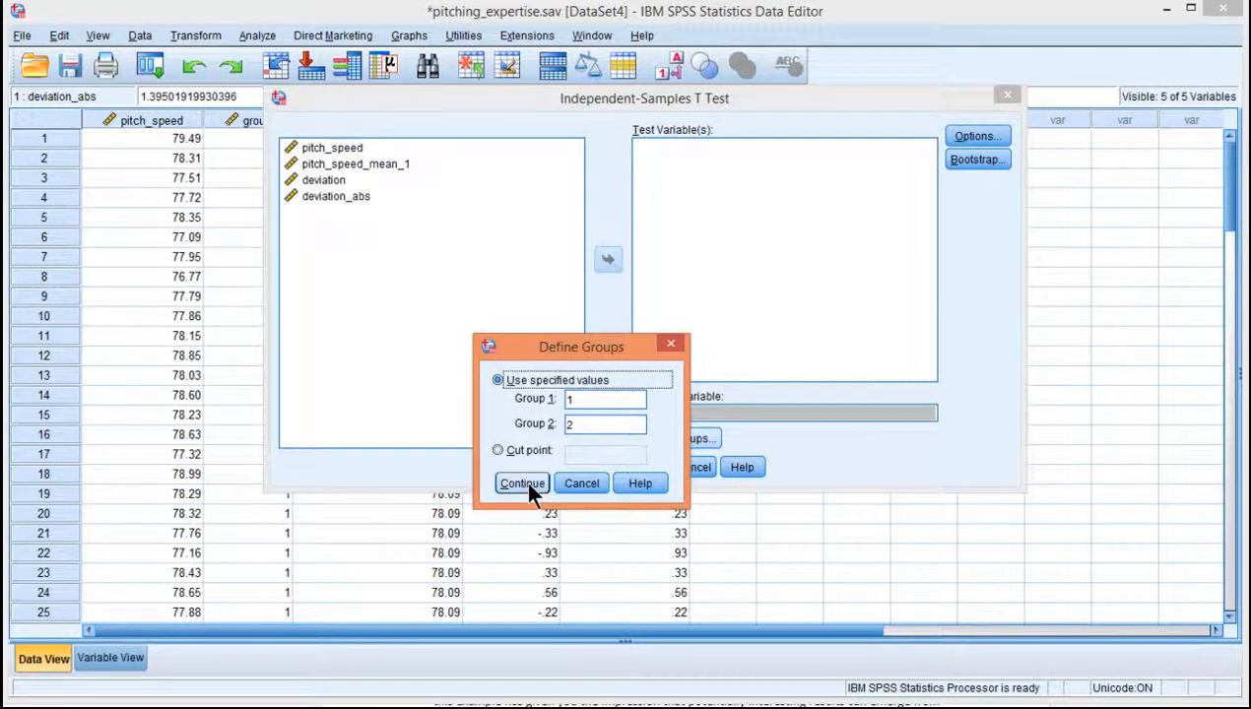
{"action": "left_click", "coordinate": [522, 483]}
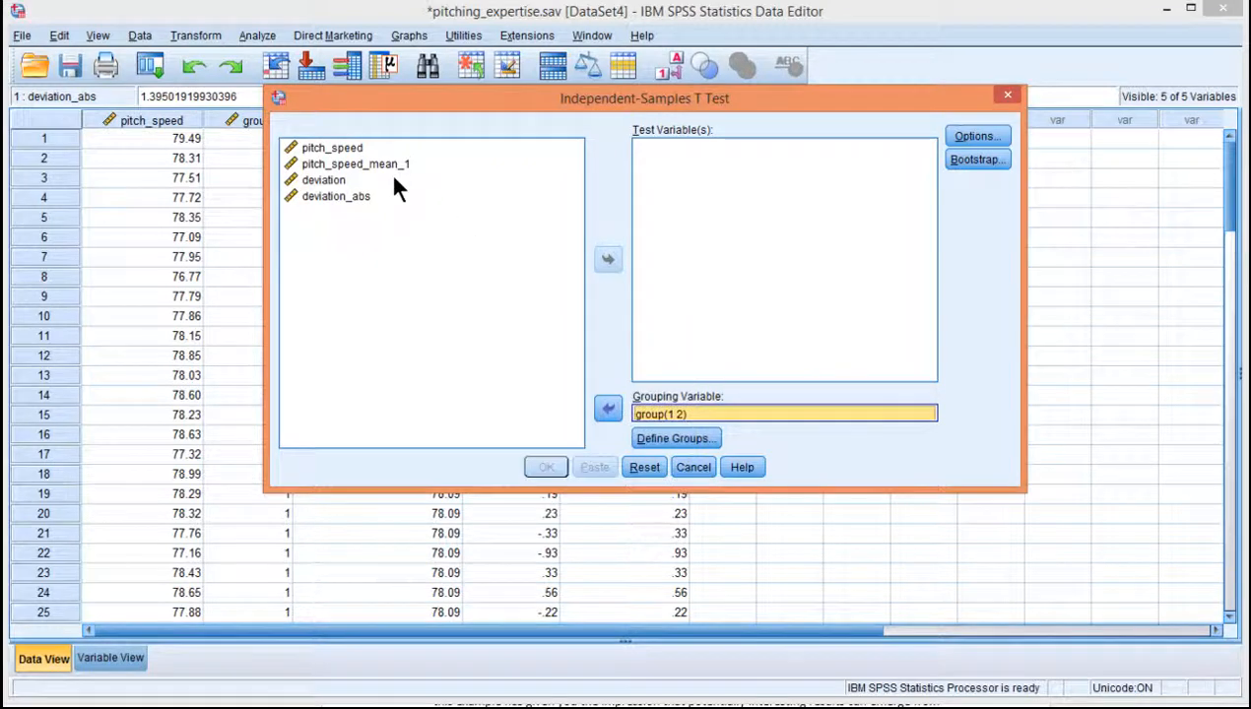
- Test pitch_speed and deviation_abs between the groups and run the t-test
{"action": "left_click", "coordinate": [336, 196]}
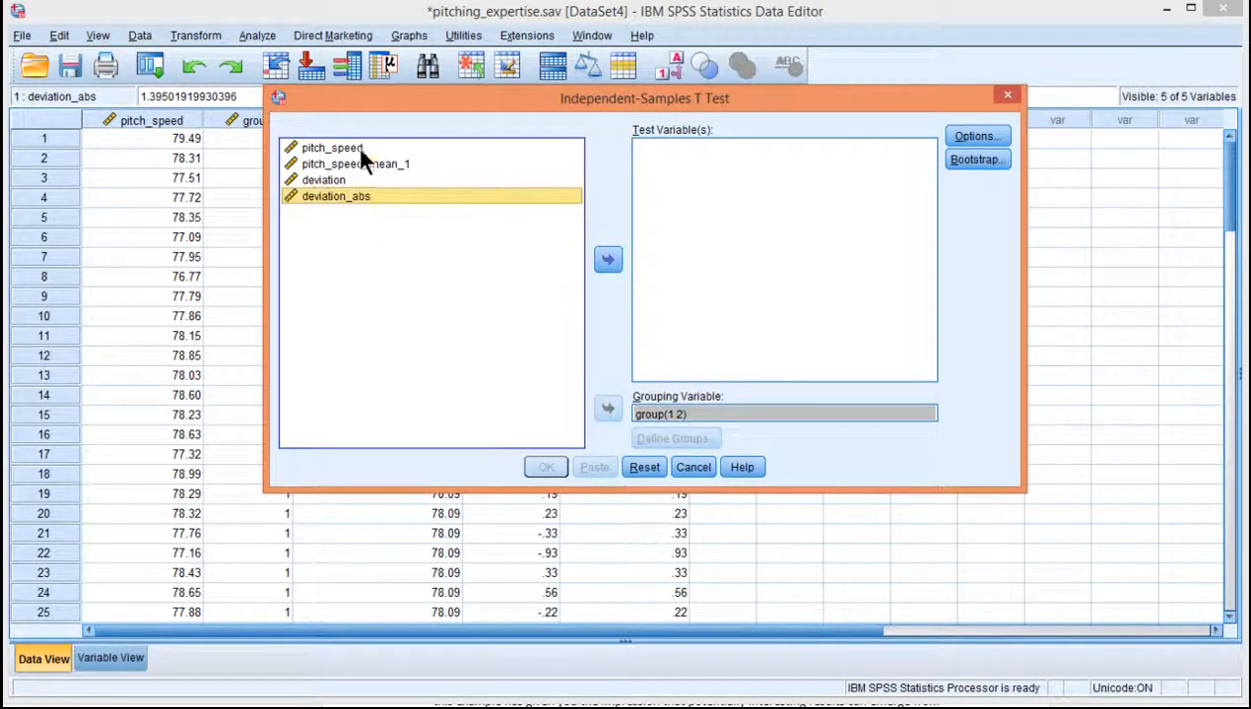
{"action": "left_click", "coordinate": [608, 259]}
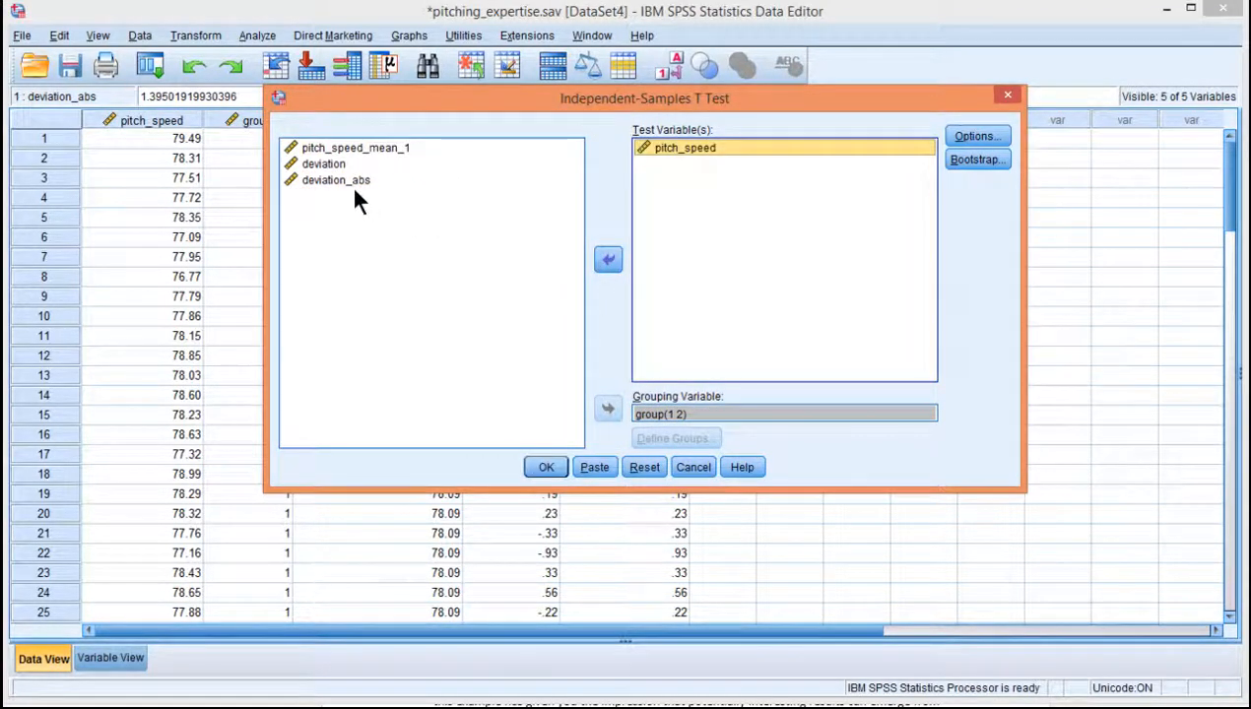
{"action": "left_click", "coordinate": [607, 259]}
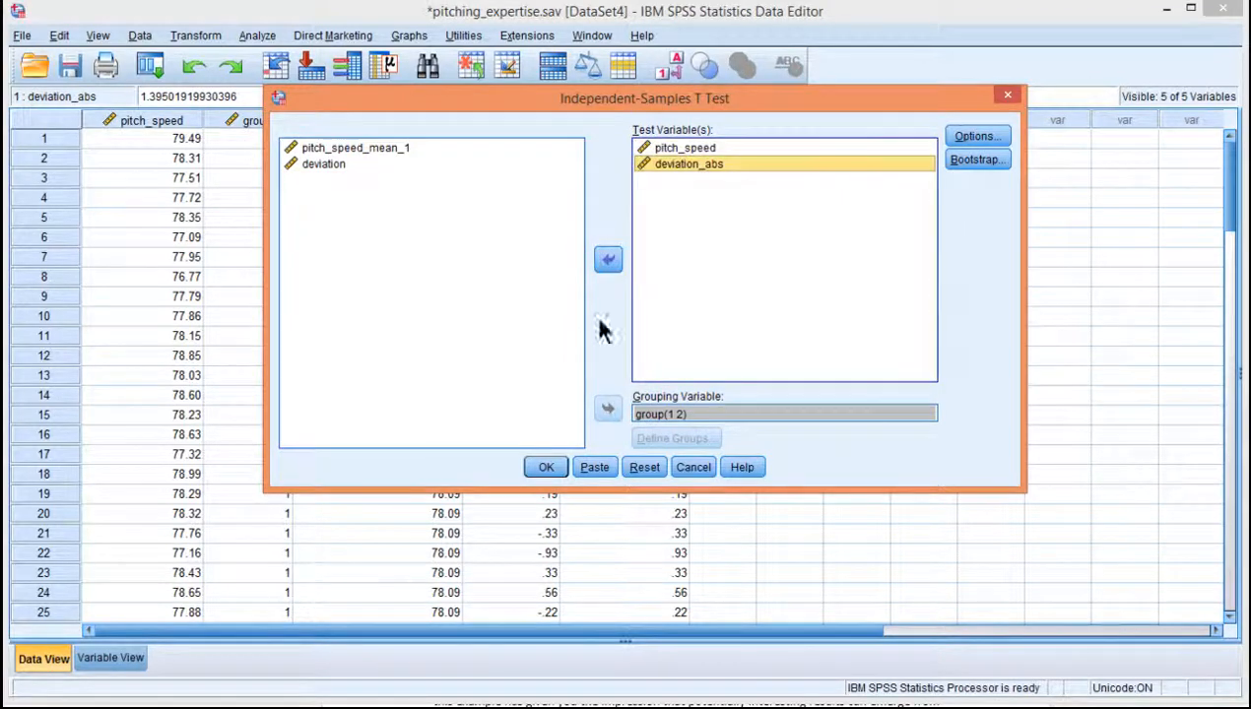
{"action": "left_click", "coordinate": [546, 467]}
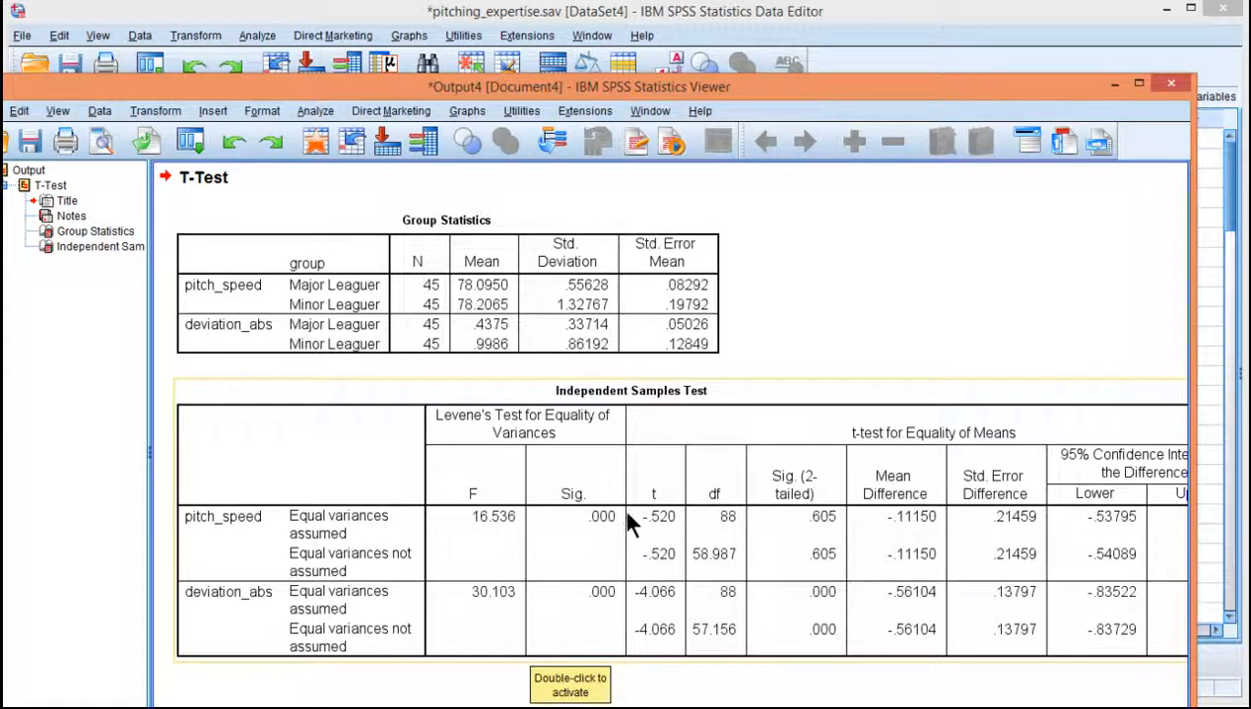
{"action": "mouse_move", "coordinate": [522, 527]}
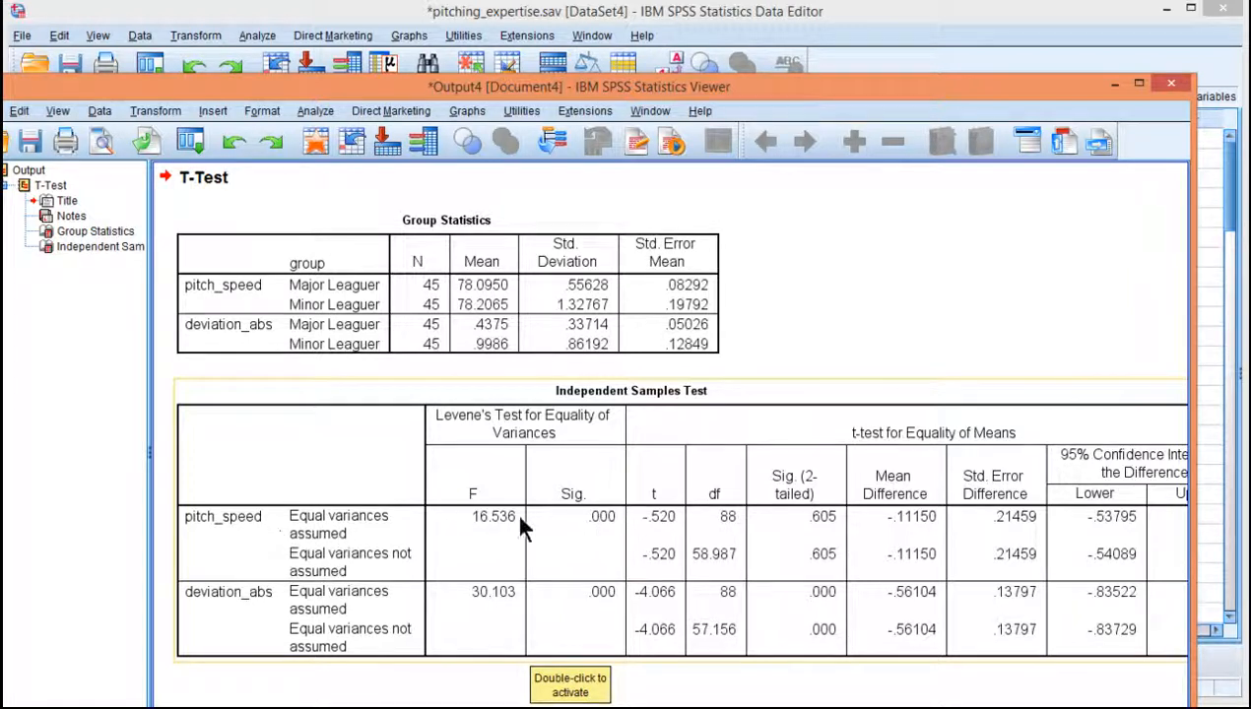
{"action": "mouse_move", "coordinate": [636, 610]}
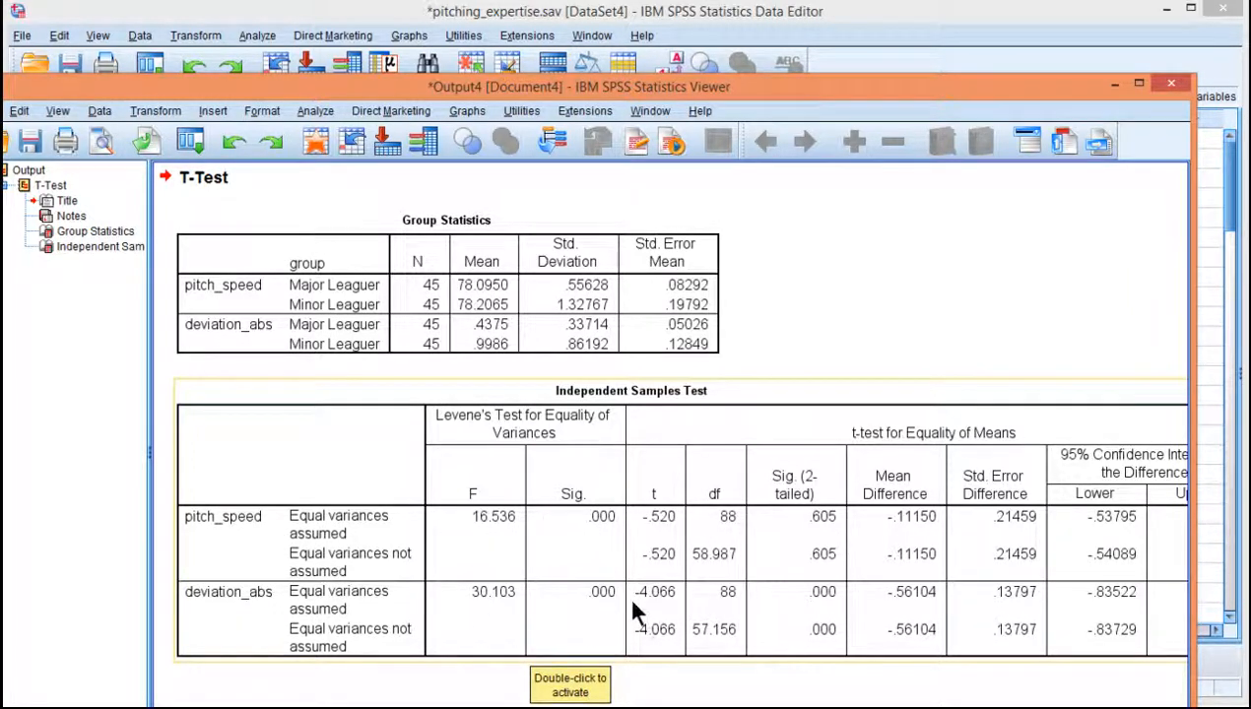
{"action": "mouse_move", "coordinate": [660, 581]}
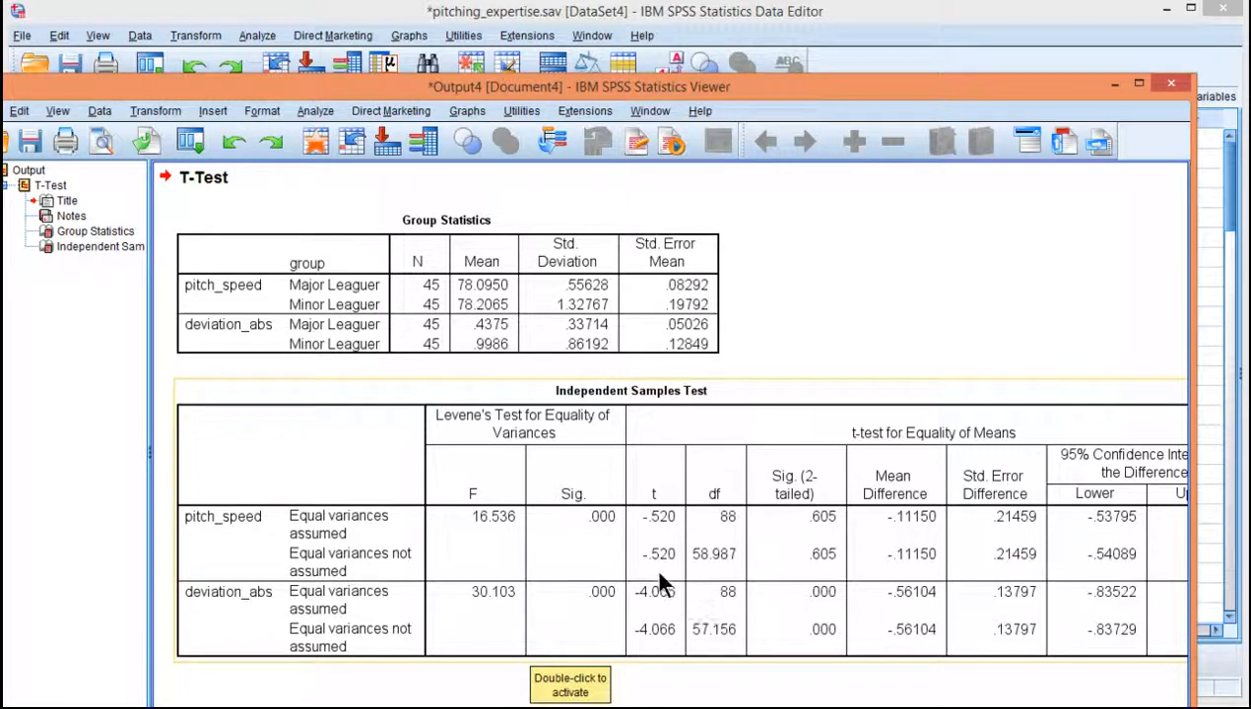
{"action": "mouse_move", "coordinate": [470, 344]}
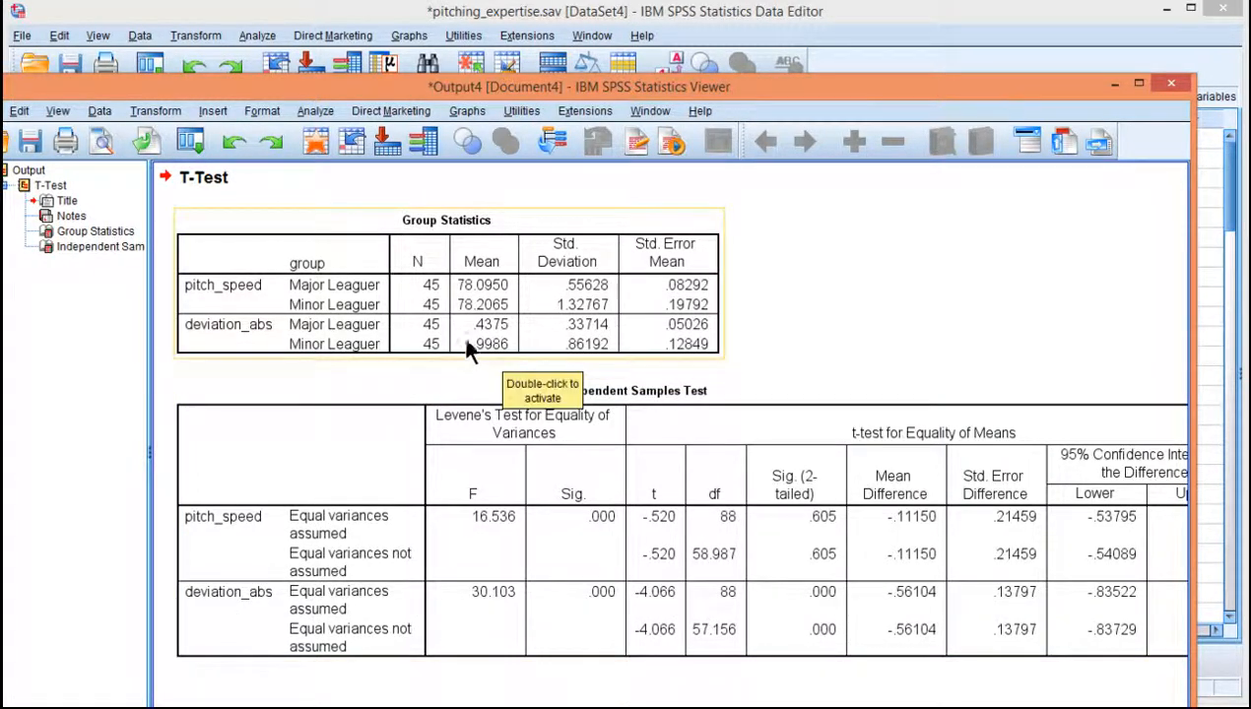
{"action": "mouse_move", "coordinate": [520, 354]}
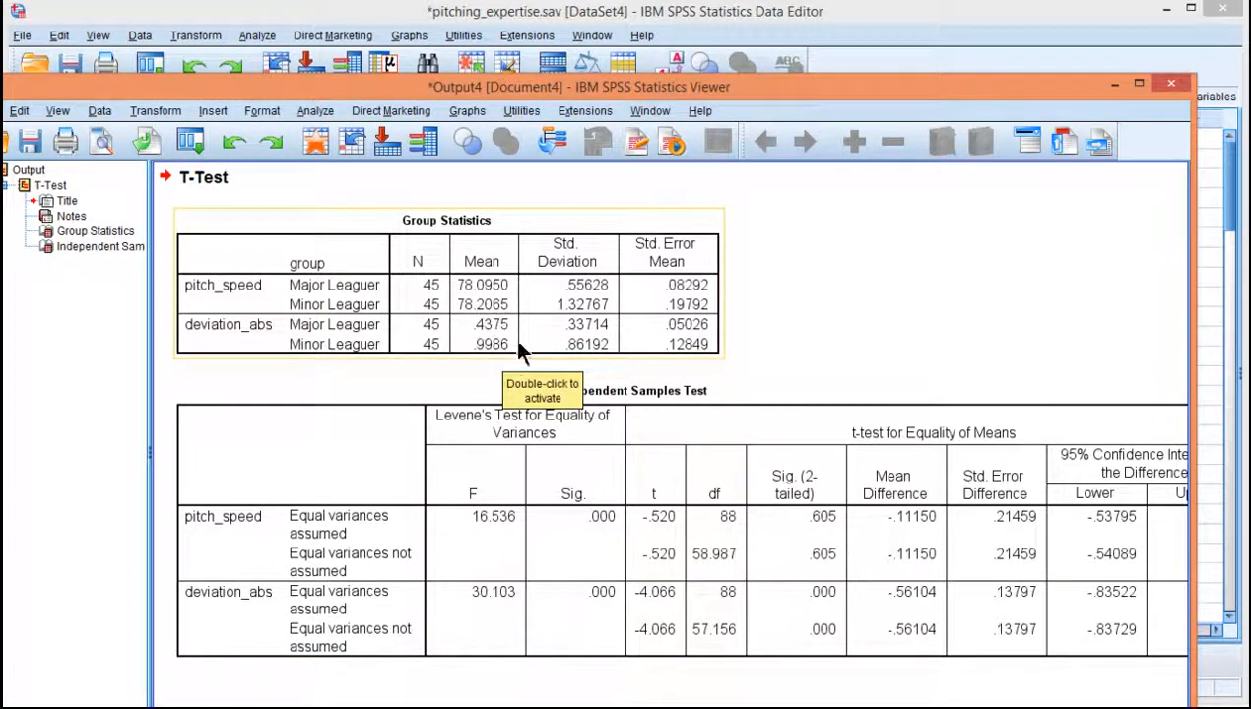
{"action": "mouse_move", "coordinate": [502, 339]}
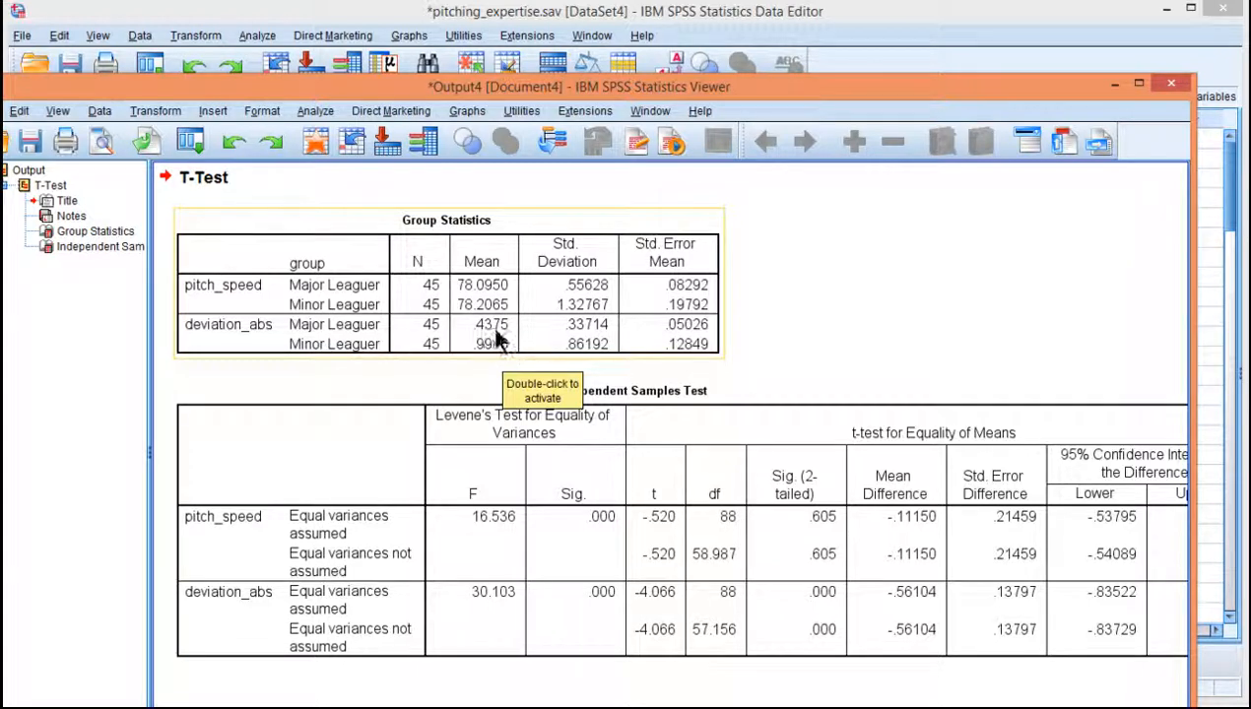
{"action": "mouse_move", "coordinate": [498, 359]}
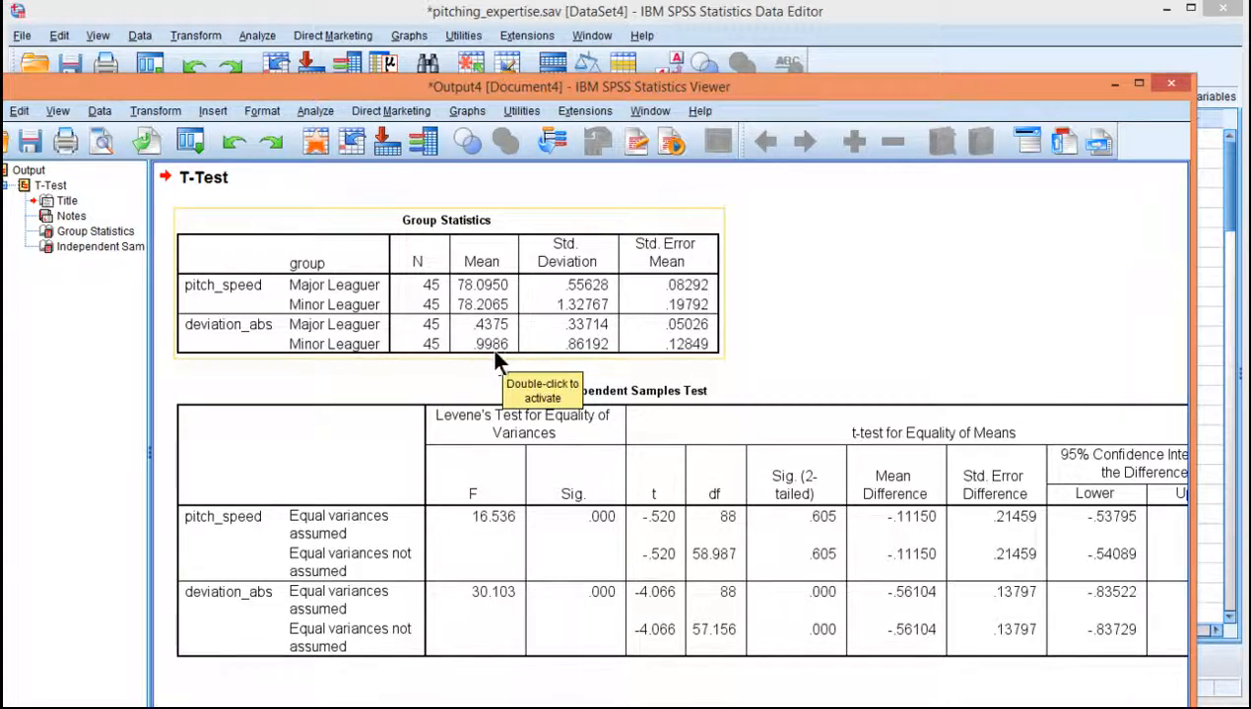
{"action": "mouse_move", "coordinate": [581, 566]}
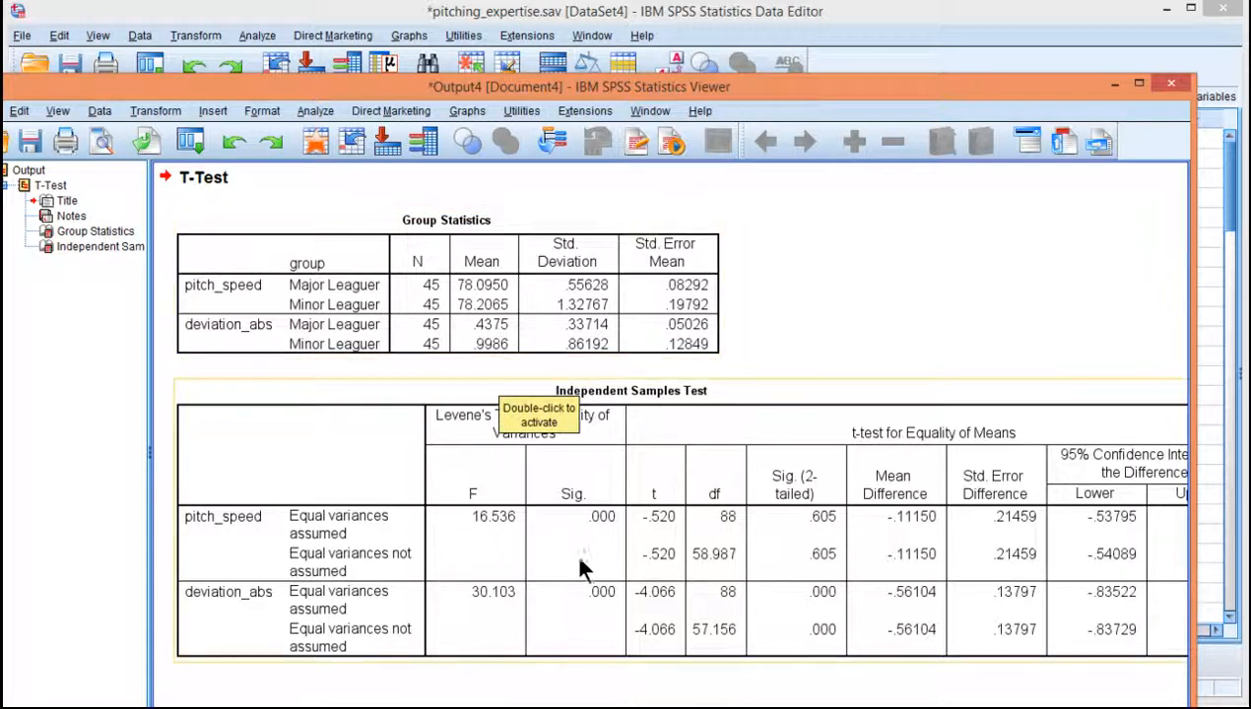
{"action": "mouse_move", "coordinate": [670, 611]}
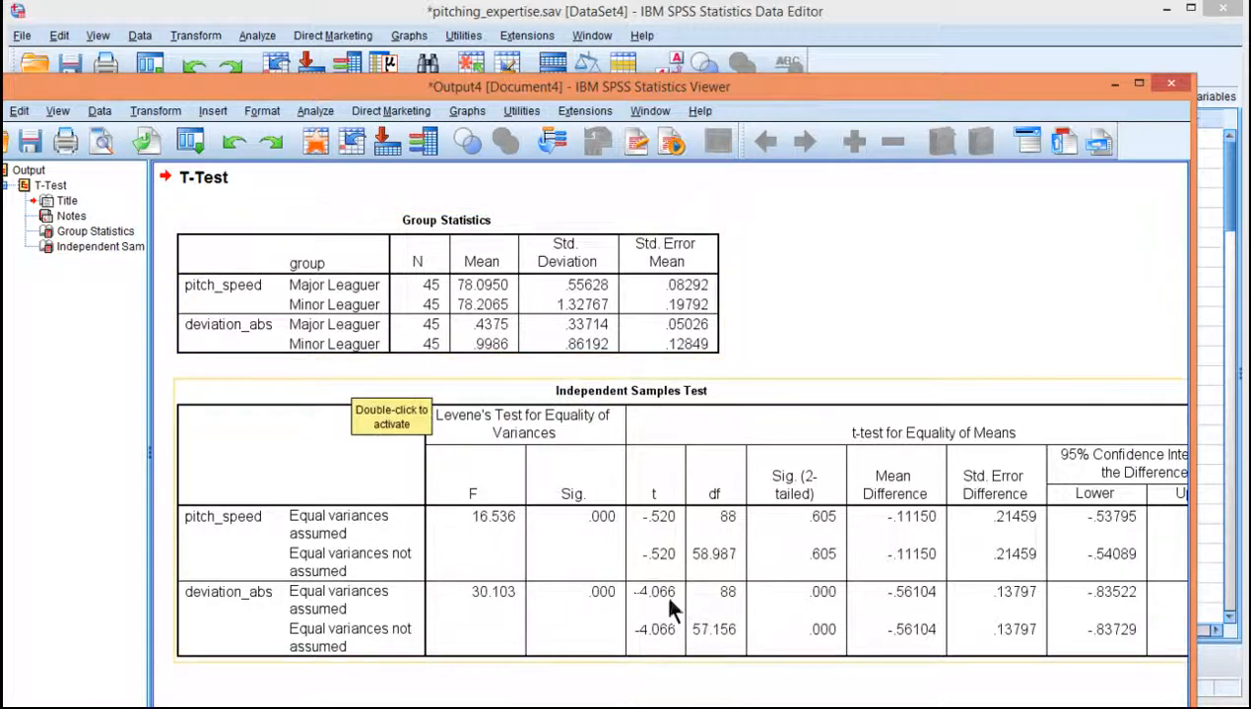
{"action": "mouse_move", "coordinate": [502, 370]}
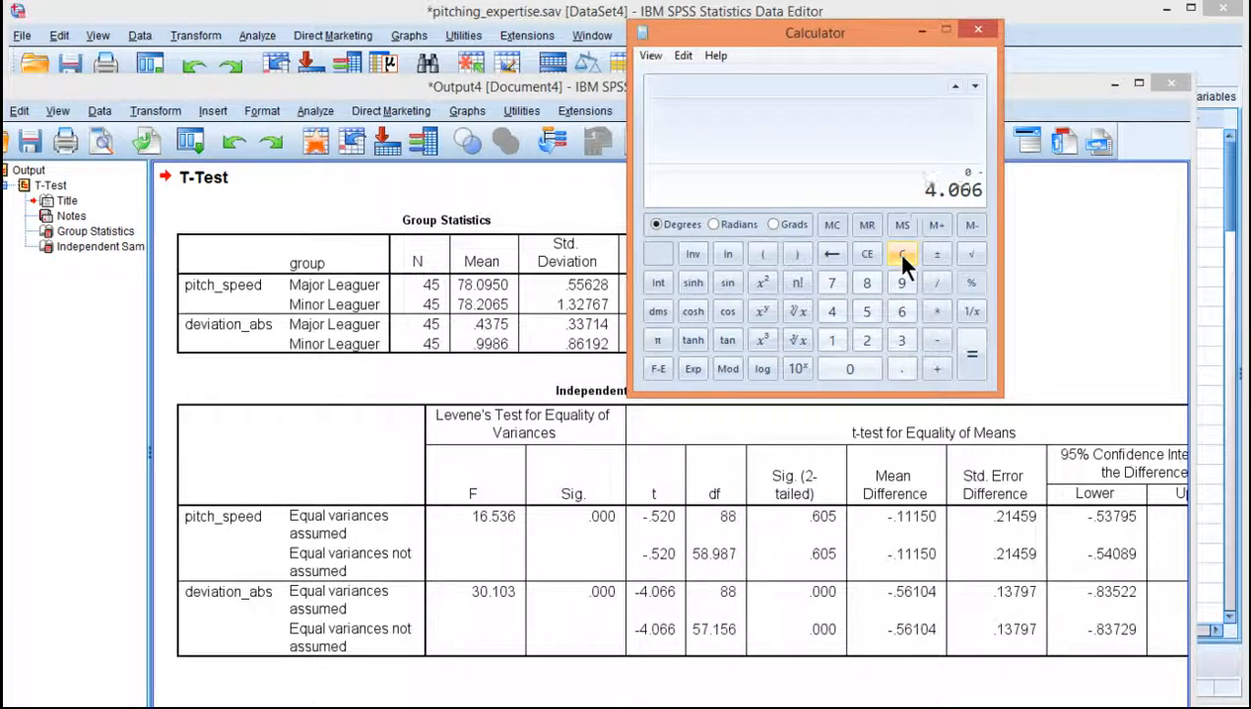
- Negate 4.066 and square it, giving 16.532356 to compare with Levene's F of 16.536
{"action": "left_click", "coordinate": [937, 255]}
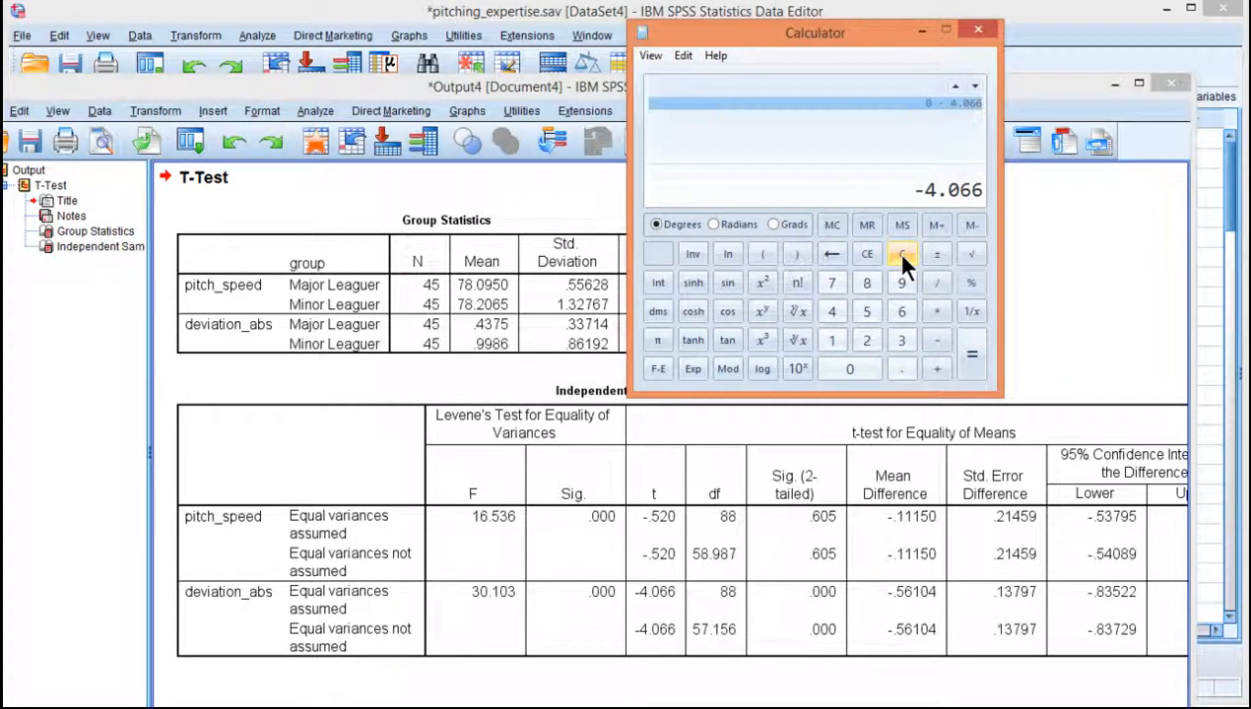
{"action": "left_click", "coordinate": [762, 282]}
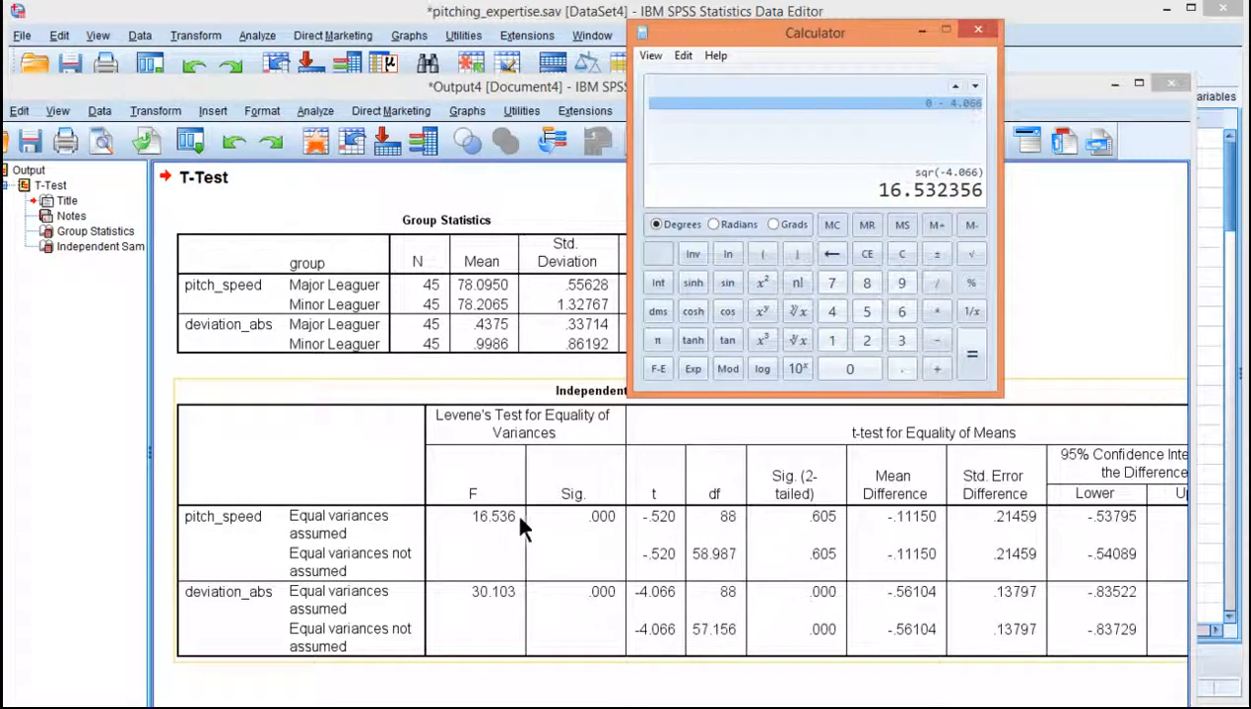
{"action": "mouse_move", "coordinate": [510, 543]}
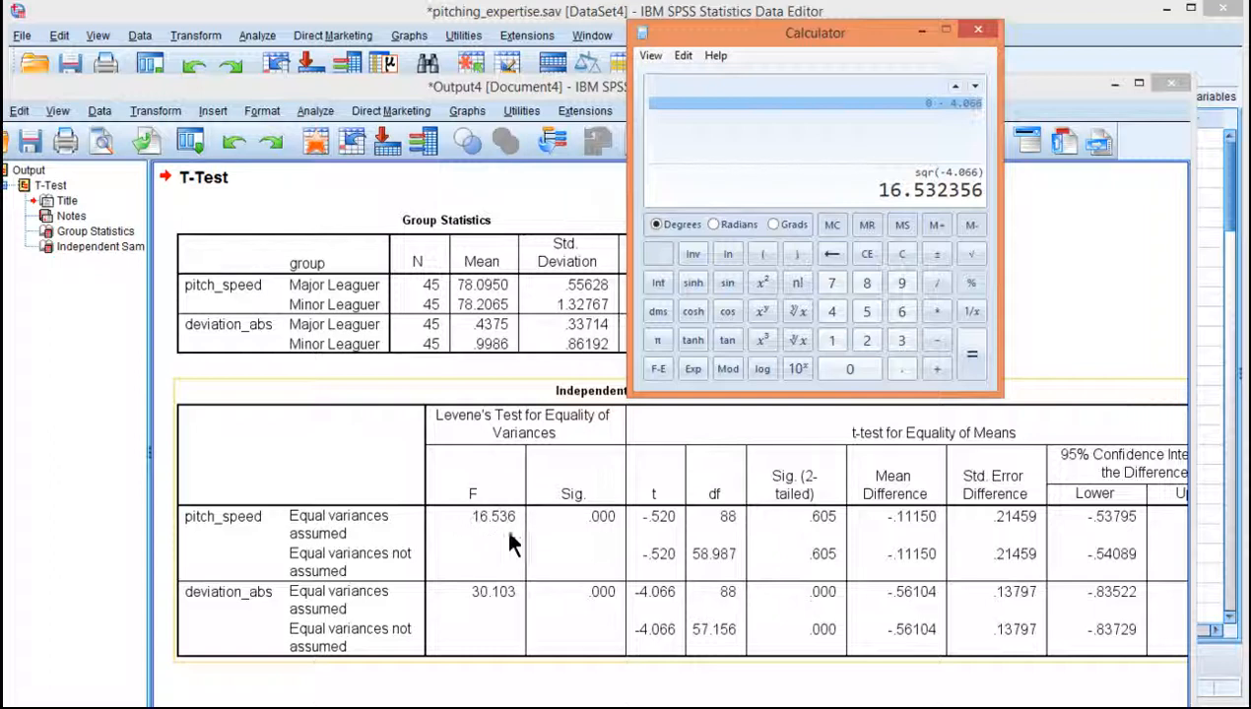
{"action": "mouse_move", "coordinate": [493, 537]}
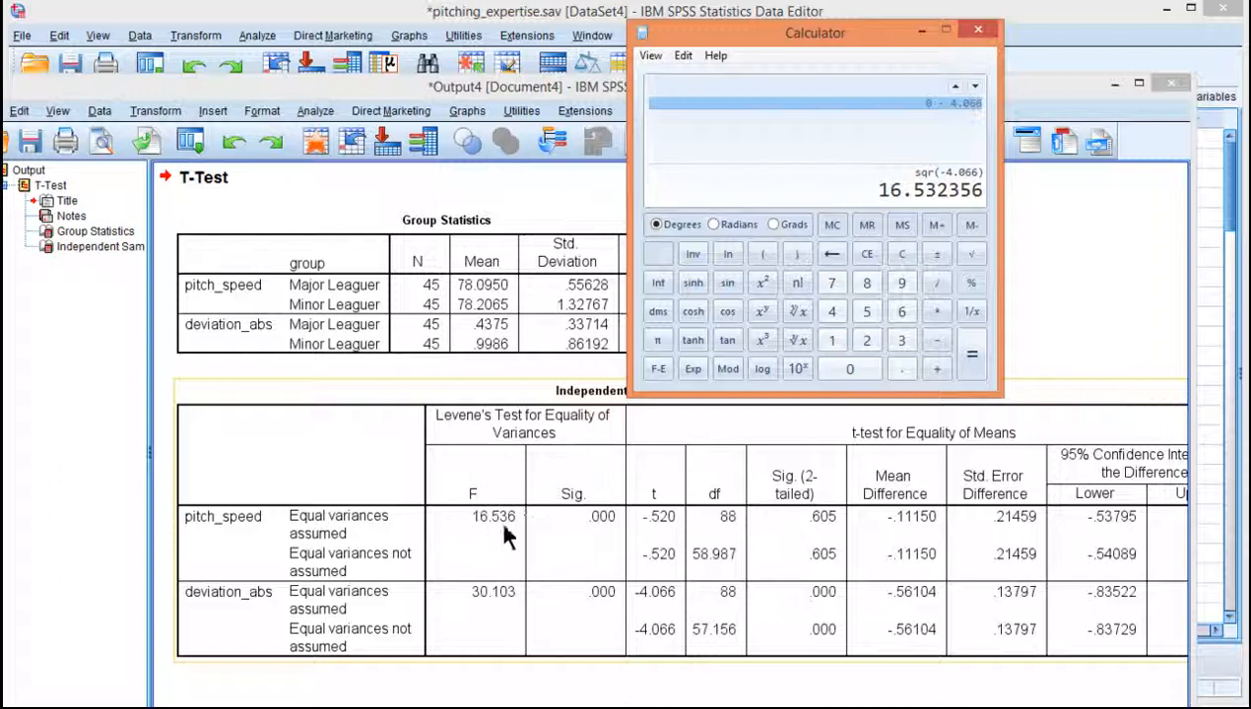
{"action": "mouse_move", "coordinate": [615, 586]}
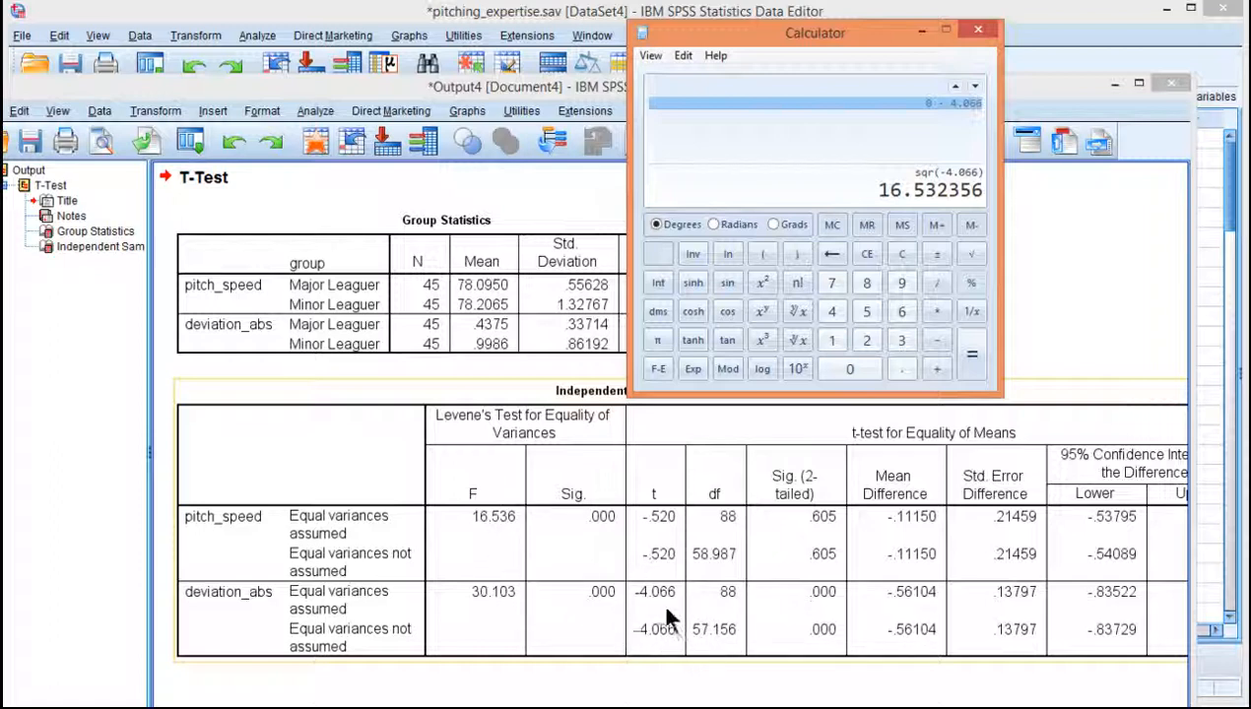
{"action": "mouse_move", "coordinate": [507, 517]}
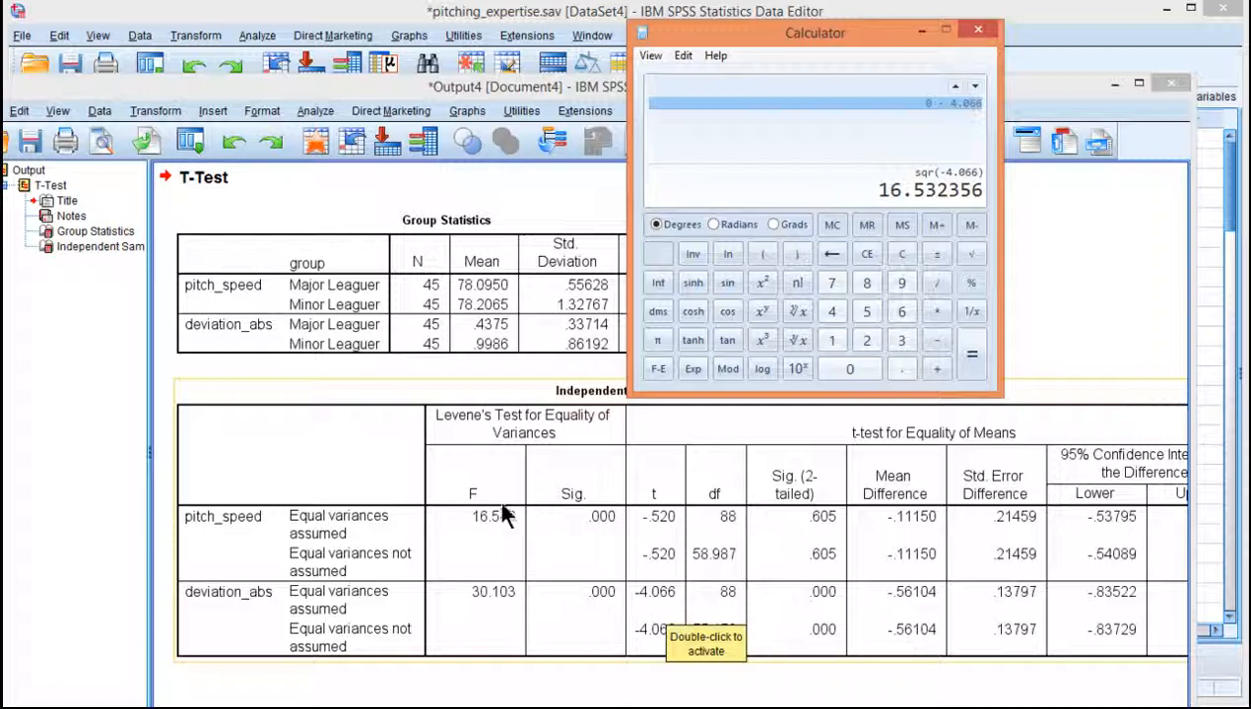
{"action": "mouse_move", "coordinate": [489, 513]}
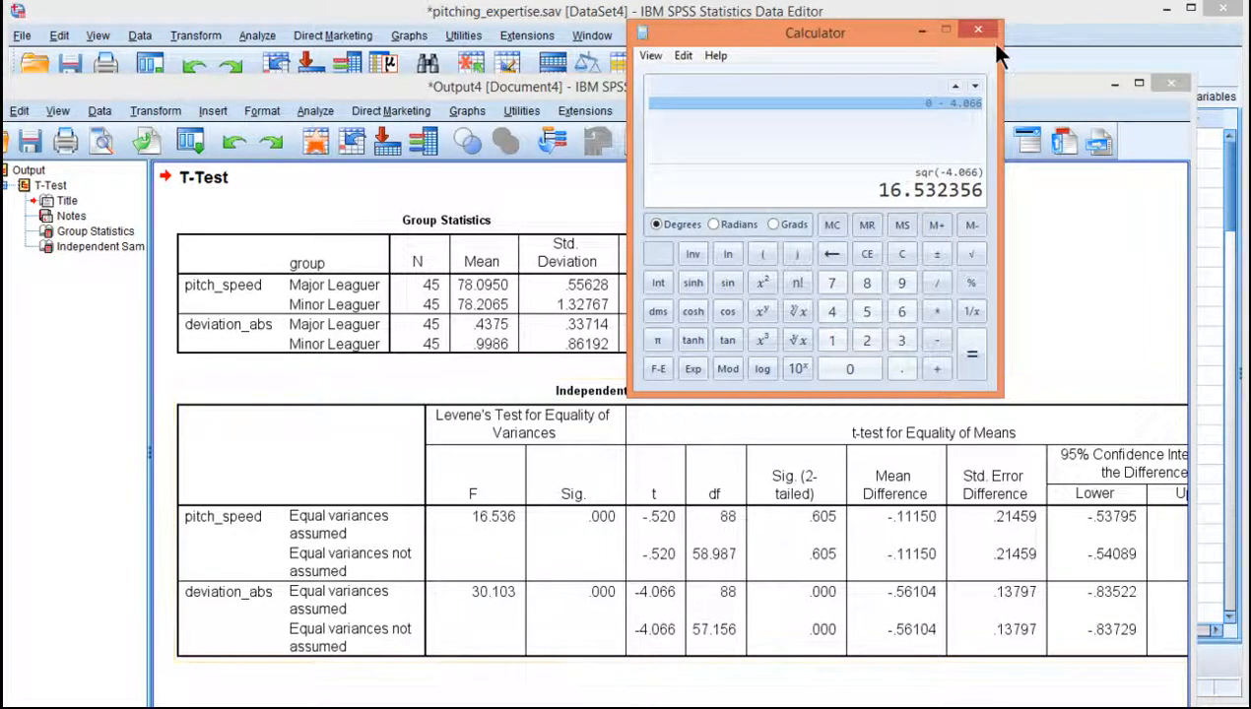
- Close the calculator to return to the t-test output tables
{"action": "left_click", "coordinate": [977, 29]}
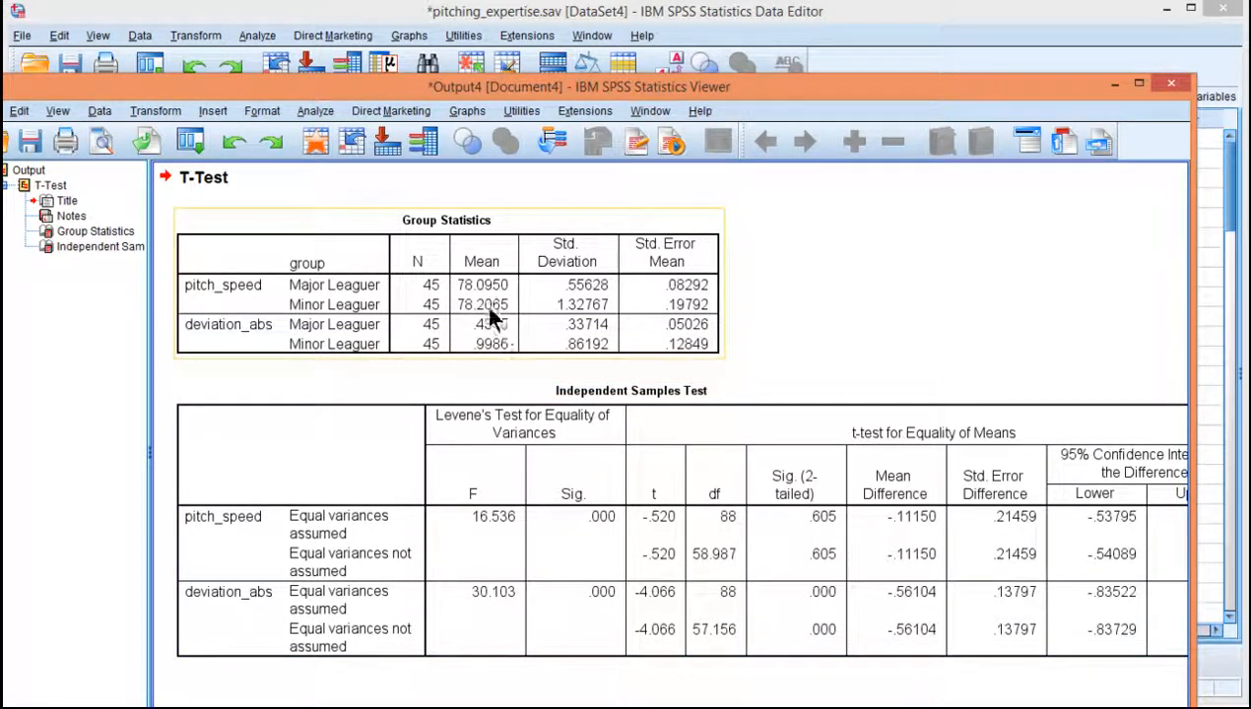
{"action": "mouse_move", "coordinate": [512, 339]}
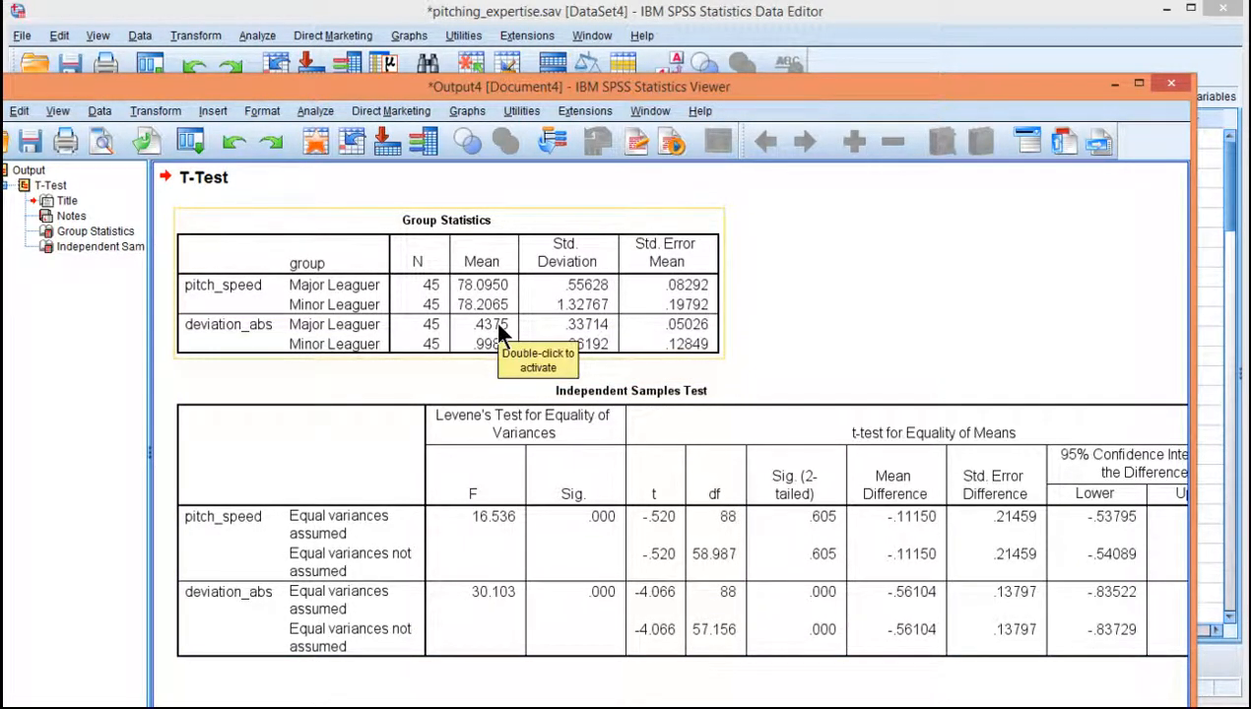
{"action": "mouse_move", "coordinate": [1108, 87]}
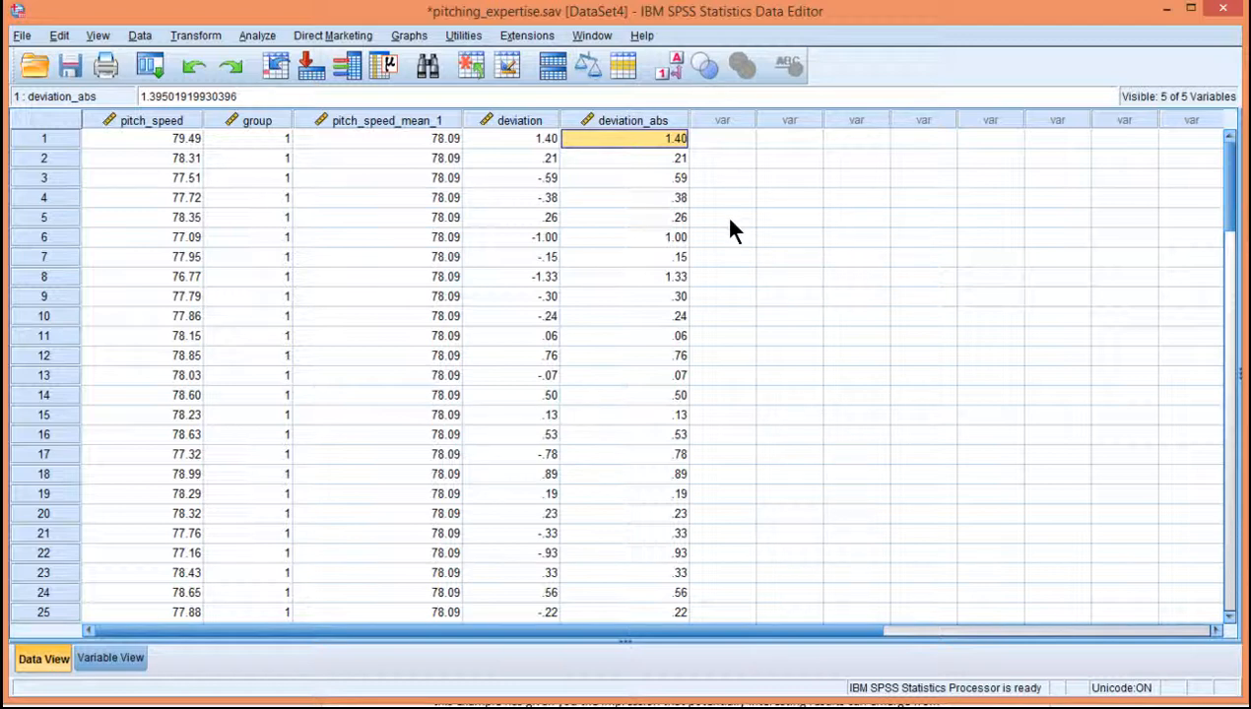
{"action": "mouse_move", "coordinate": [252, 138]}
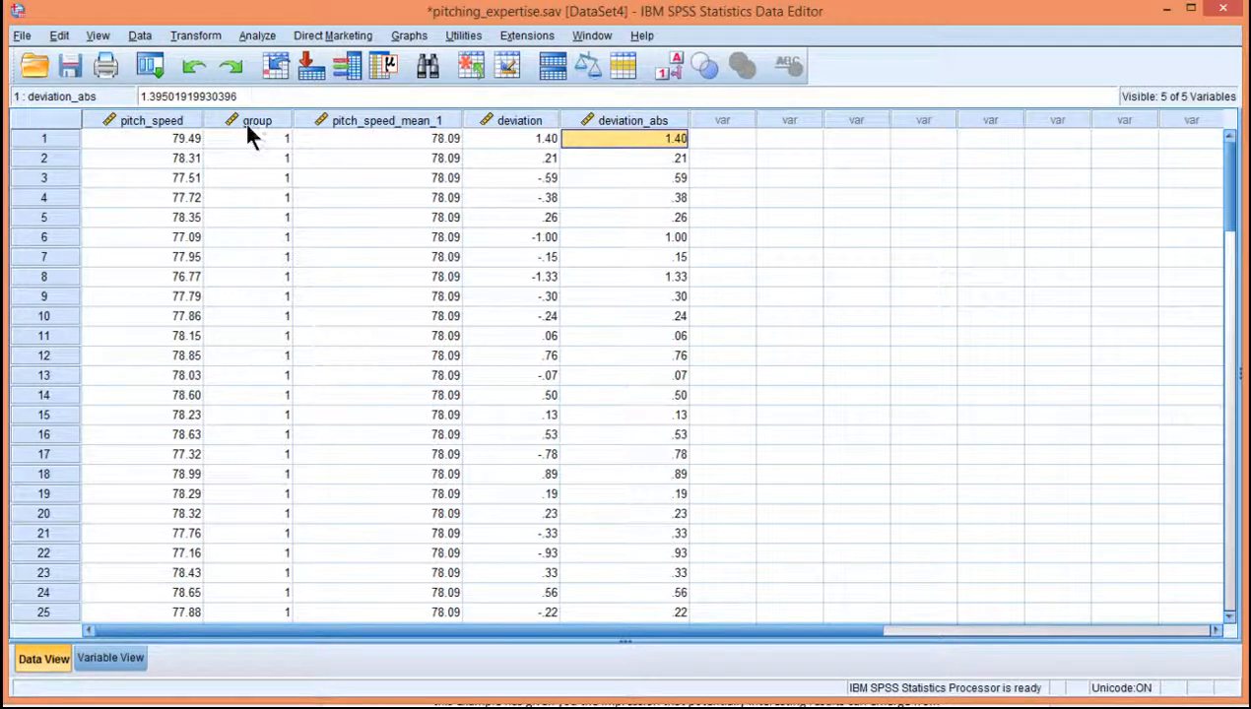
{"action": "mouse_move", "coordinate": [256, 121]}
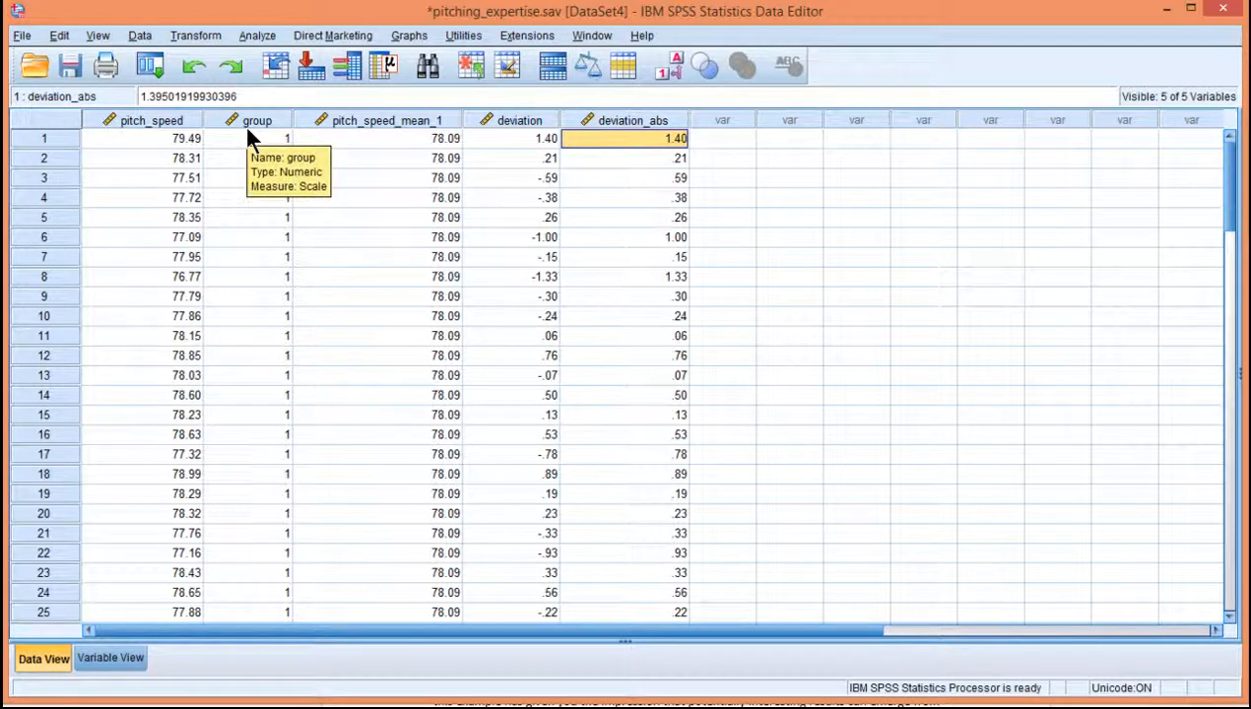
{"action": "mouse_move", "coordinate": [254, 138]}
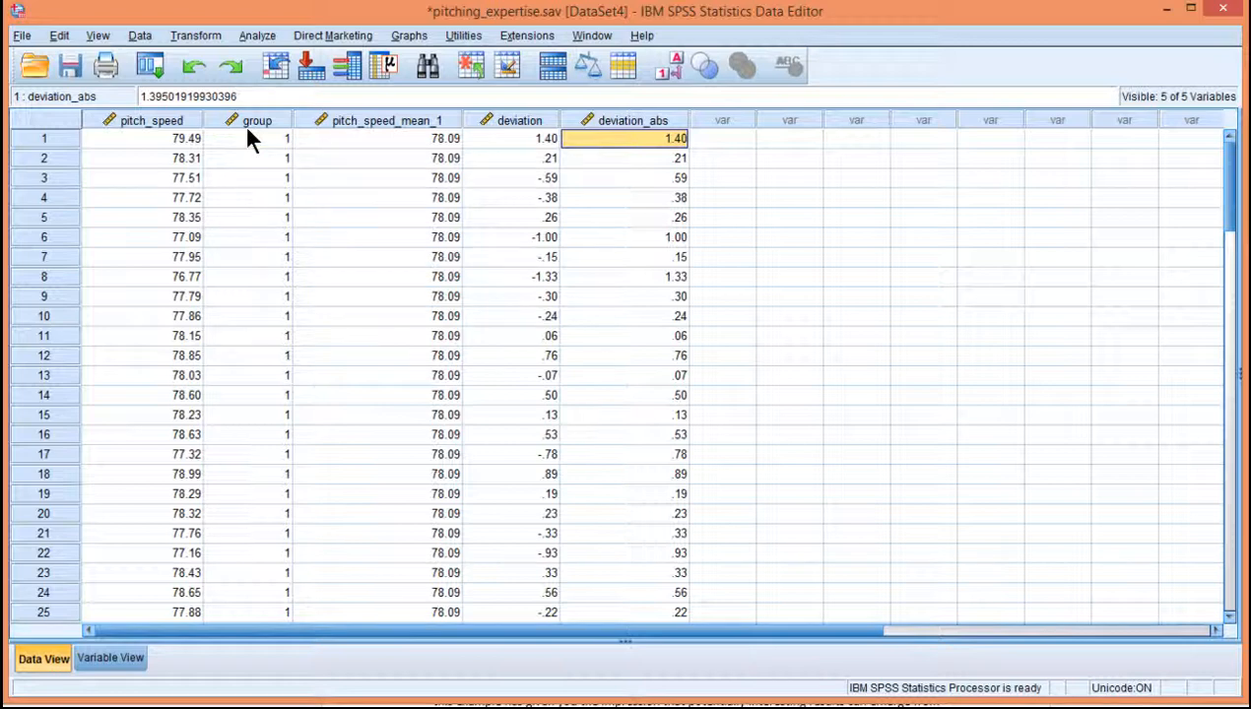
- Aggregate pitch_speed by group with the Median function, adding pitch_speed_median (78.15 for group 1)
{"action": "left_click", "coordinate": [195, 36]}
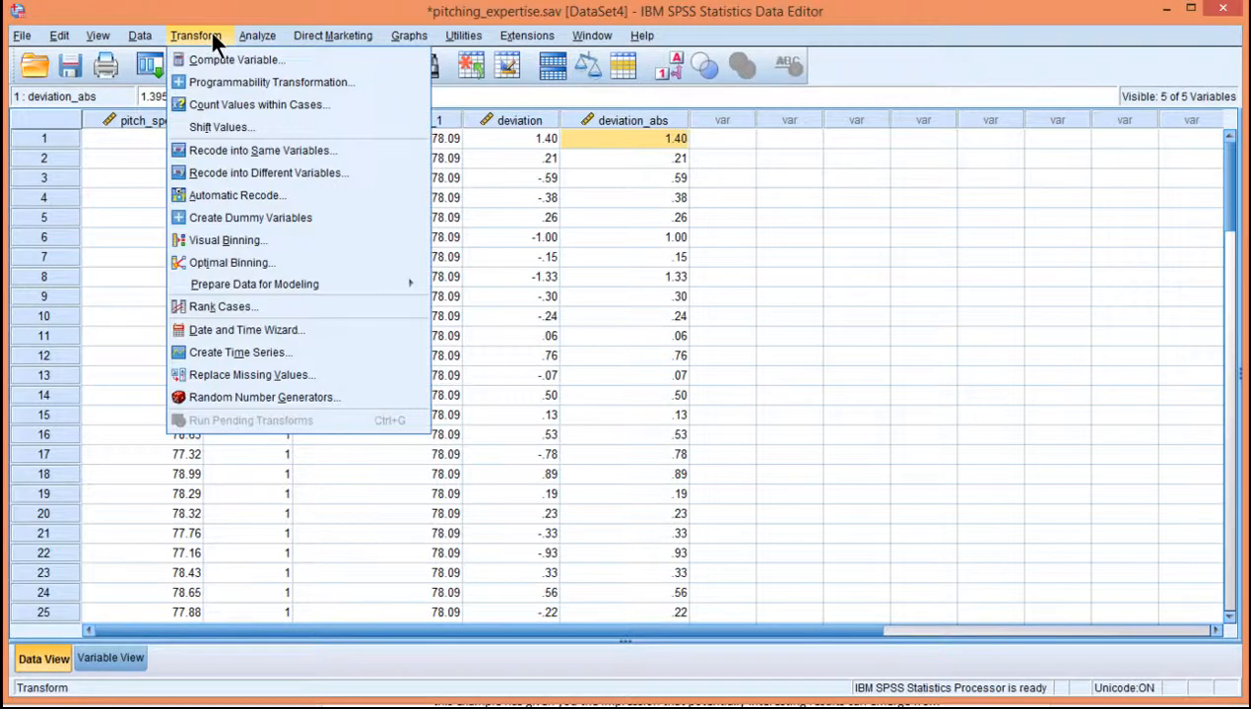
{"action": "left_click", "coordinate": [140, 36]}
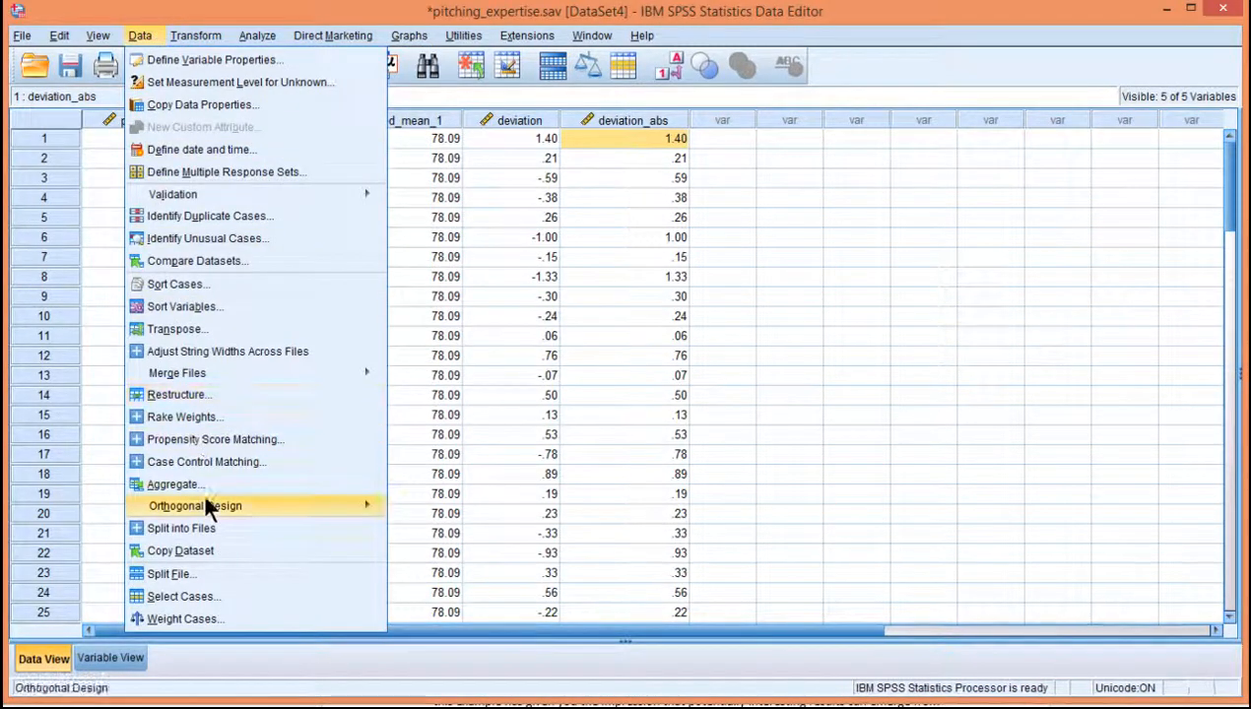
{"action": "left_click", "coordinate": [175, 484]}
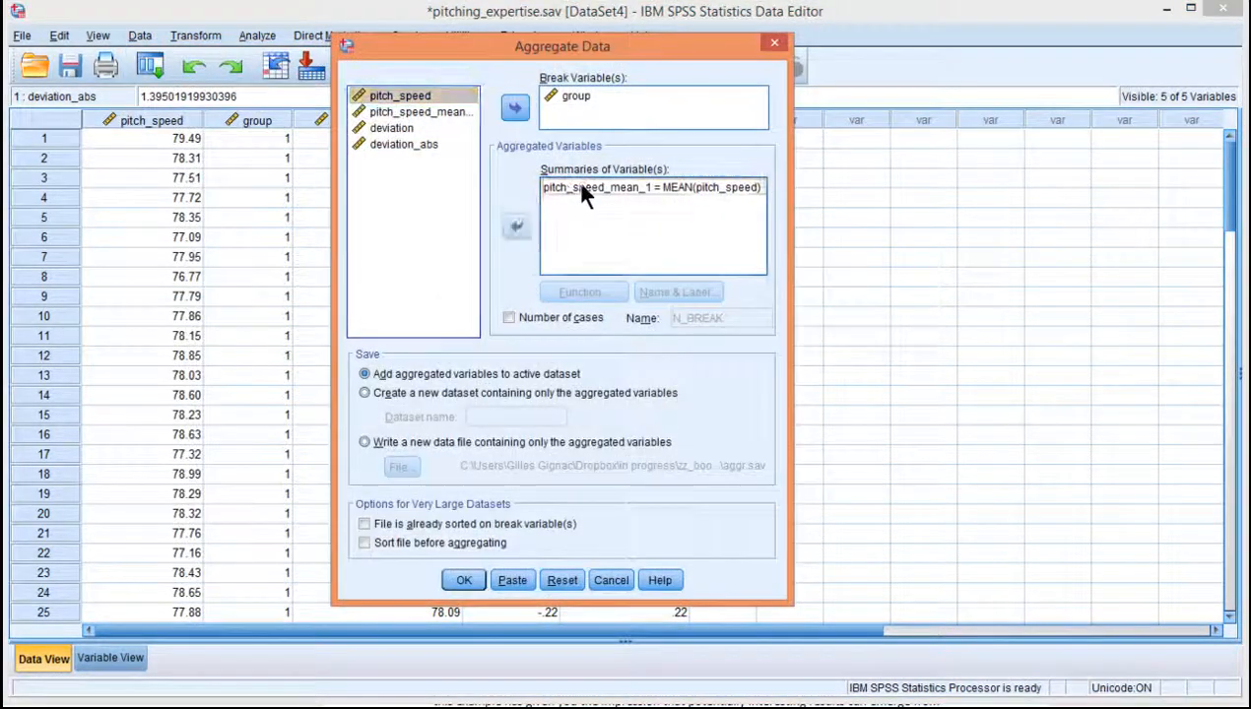
{"action": "left_click", "coordinate": [579, 291]}
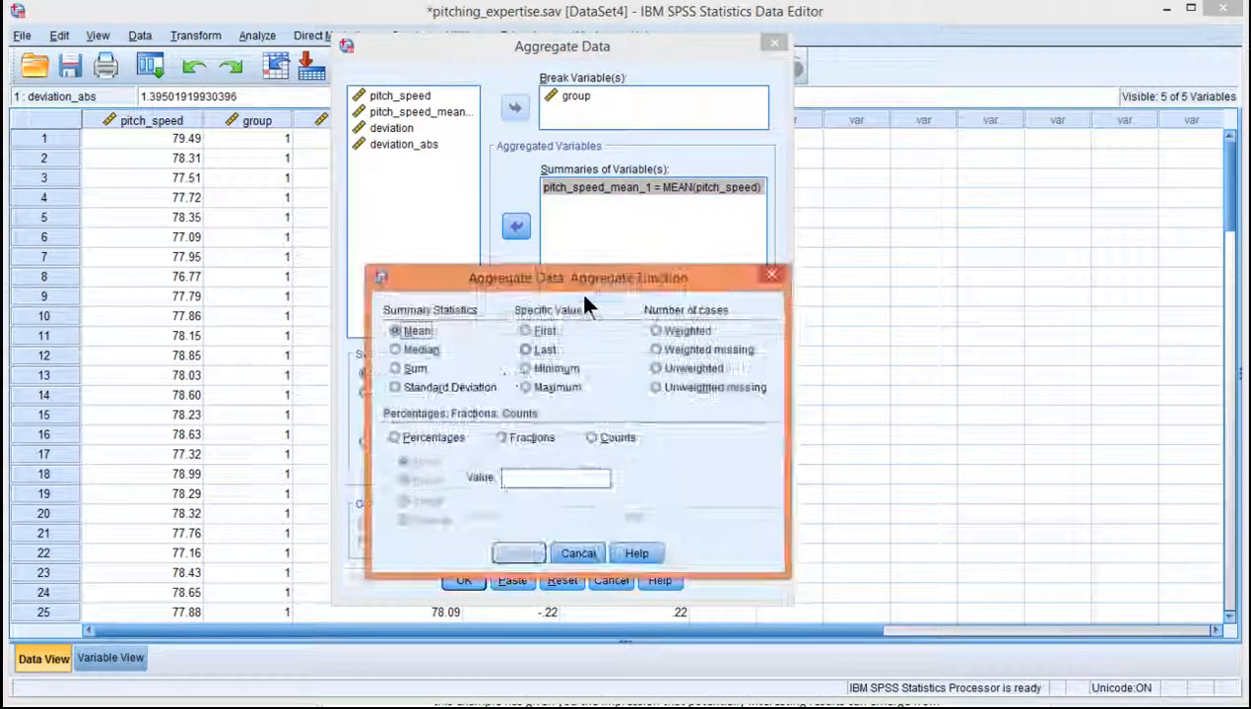
{"action": "left_click", "coordinate": [395, 350]}
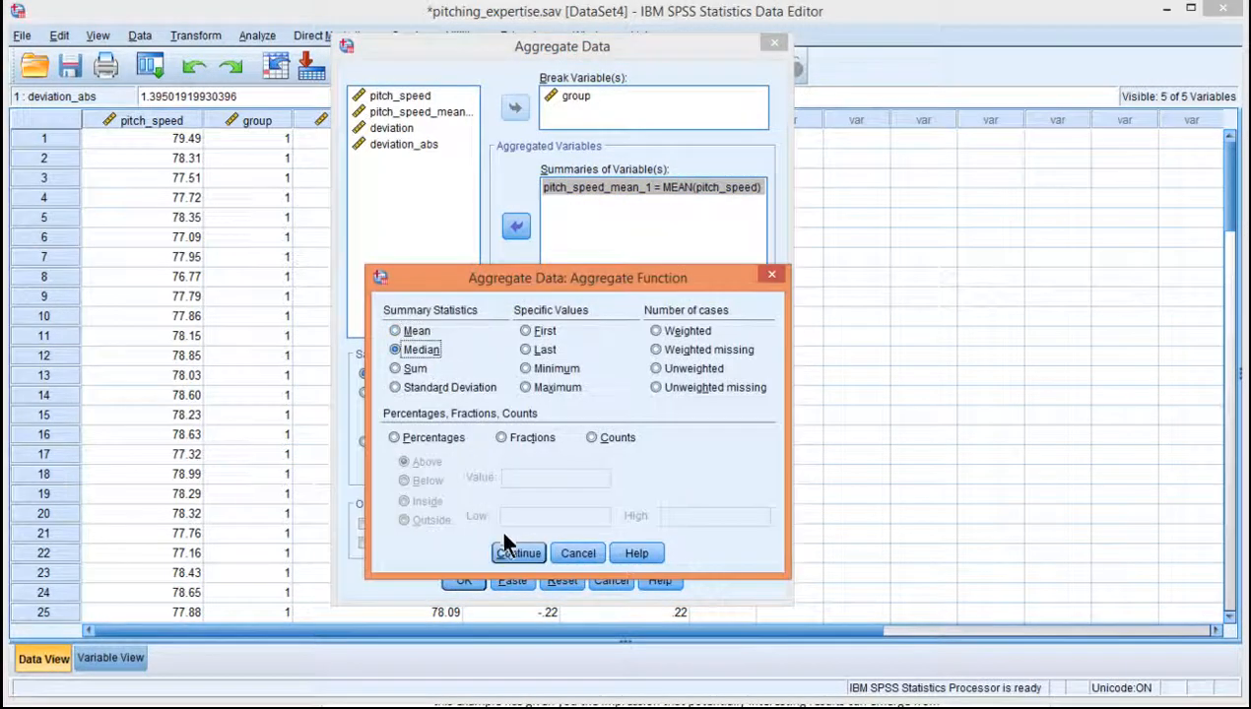
{"action": "left_click", "coordinate": [517, 552]}
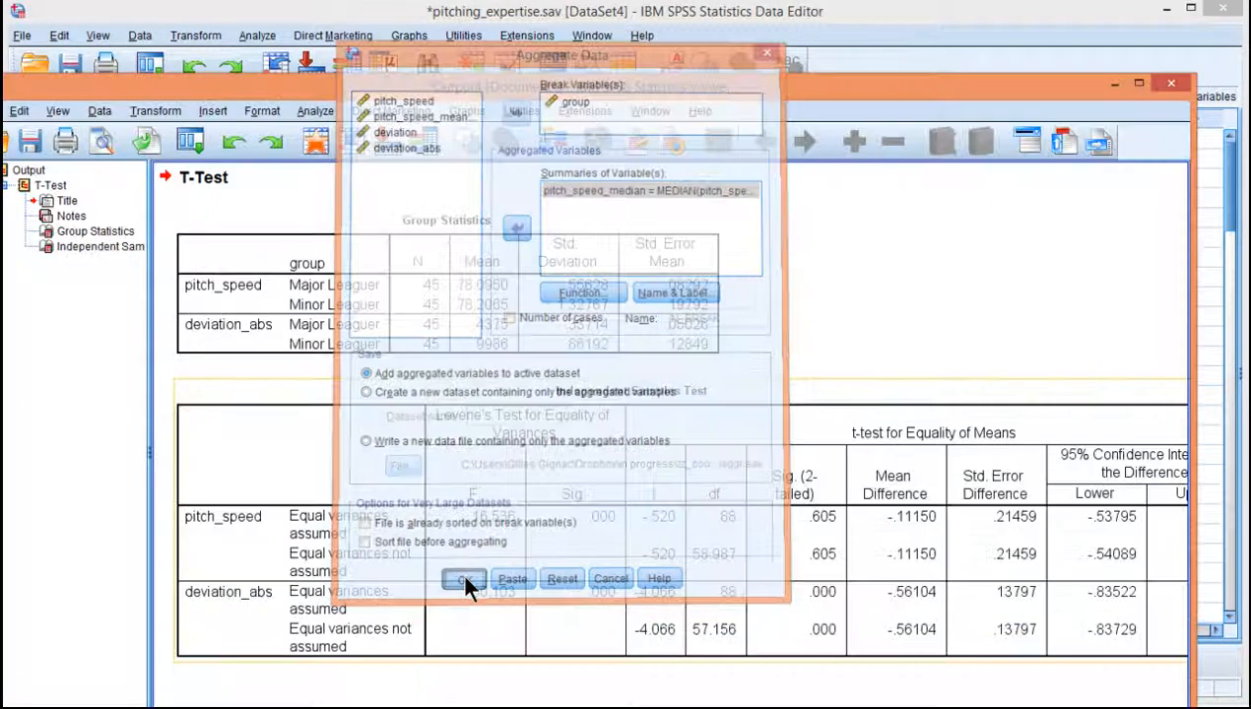
{"action": "left_click", "coordinate": [463, 578]}
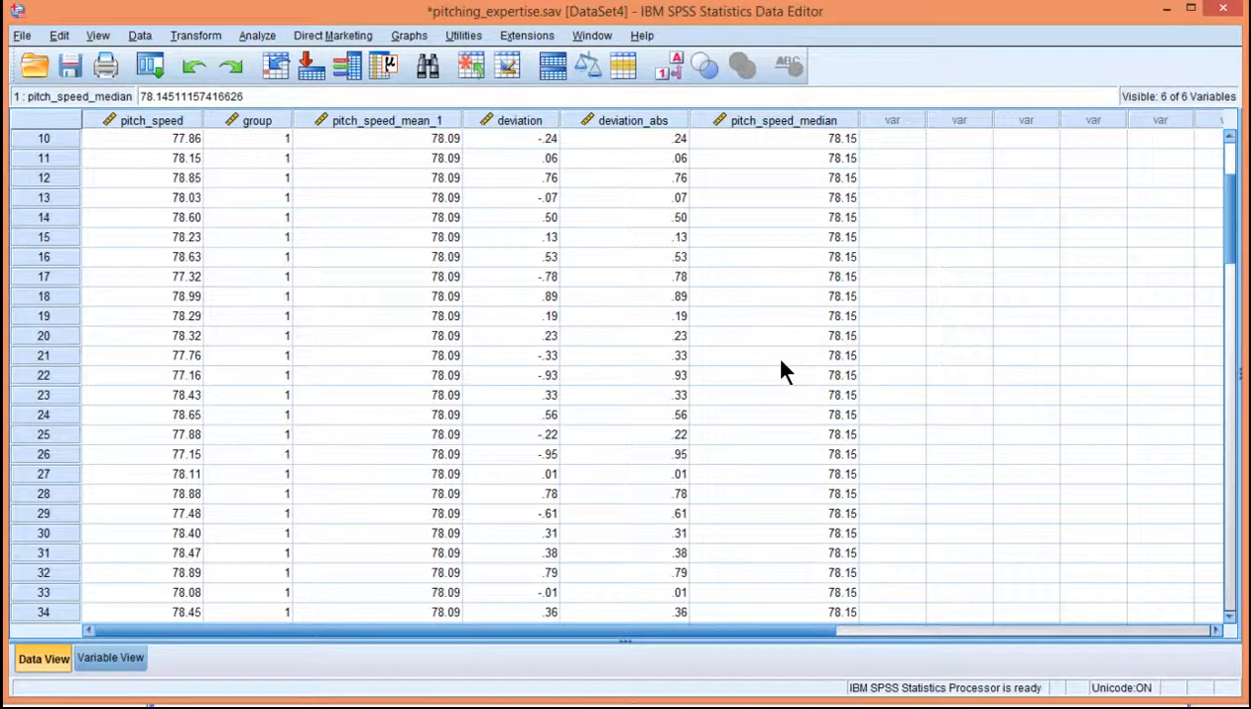
{"action": "scroll", "scroll_direction": "down", "scroll_amount": 3}
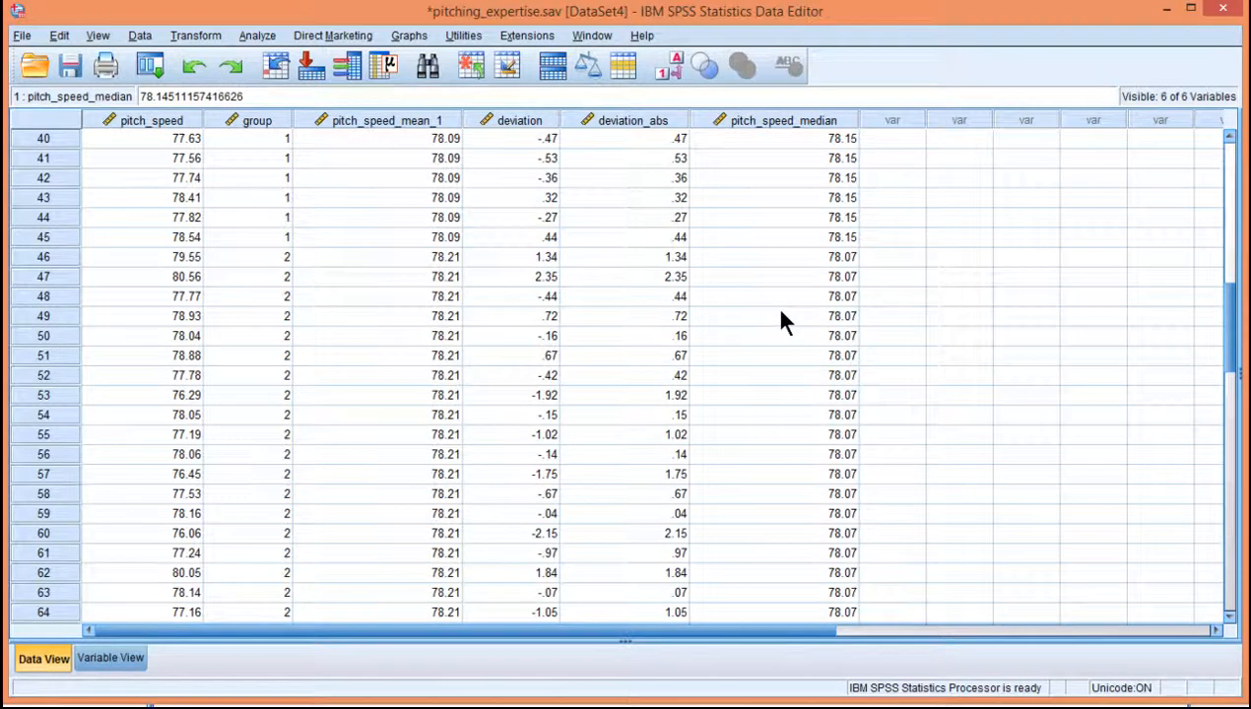
{"action": "left_click", "coordinate": [779, 315]}
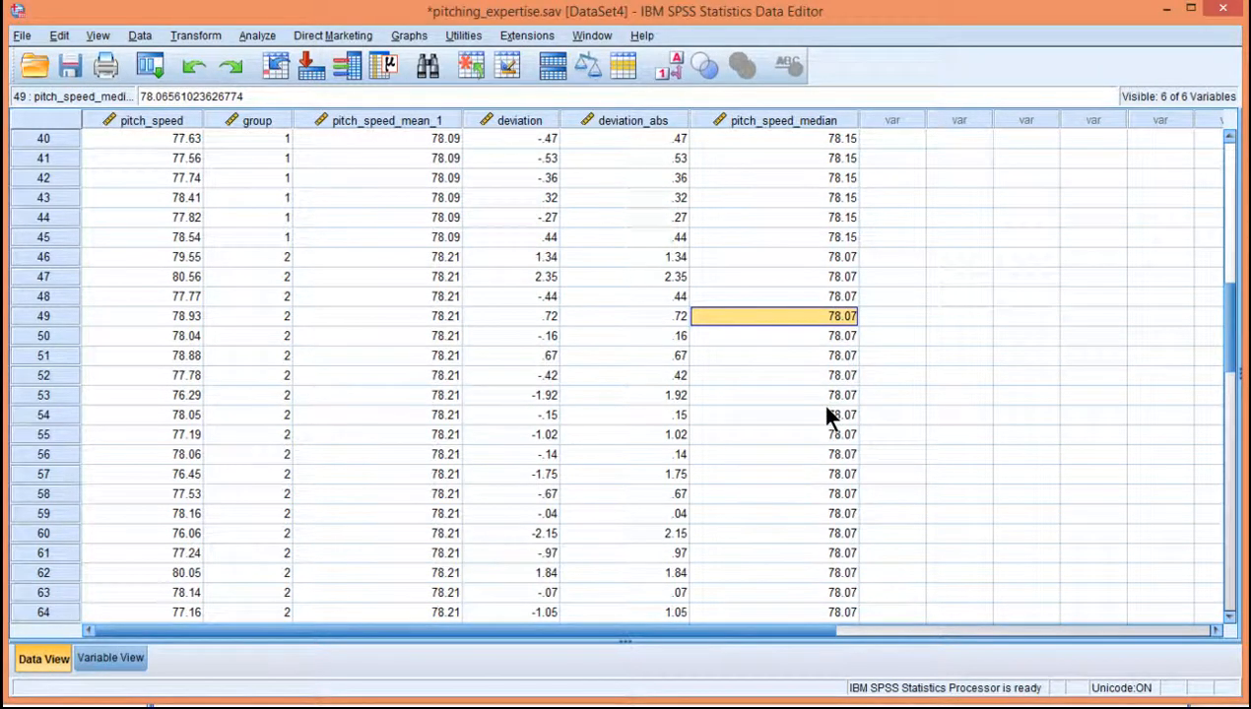
{"action": "scroll", "scroll_direction": "up", "scroll_amount": 3}
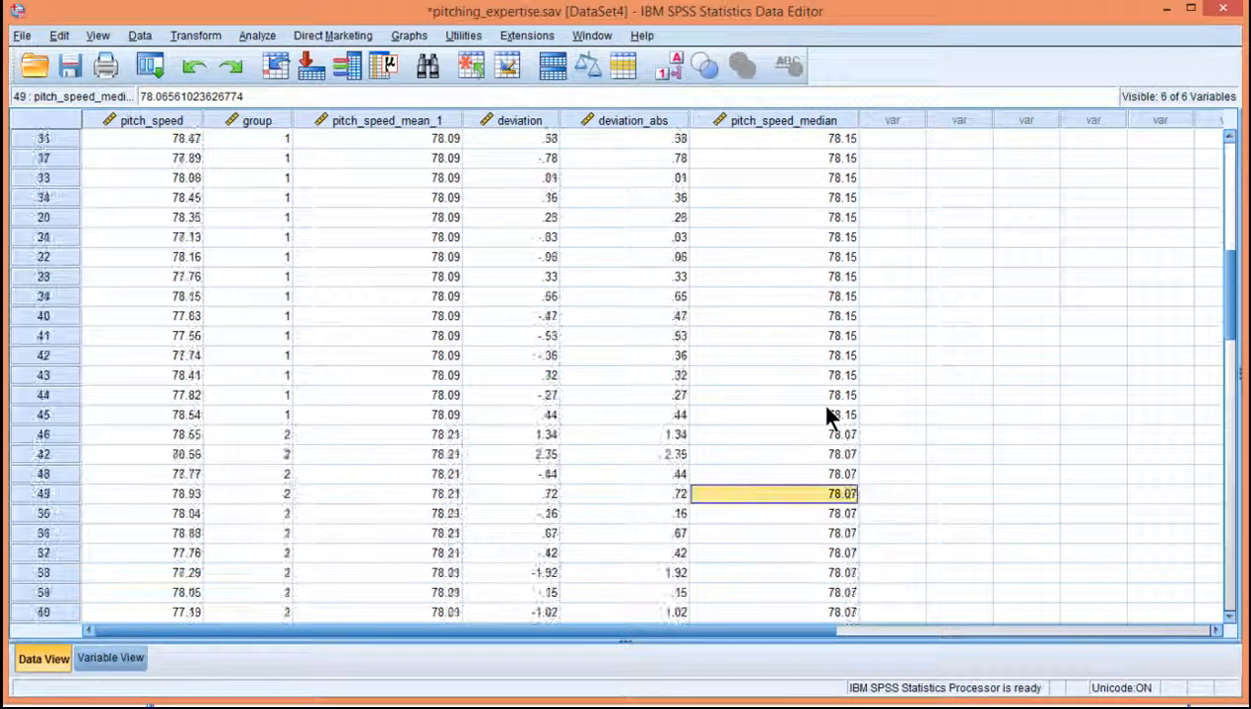
{"action": "scroll", "scroll_direction": "up", "scroll_amount": 3}
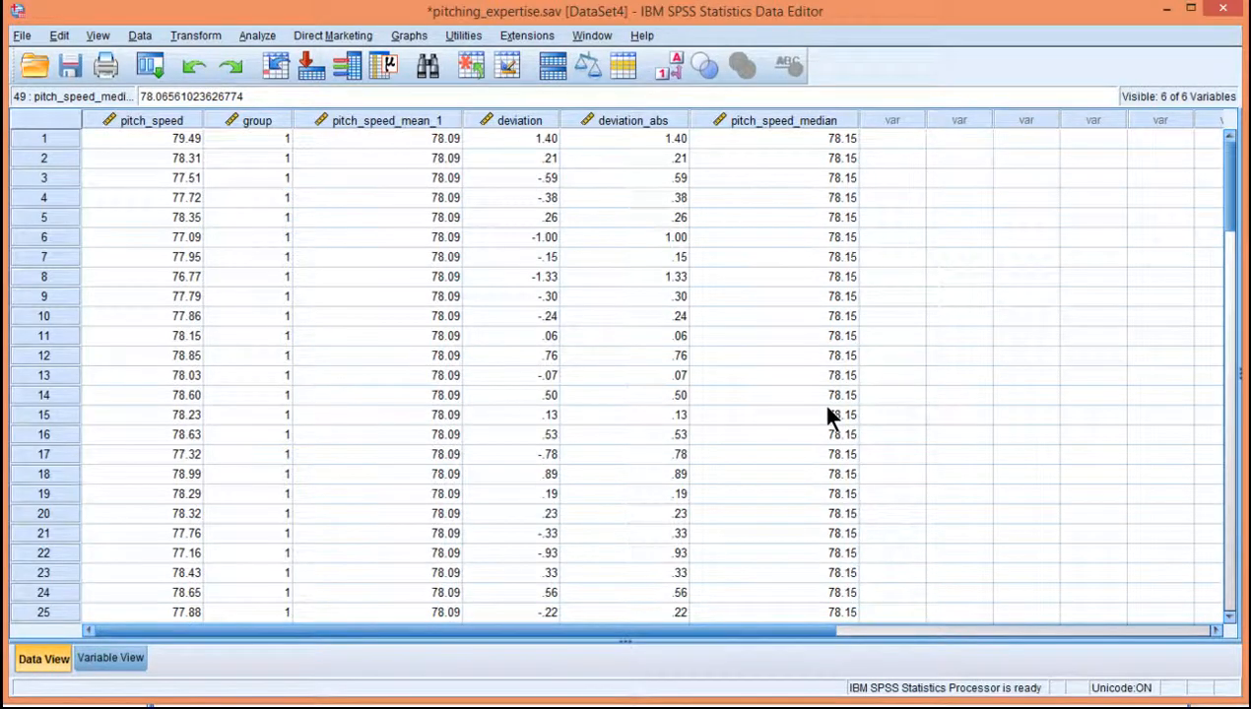
{"action": "left_click", "coordinate": [781, 138]}
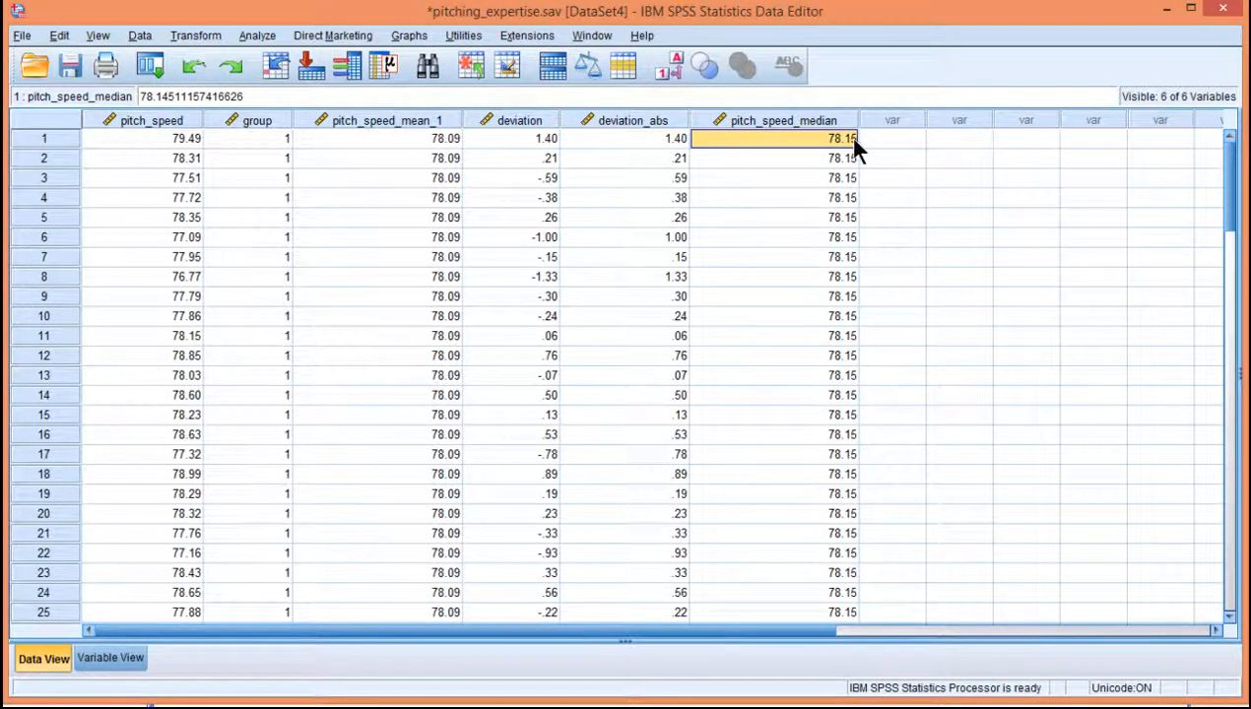
- Name the target 'deviation_median' and start its expression with pitch_speed minus the group median
{"action": "left_click", "coordinate": [195, 36]}
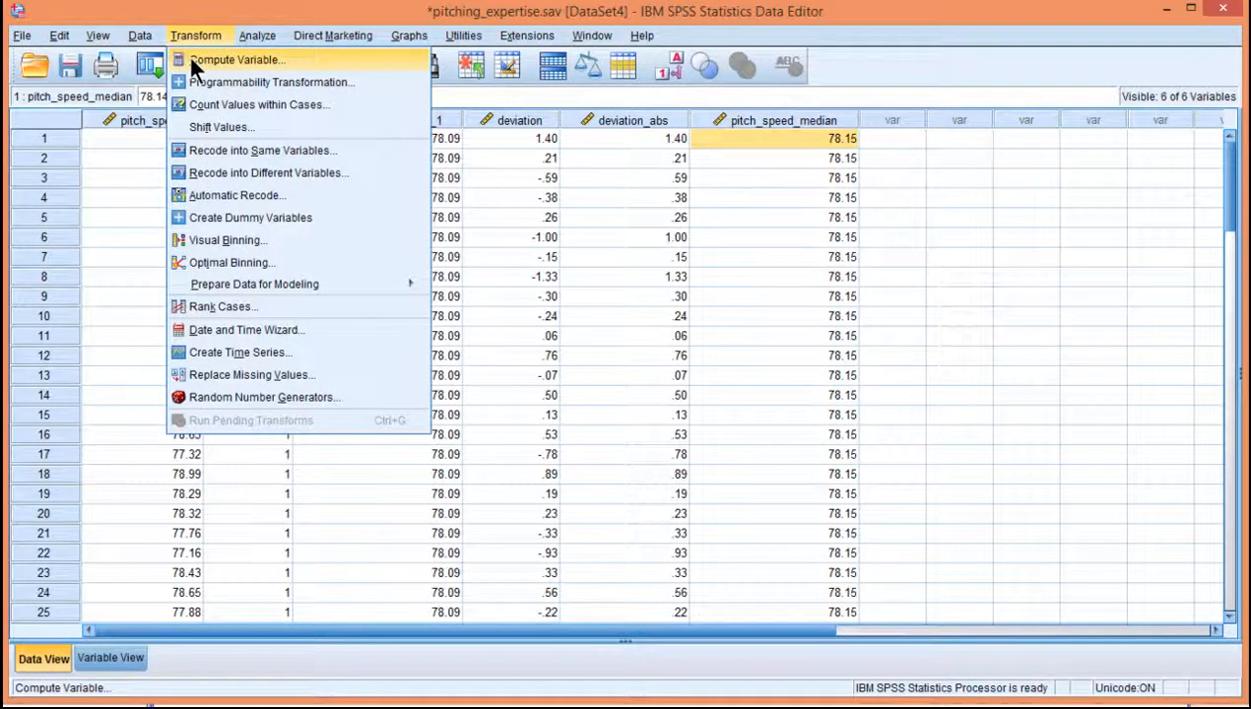
{"action": "left_click", "coordinate": [236, 59]}
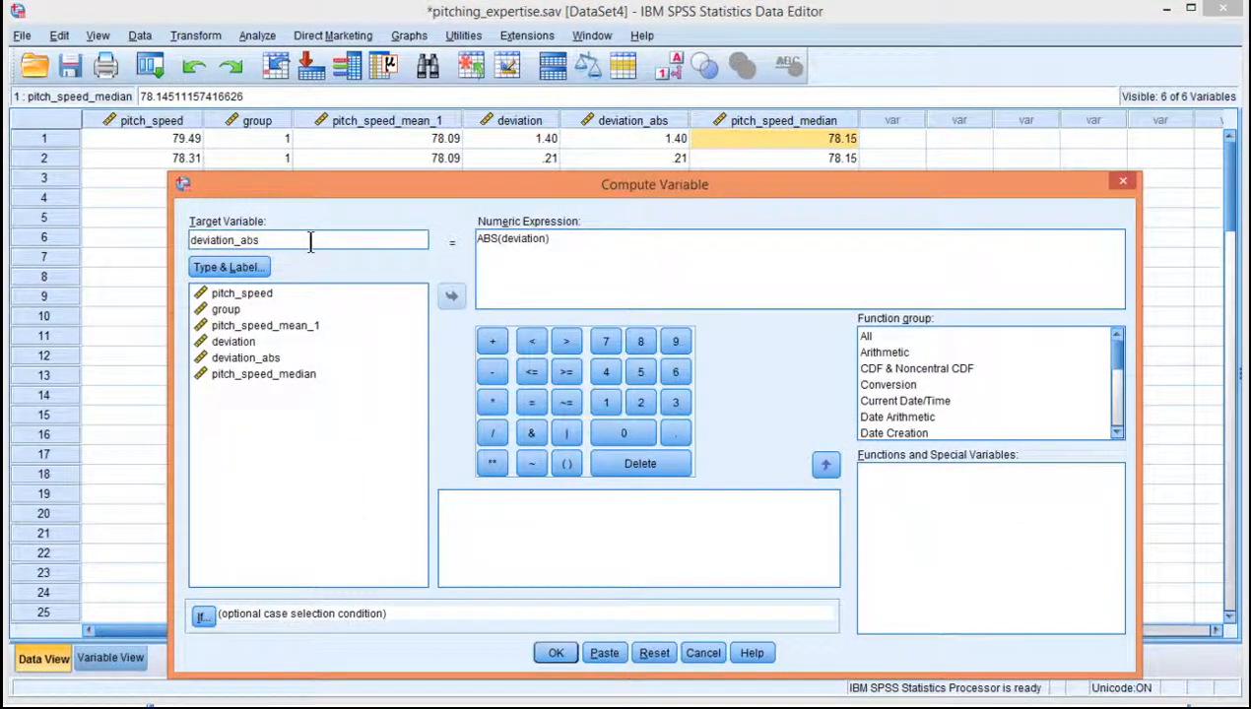
{"action": "type", "text": "_media"}
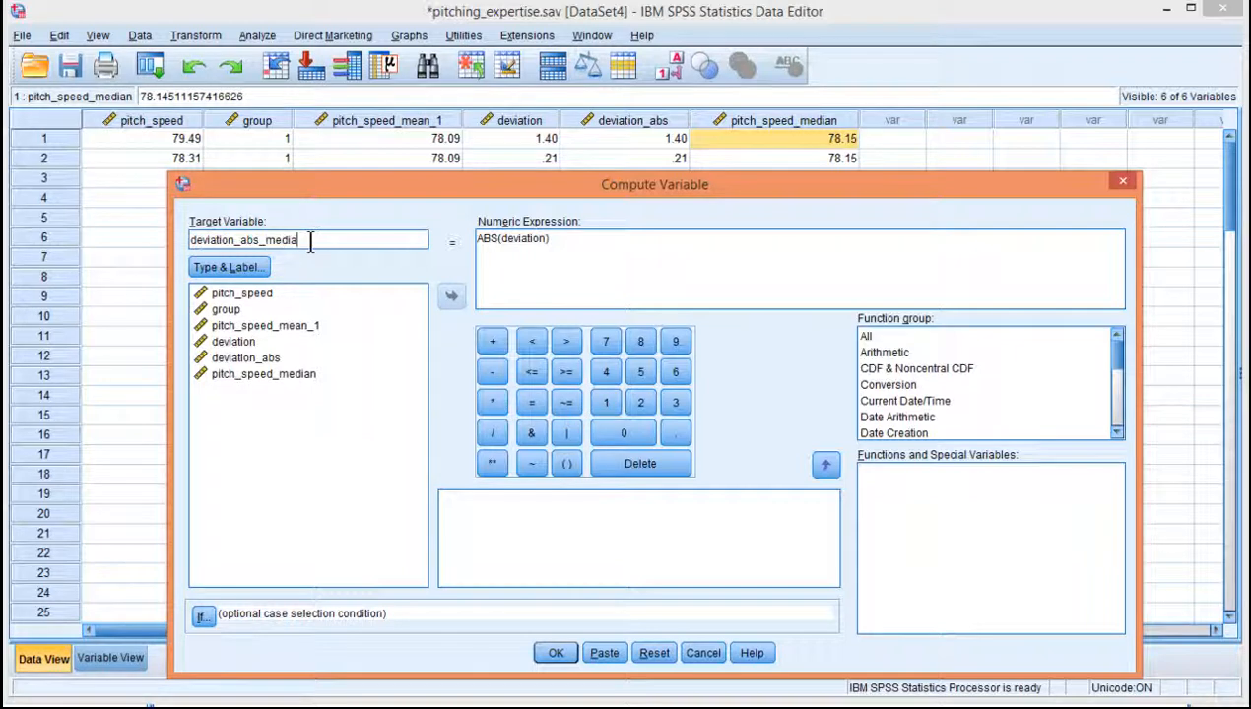
{"action": "key", "text": "backspace"}
{"action": "type", "text": "n"}
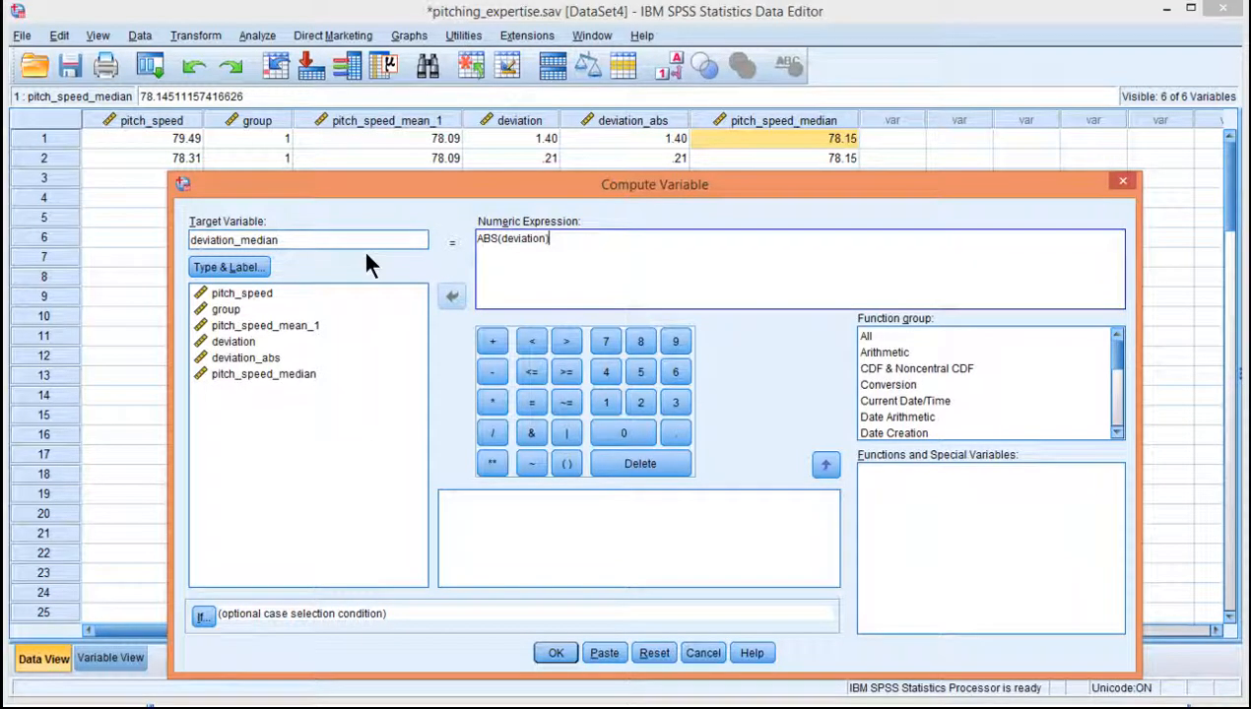
{"action": "left_click", "coordinate": [653, 652]}
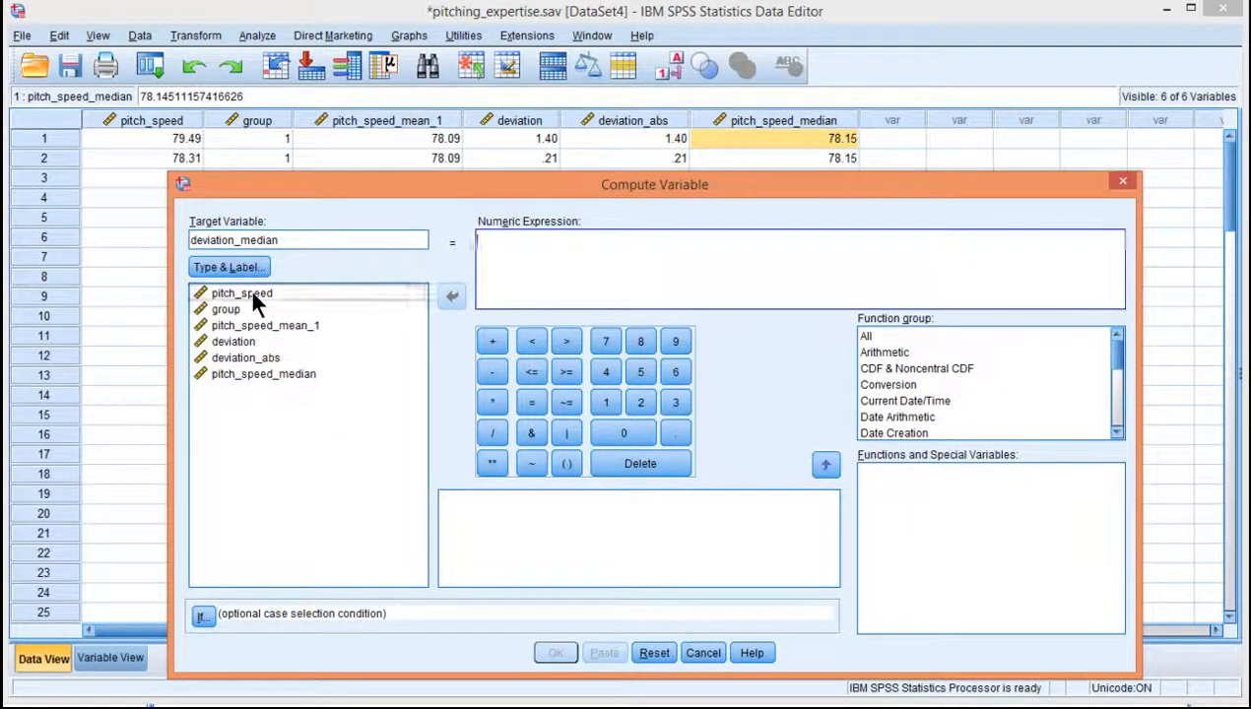
{"action": "left_click", "coordinate": [451, 296]}
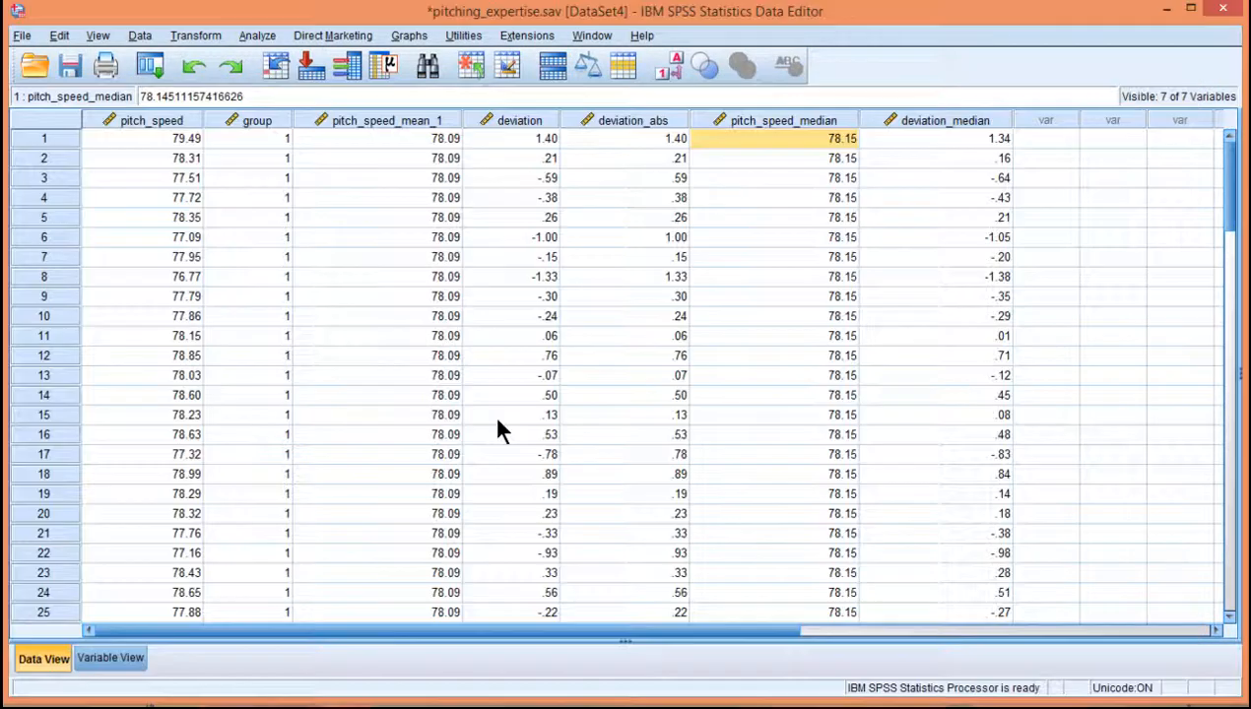
- Compute 'deviation_median_abs' as ABS(deviation_median) for every case
{"action": "left_click", "coordinate": [941, 120]}
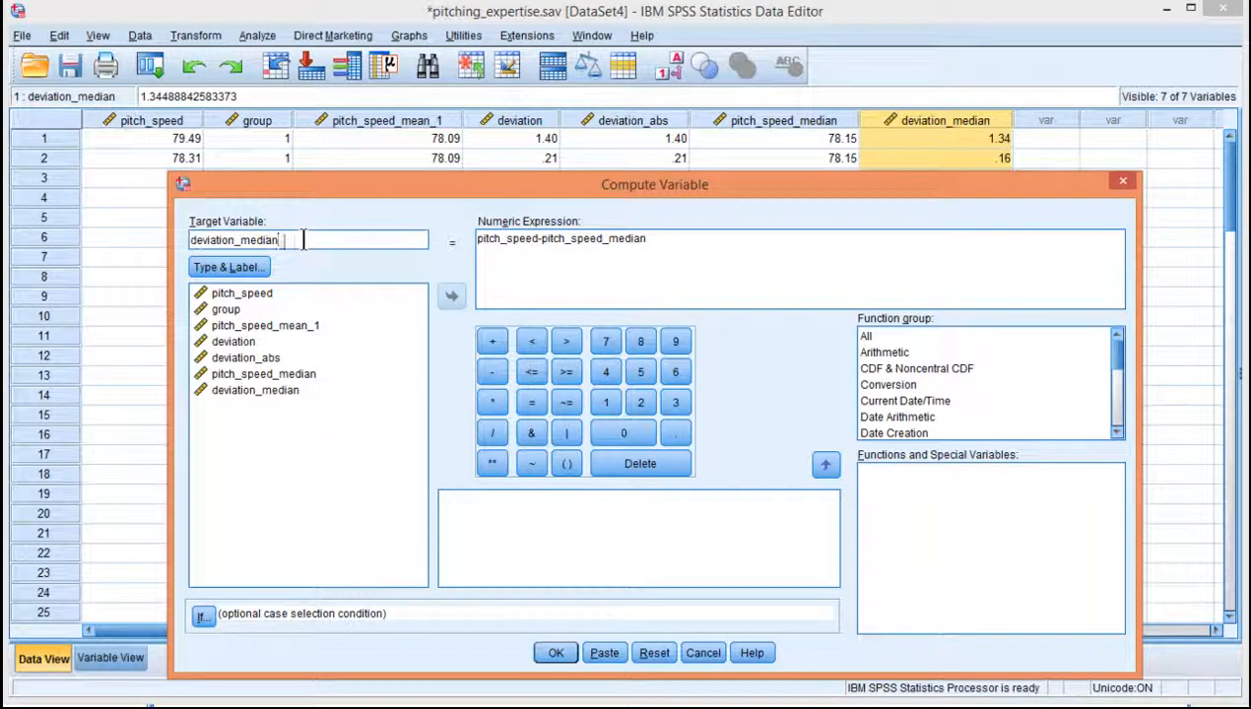
{"action": "type", "text": "_abs"}
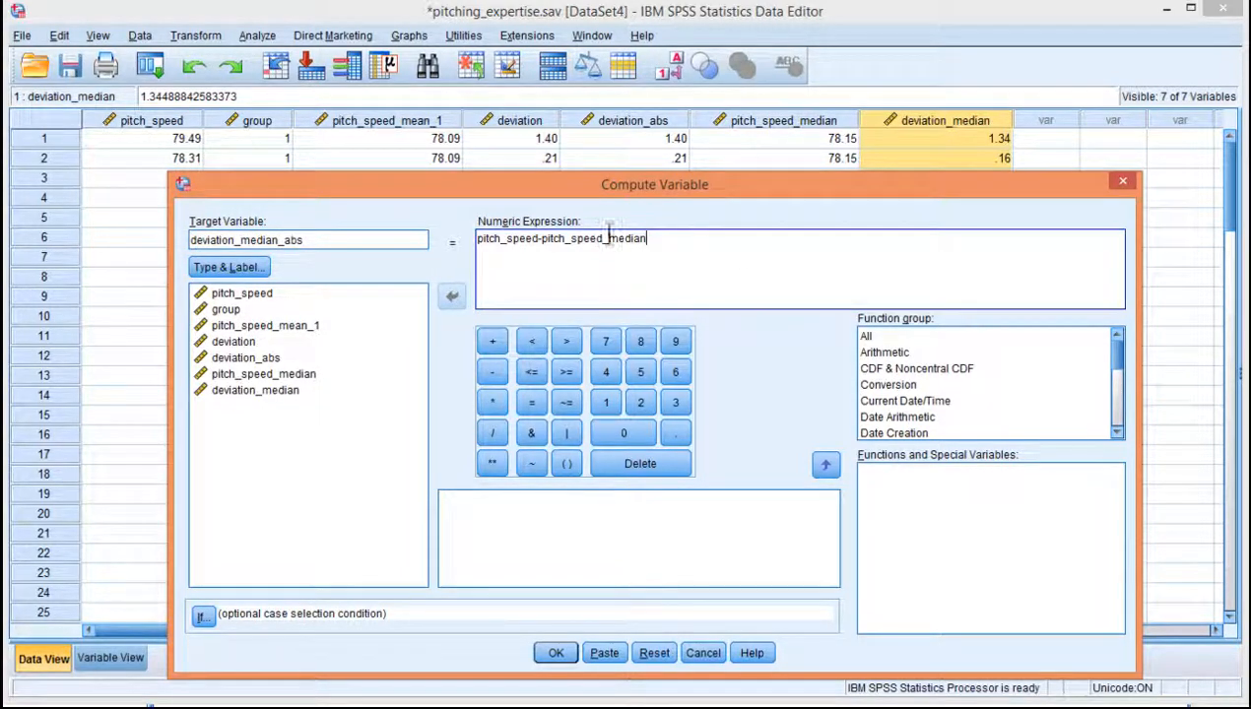
{"action": "type", "text": "ABS("}
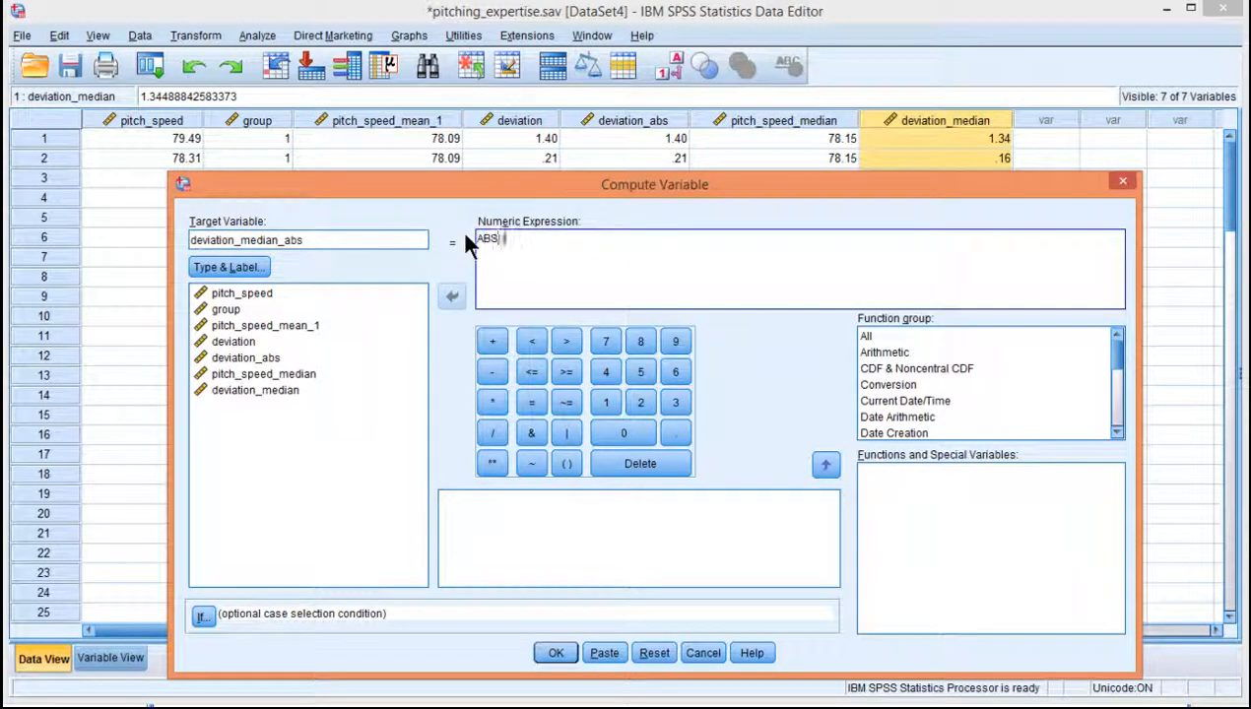
{"action": "left_click", "coordinate": [255, 390]}
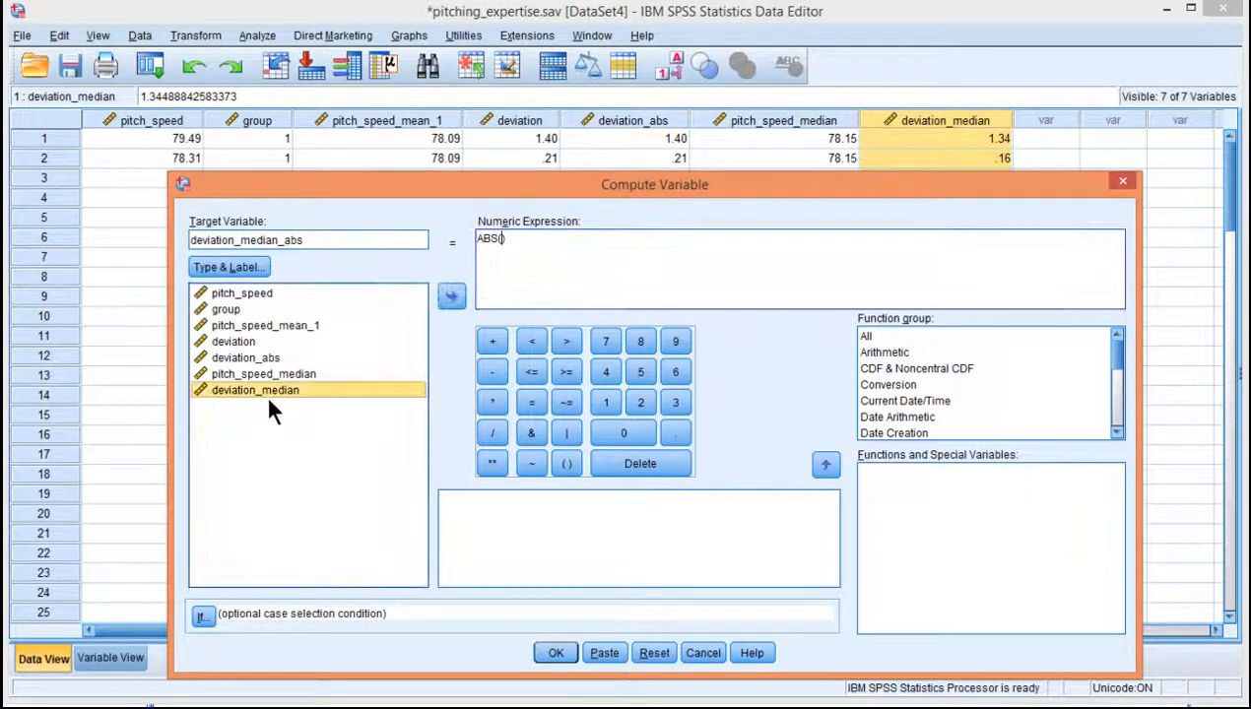
{"action": "left_click", "coordinate": [451, 296]}
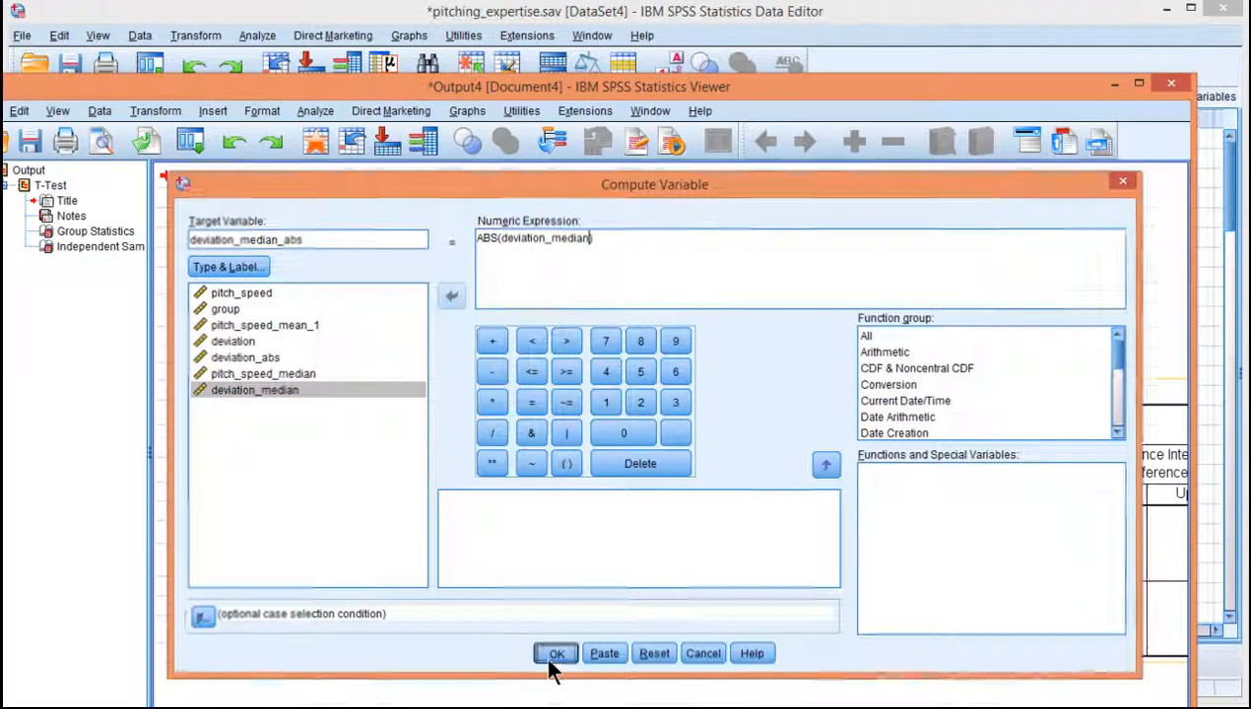
{"action": "left_click", "coordinate": [556, 654]}
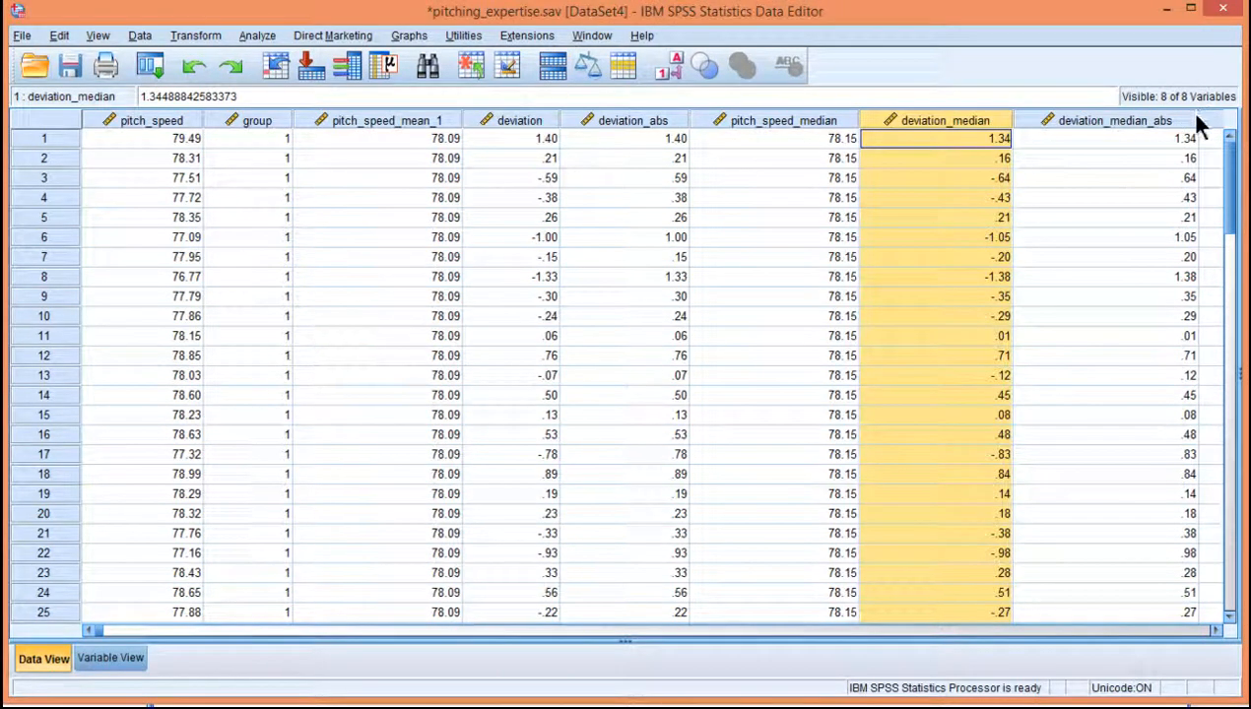
- Run the t-test on deviation_median_abs alone by group (1, 2), giving t = -3.914, p < .001
{"action": "left_click", "coordinate": [1113, 138]}
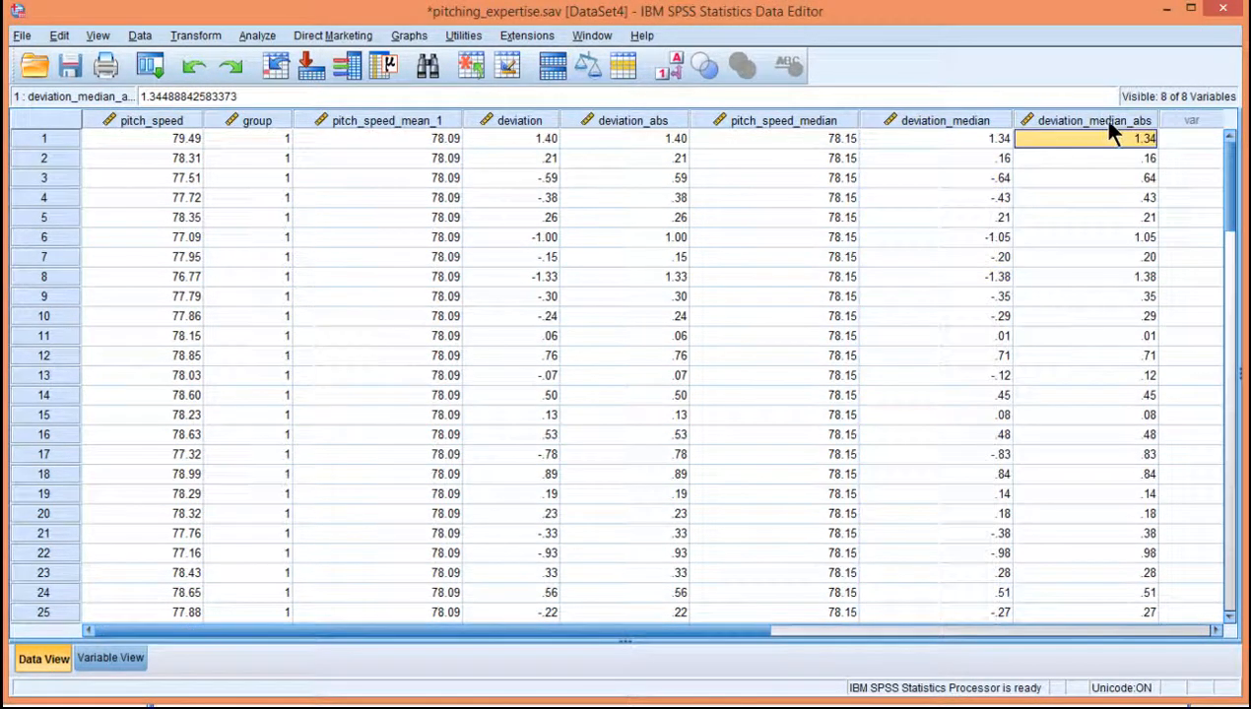
{"action": "left_click", "coordinate": [257, 36]}
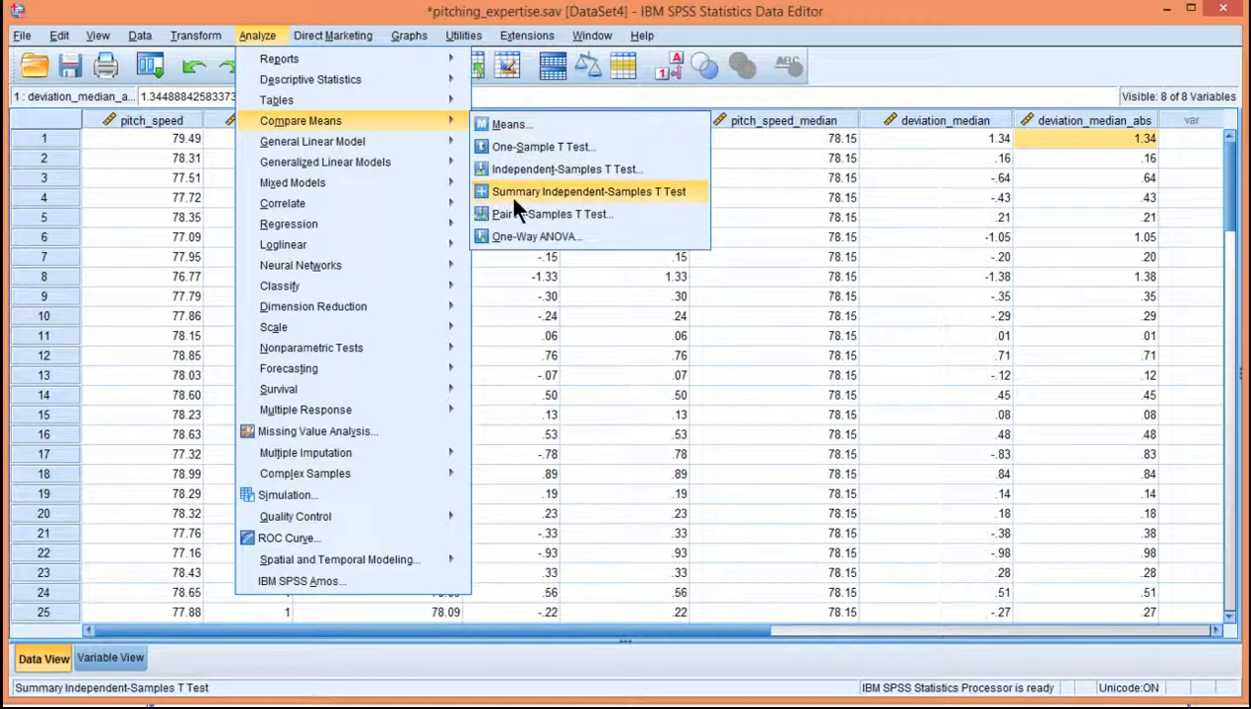
{"action": "mouse_move", "coordinate": [566, 168]}
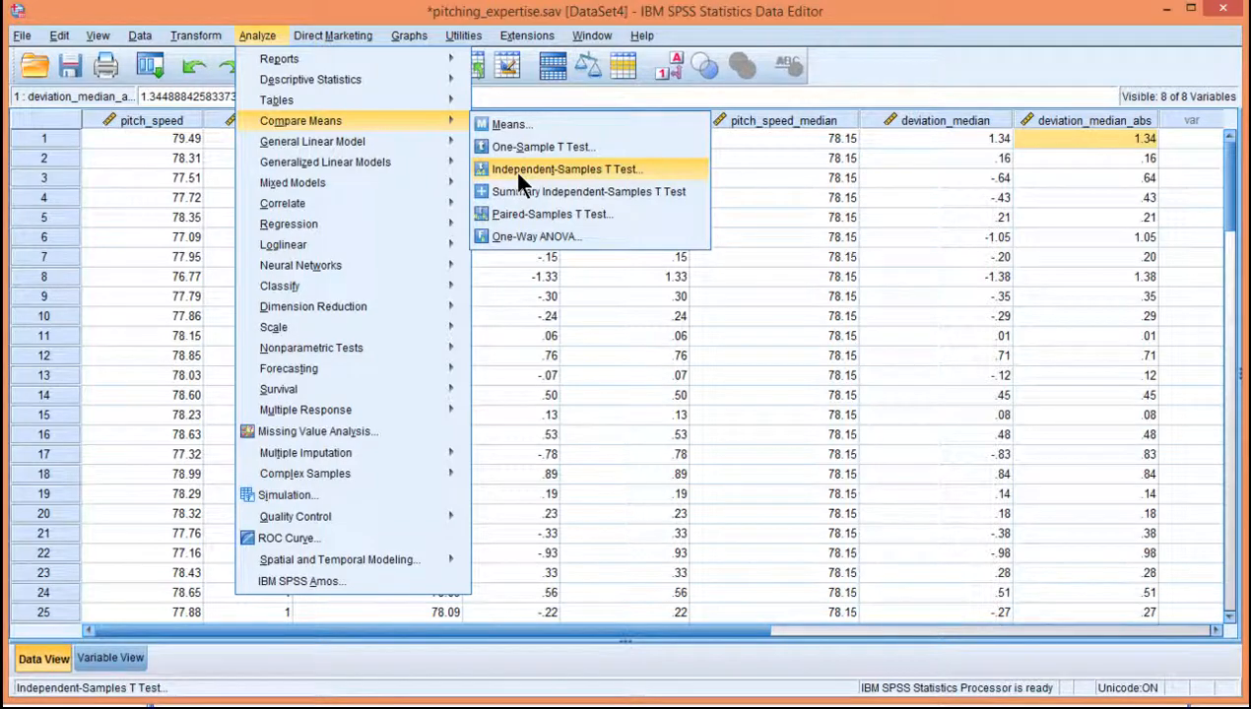
{"action": "left_click", "coordinate": [567, 168]}
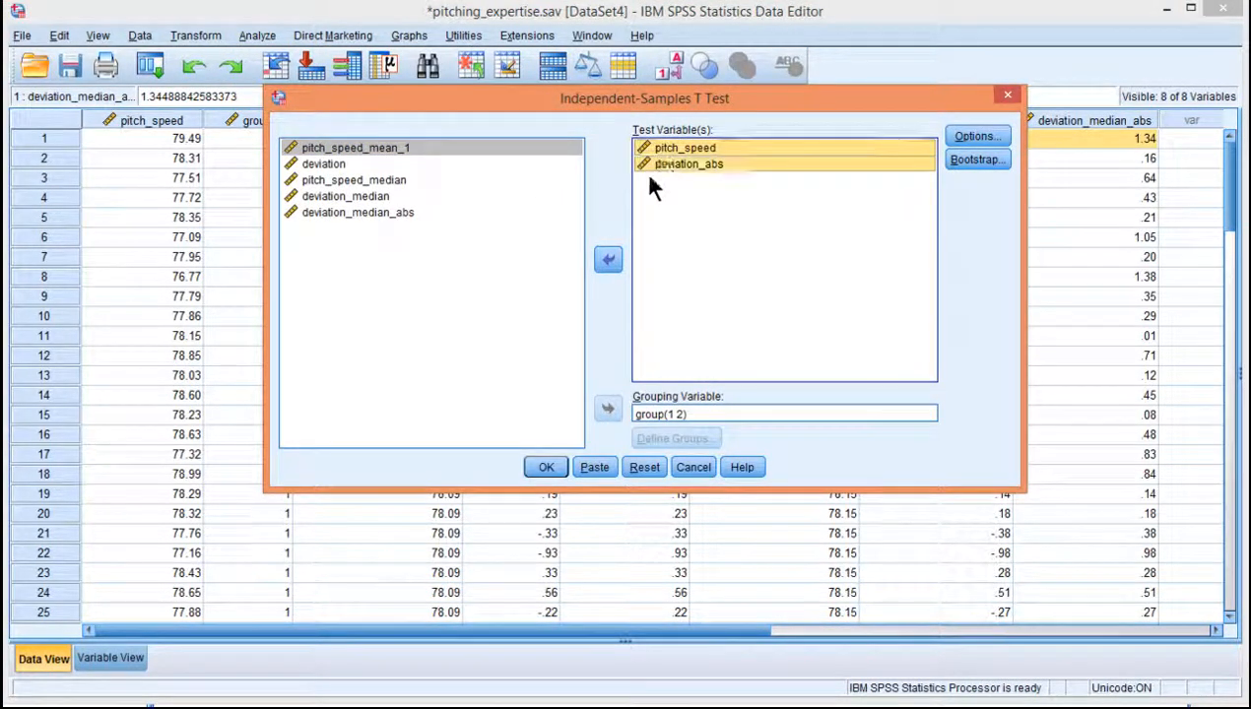
{"action": "left_click", "coordinate": [608, 259]}
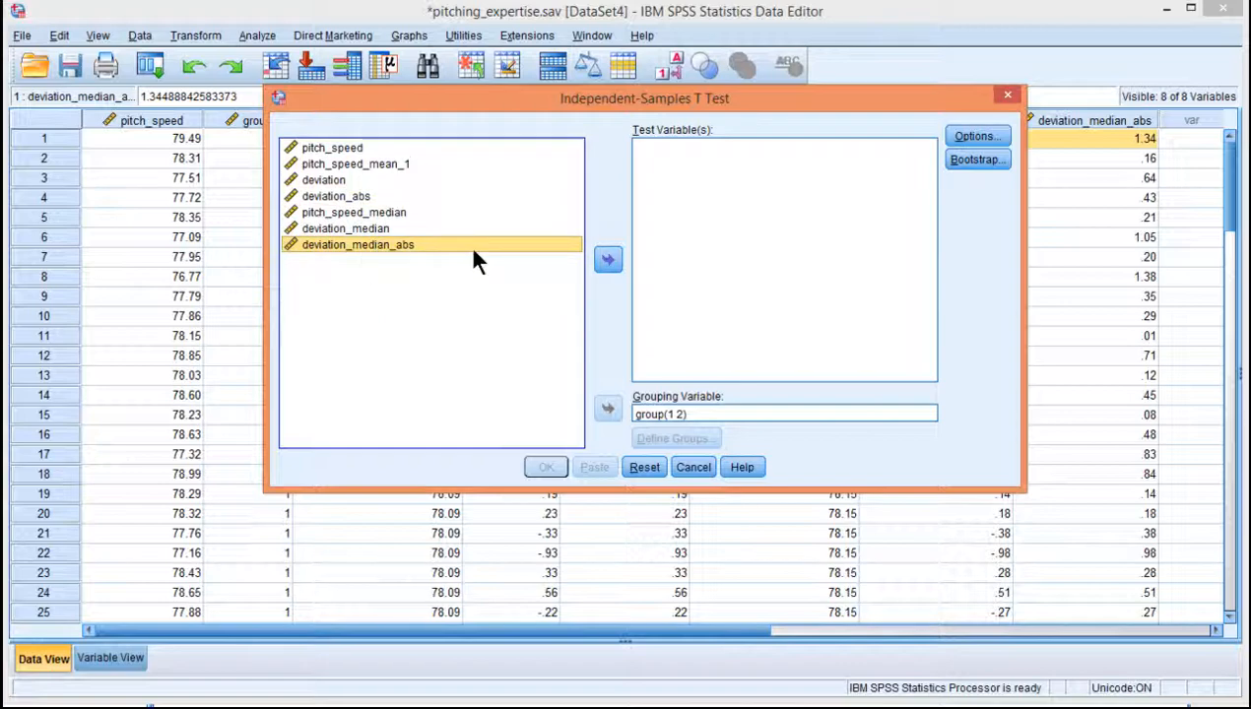
{"action": "left_click", "coordinate": [607, 259]}
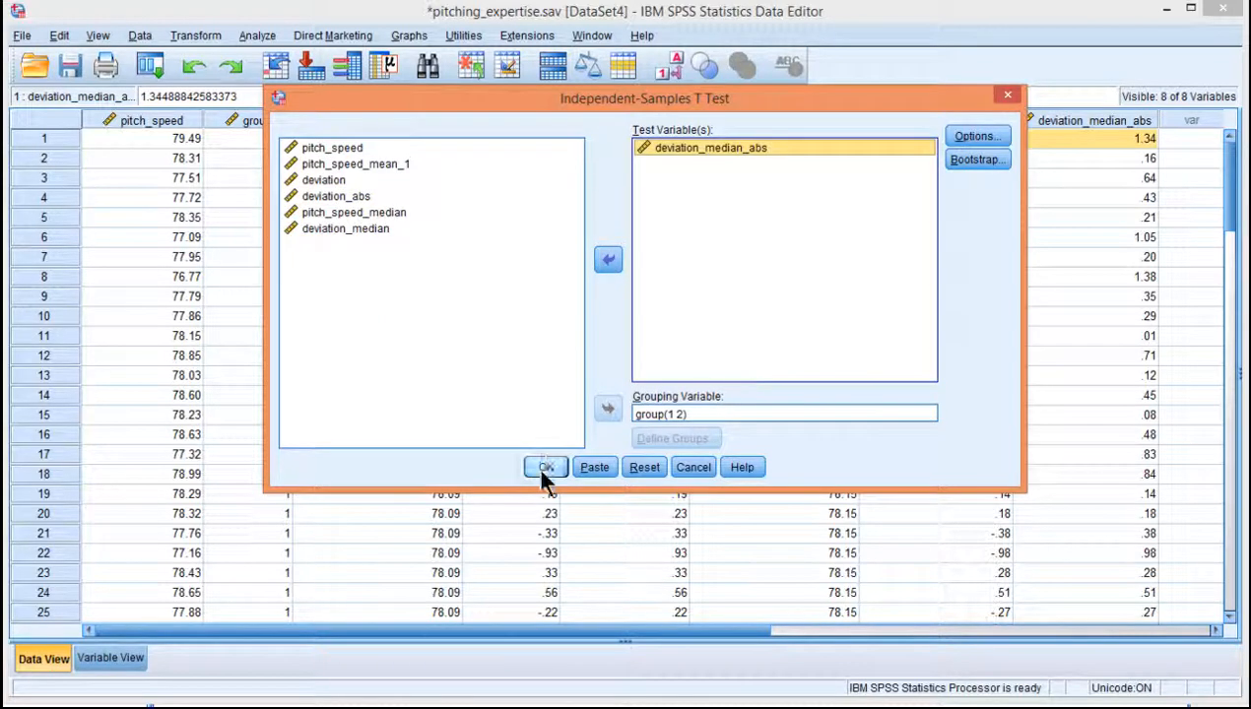
{"action": "left_click", "coordinate": [545, 467]}
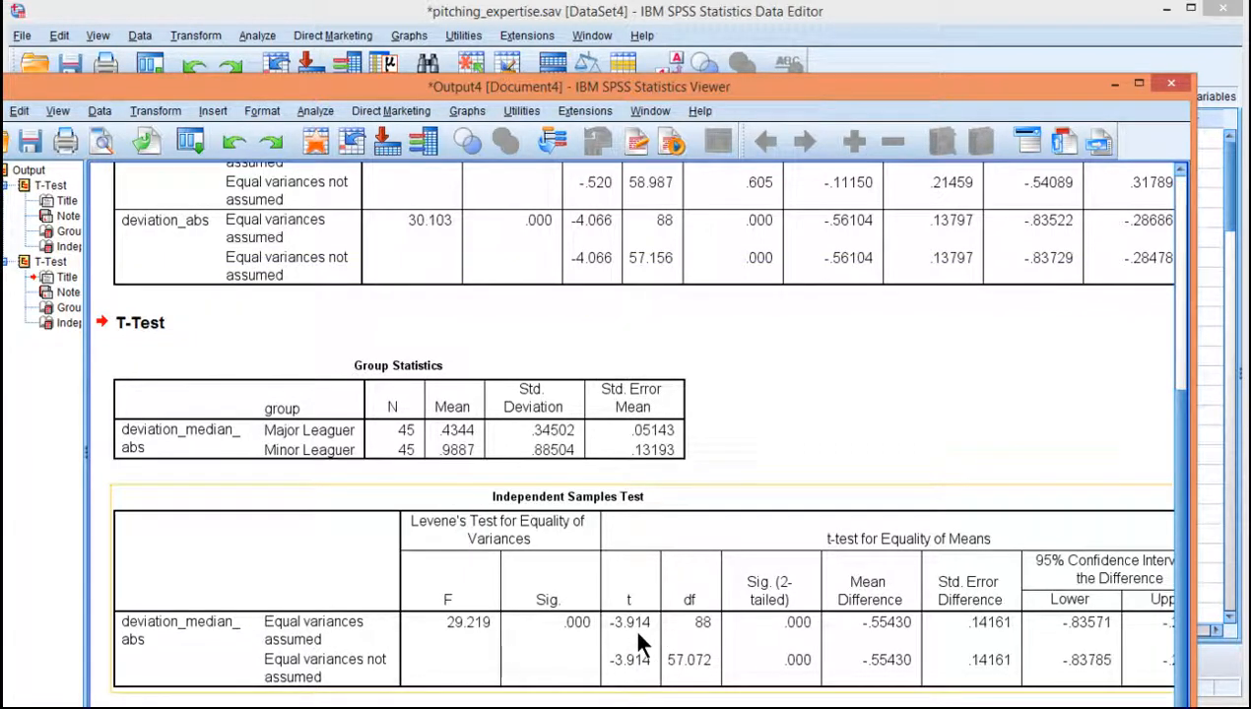
{"action": "mouse_move", "coordinate": [611, 655]}
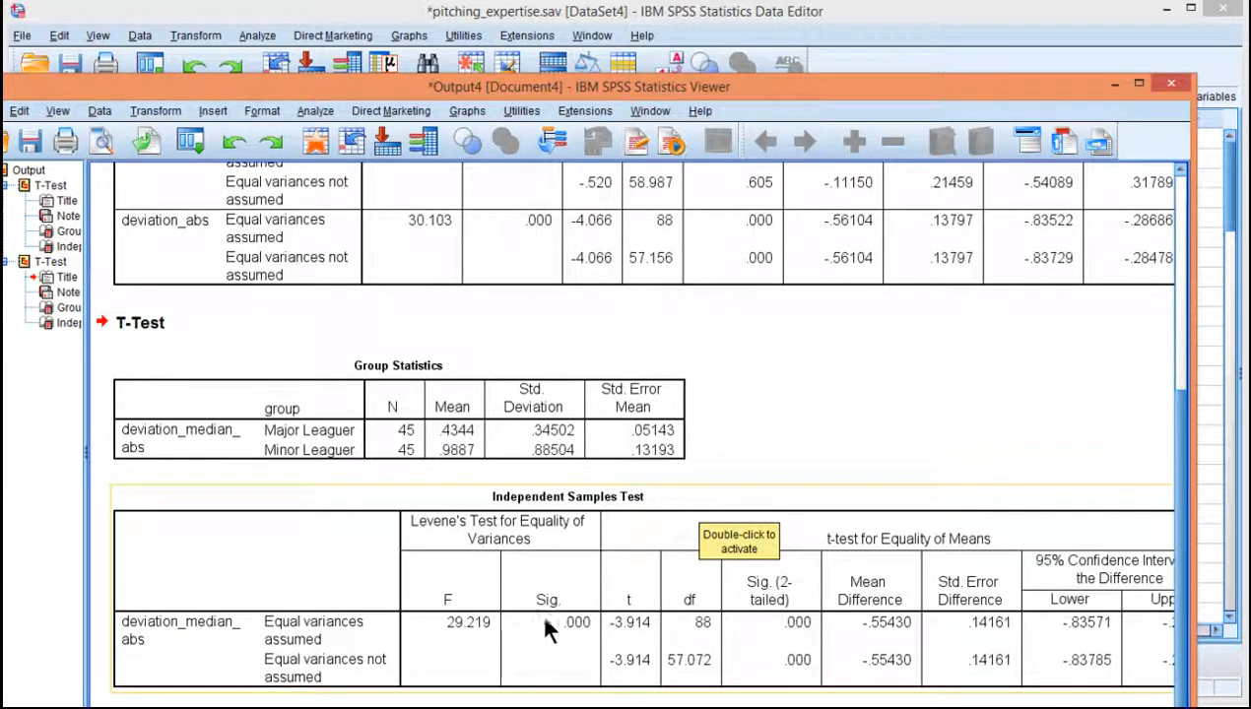
{"action": "mouse_move", "coordinate": [418, 608]}
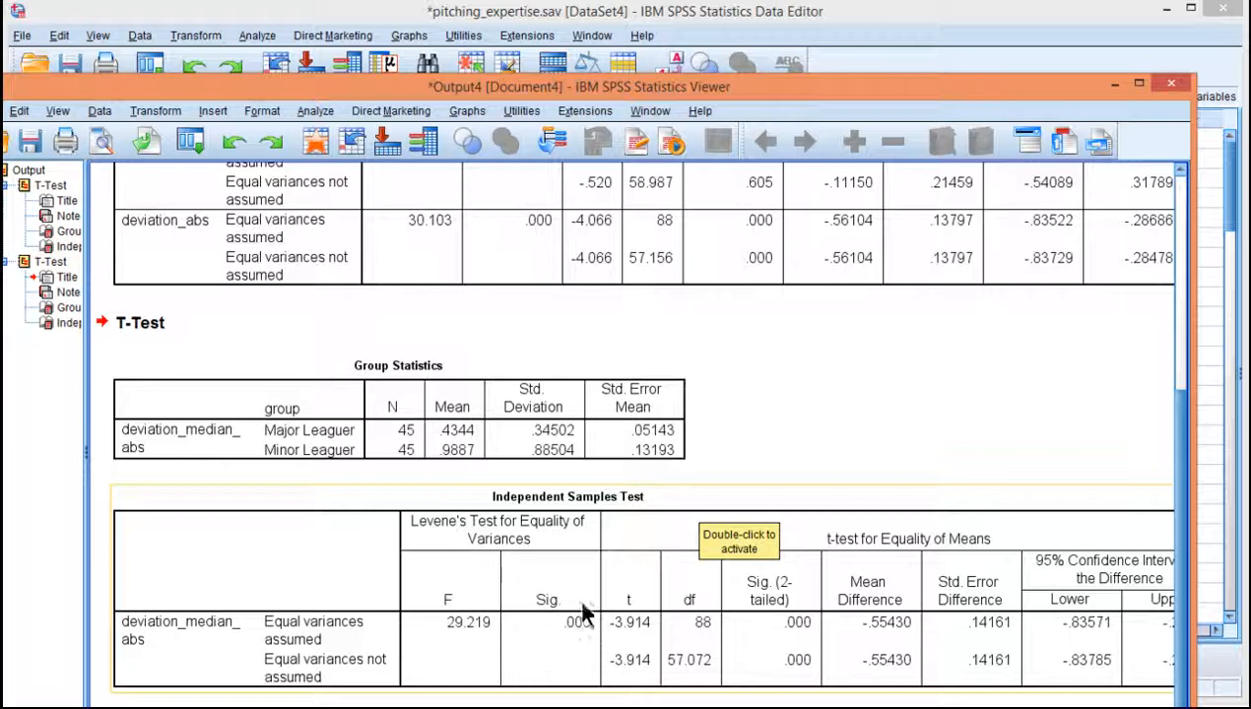
{"action": "mouse_move", "coordinate": [517, 636]}
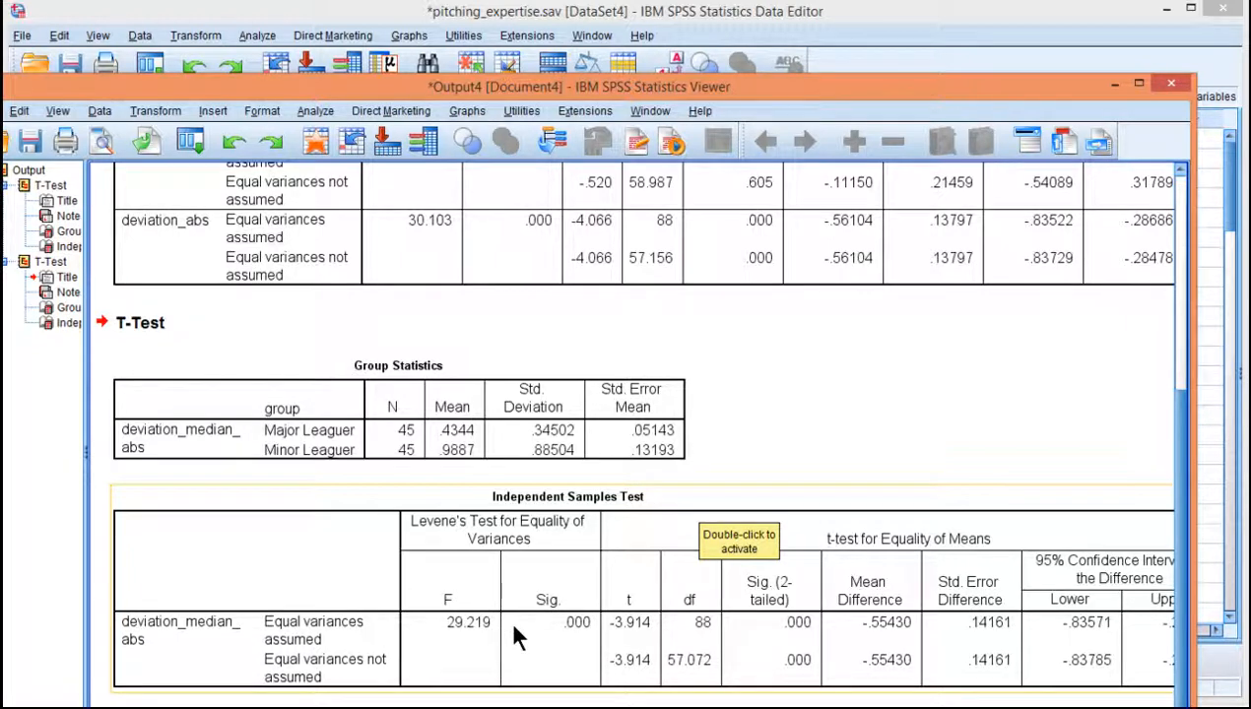
{"action": "mouse_move", "coordinate": [492, 537]}
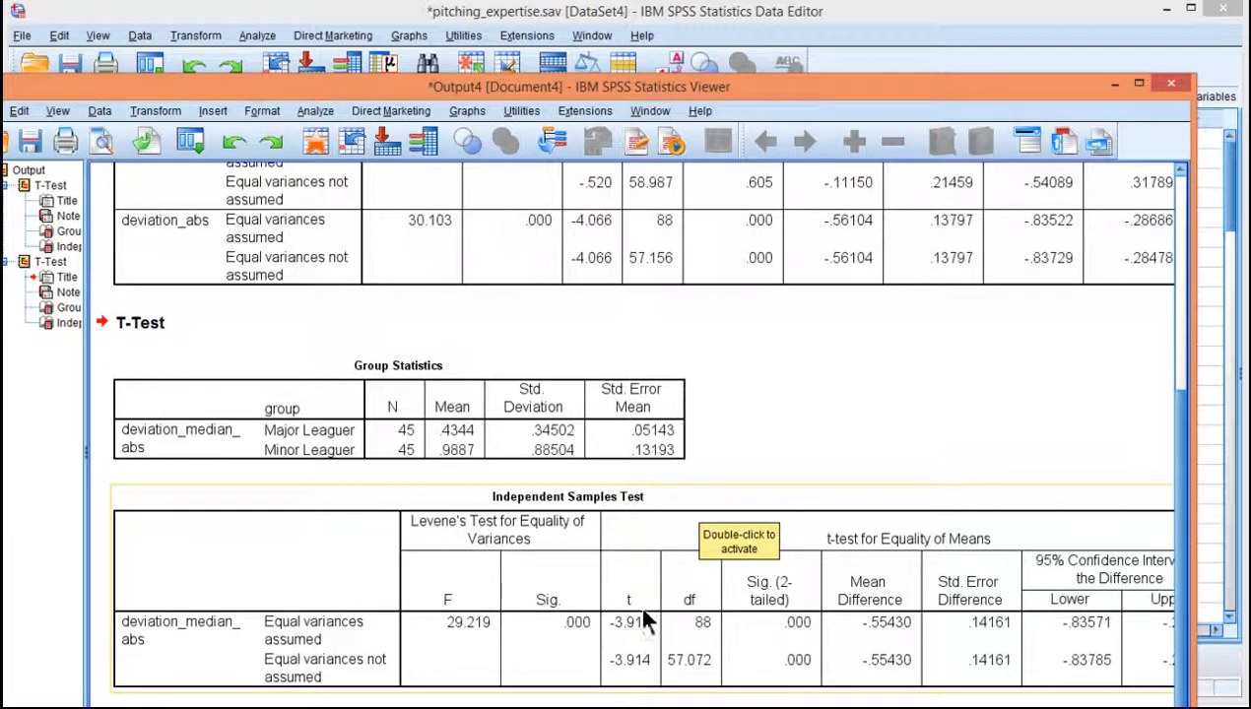
{"action": "mouse_move", "coordinate": [621, 640]}
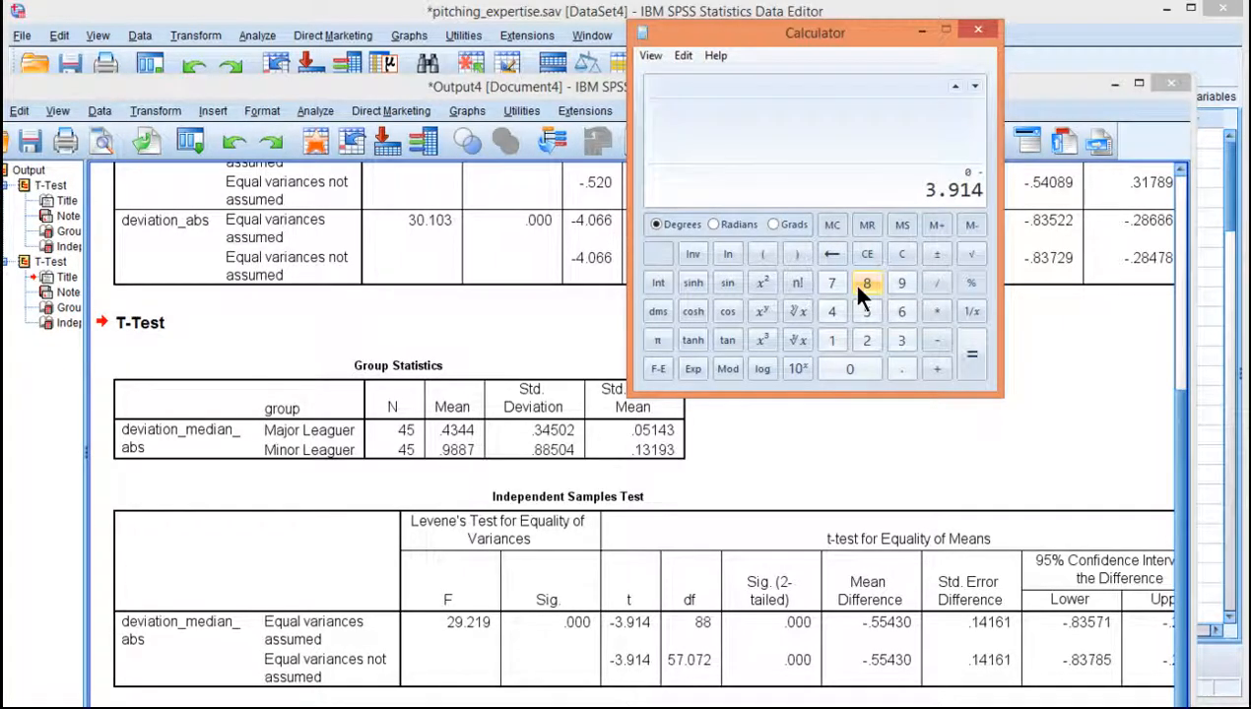
- Square -3.914 to get 15.319396 in Calculator, then close it
{"action": "left_click", "coordinate": [936, 340]}
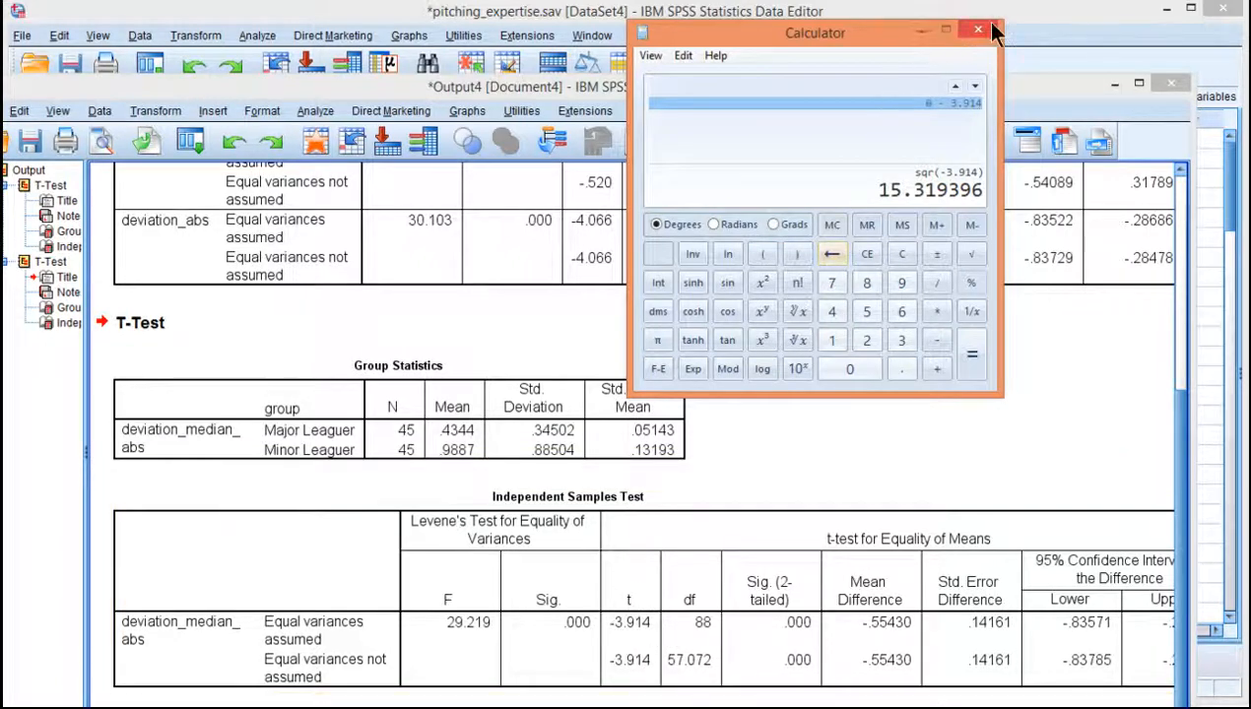
{"action": "left_click", "coordinate": [978, 30]}
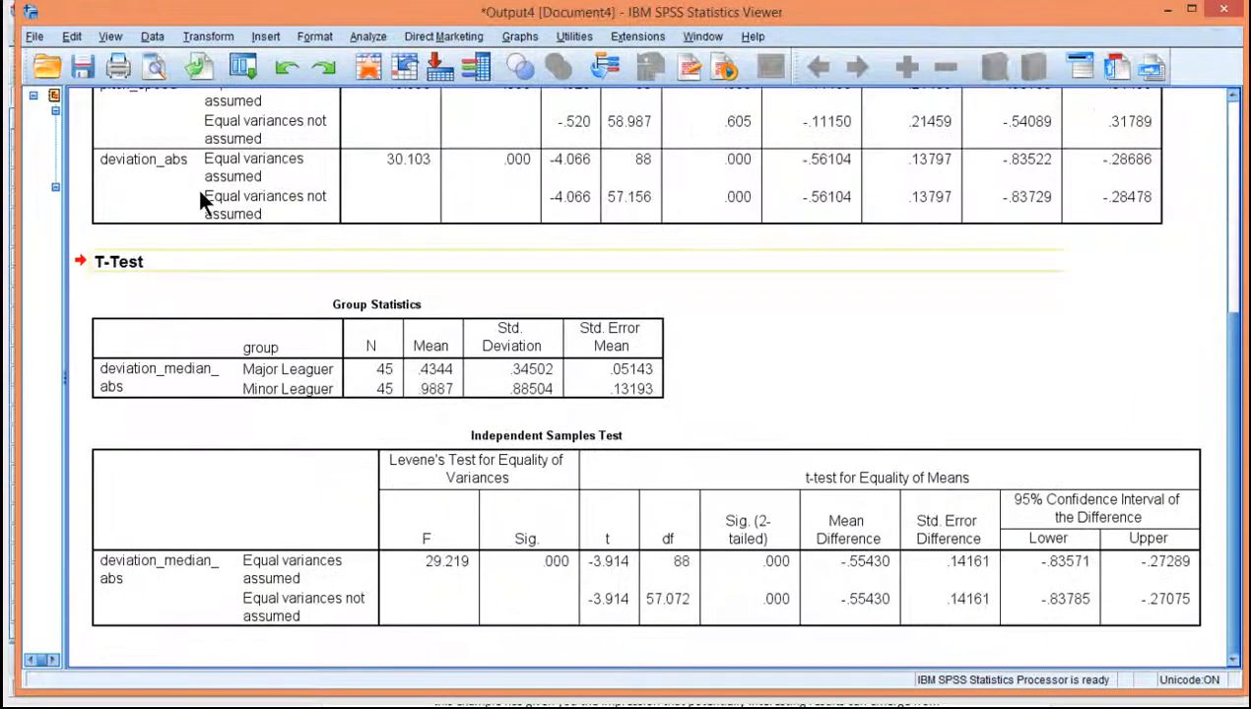
- Rerun the deviation_median_abs independent-samples t-test with 2000 bootstrap samples and BCa intervals
{"action": "left_click", "coordinate": [368, 37]}
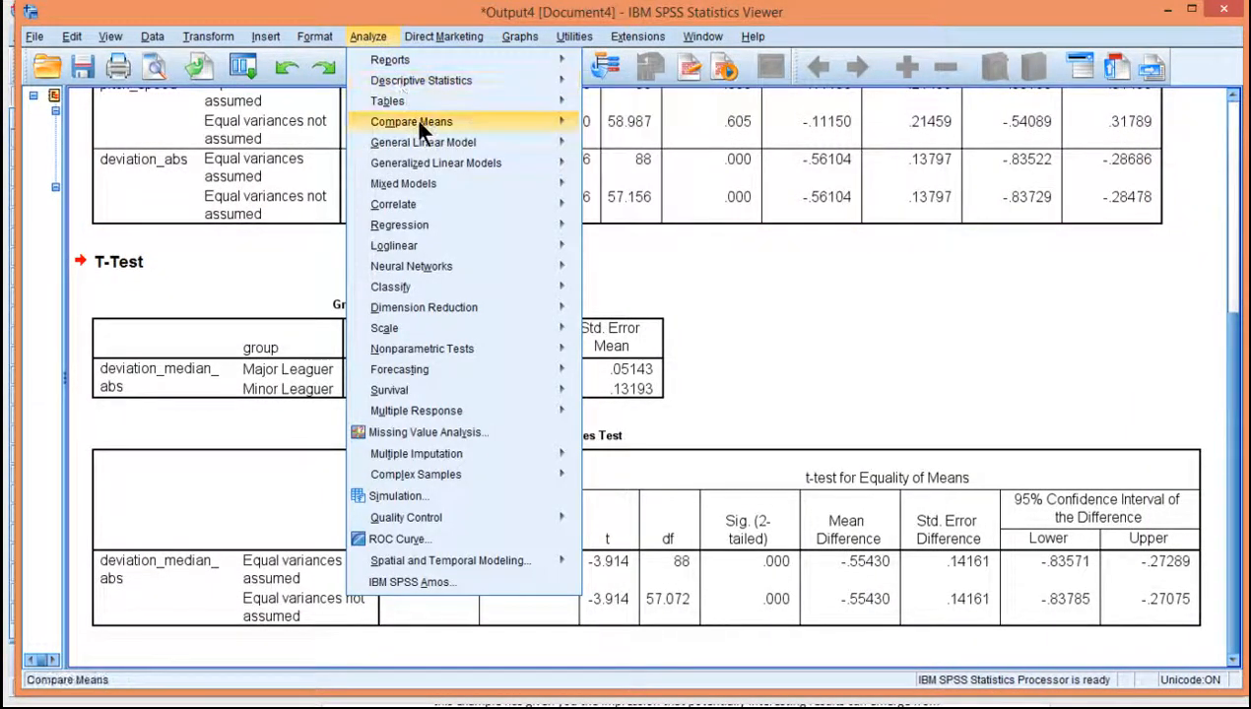
{"action": "left_click", "coordinate": [423, 121]}
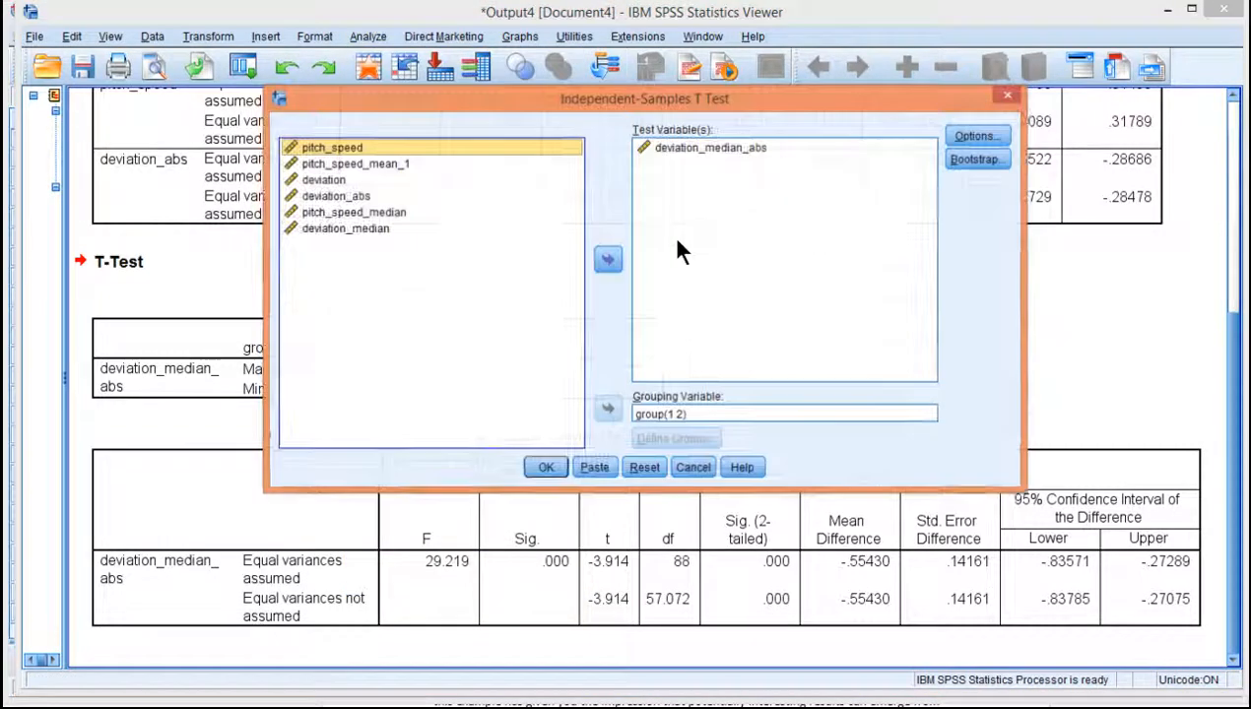
{"action": "left_click", "coordinate": [975, 159]}
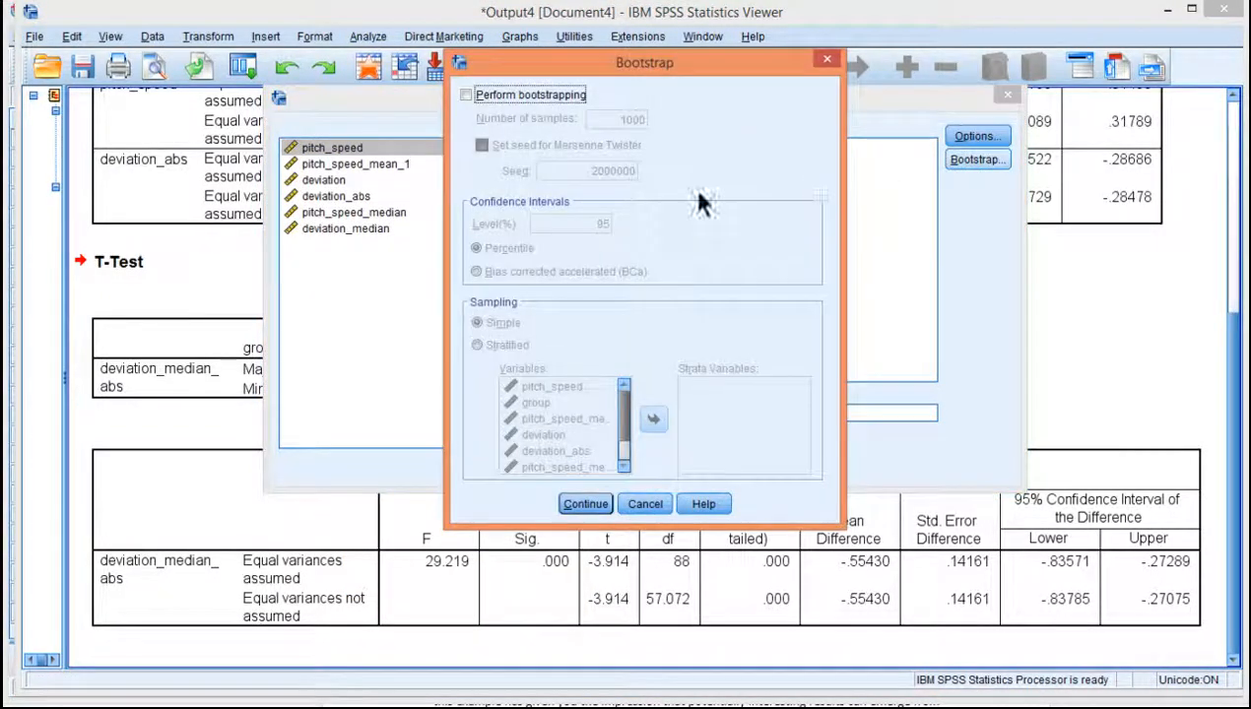
{"action": "left_click", "coordinate": [466, 94]}
{"action": "type", "text": "2000"}
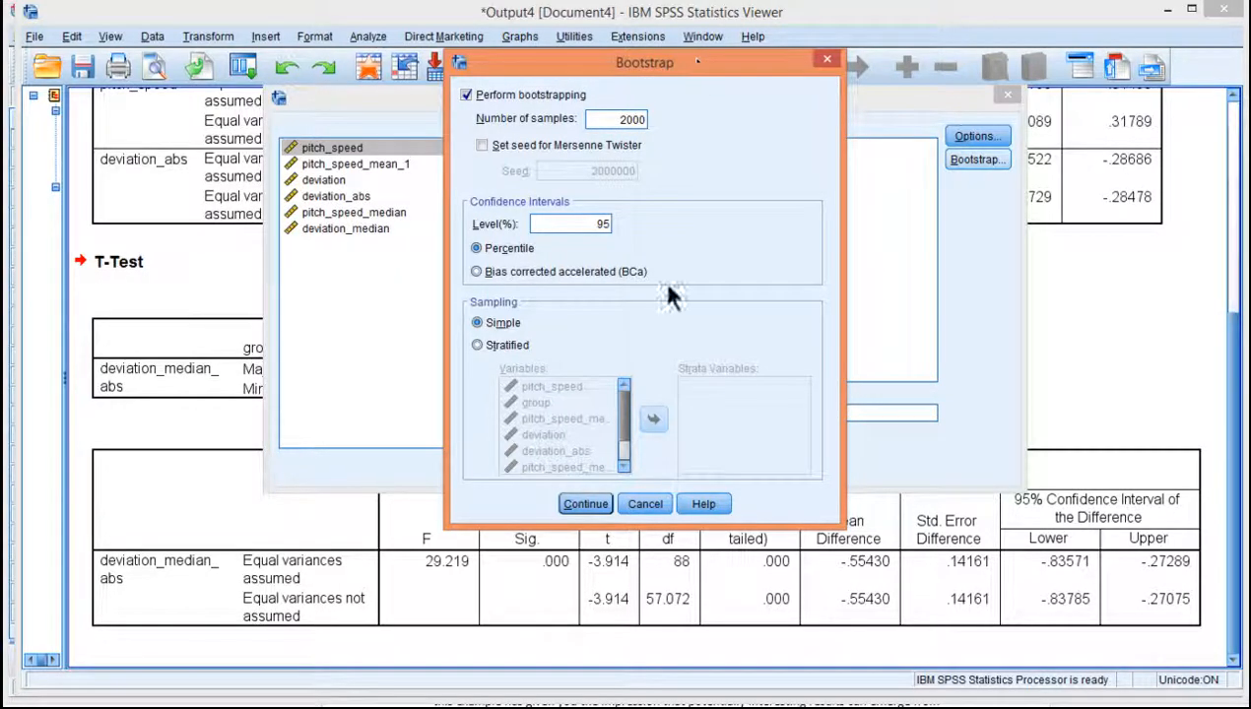
{"action": "left_click", "coordinate": [585, 504]}
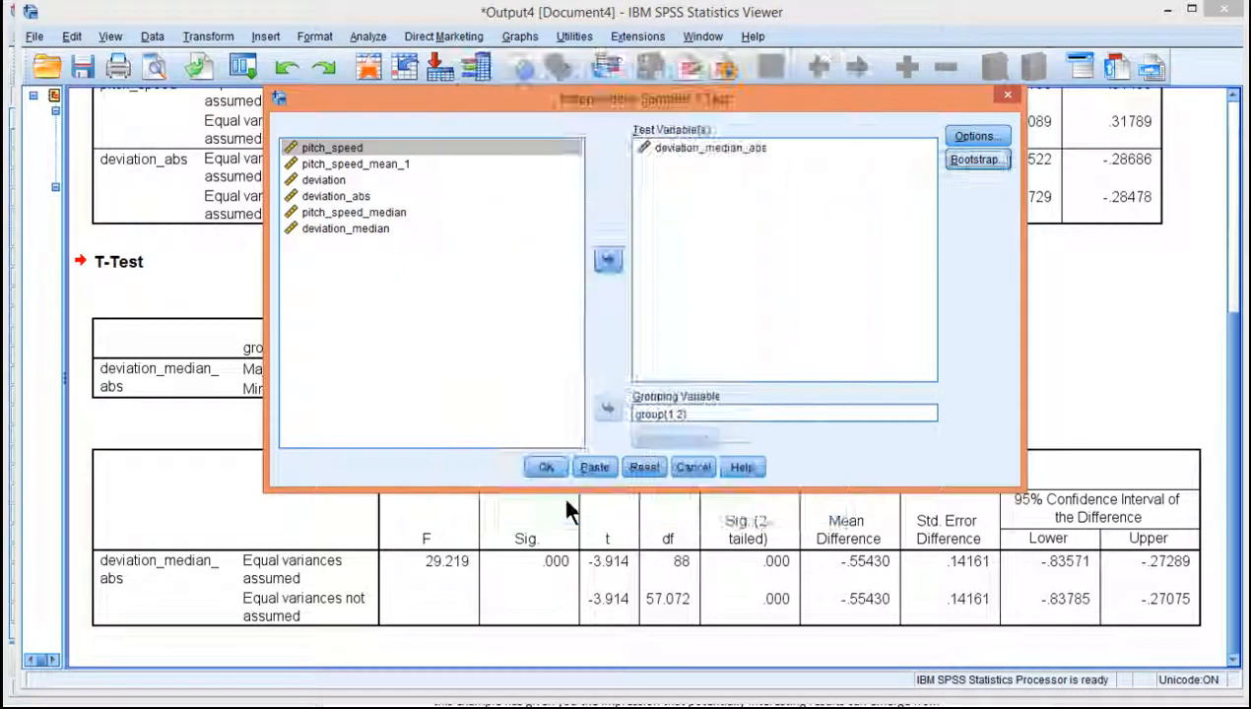
{"action": "left_click", "coordinate": [546, 467]}
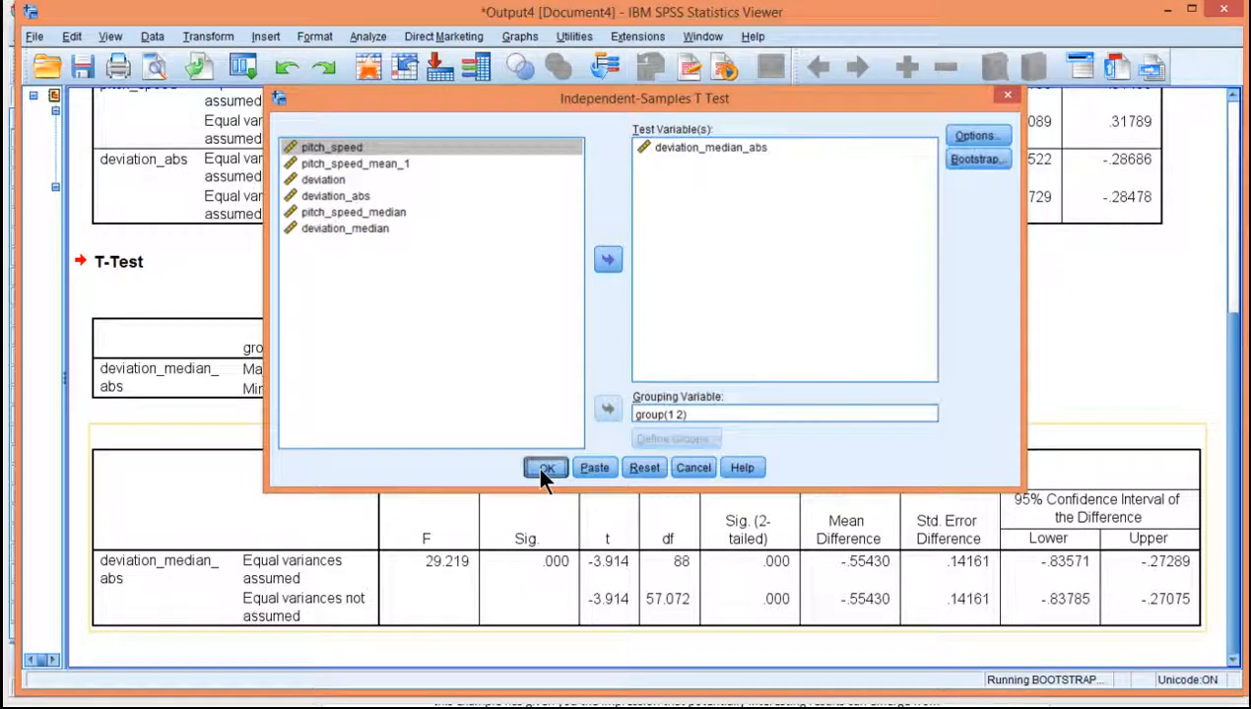
{"action": "left_click", "coordinate": [546, 466]}
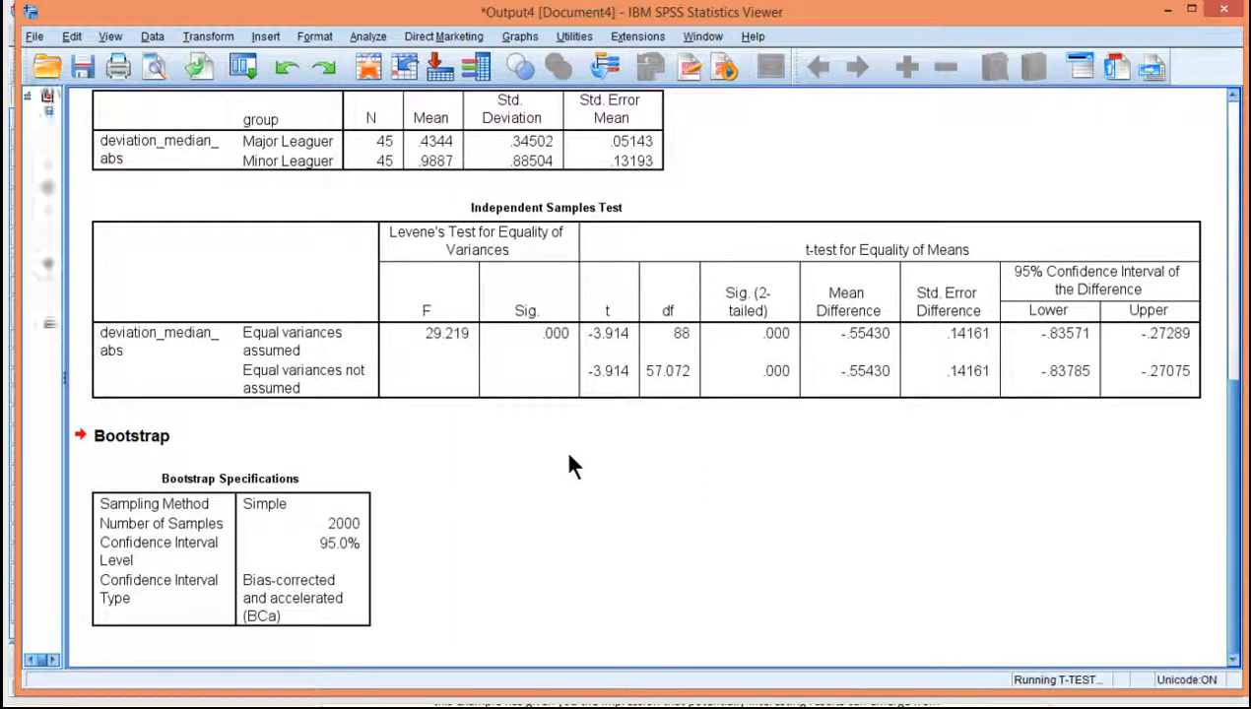
- Scroll the Viewer to the bootstrap table showing the BCa 95% CI -.80896 to -.30850
{"action": "scroll", "scroll_direction": "down", "scroll_amount": 3}
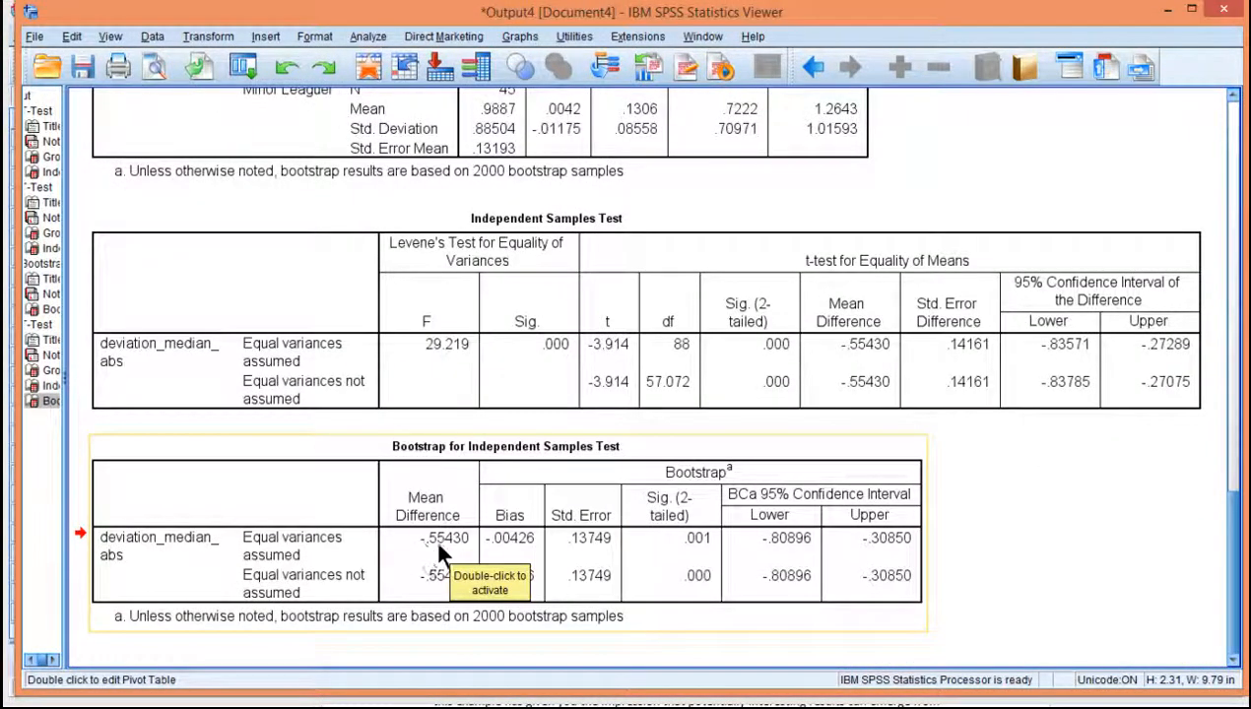
{"action": "scroll", "scroll_direction": "up", "scroll_amount": 3}
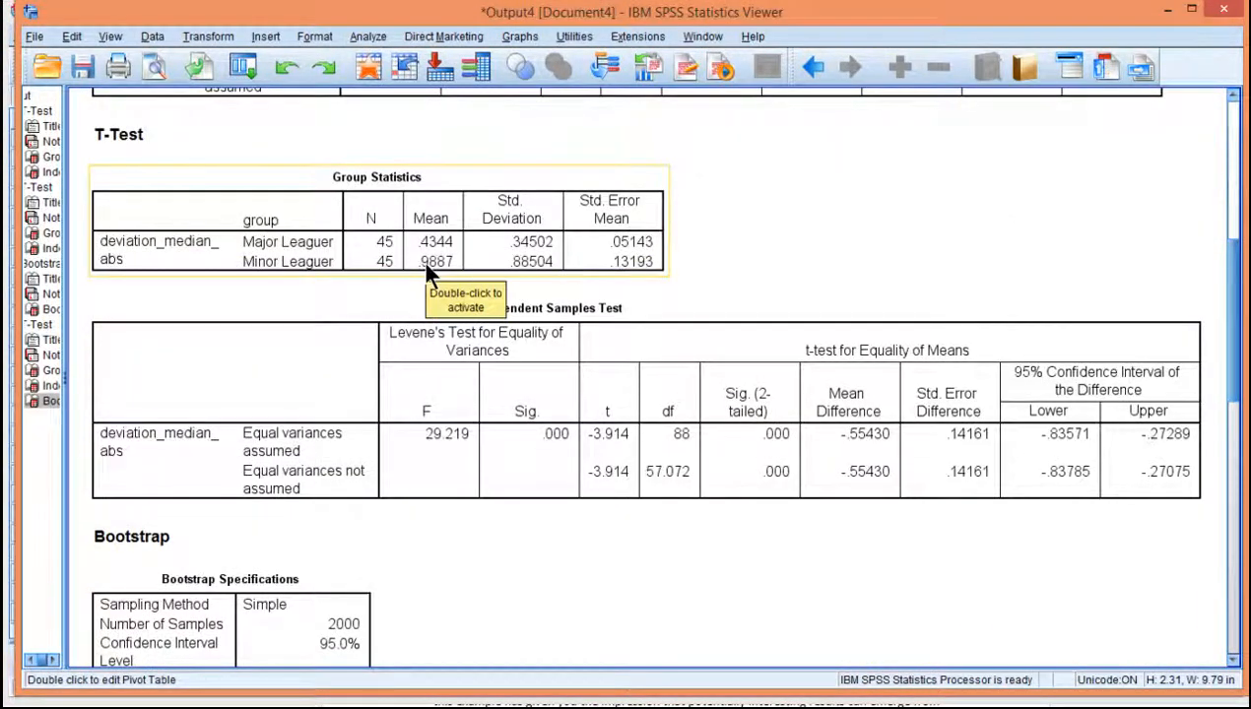
{"action": "mouse_move", "coordinate": [426, 258]}
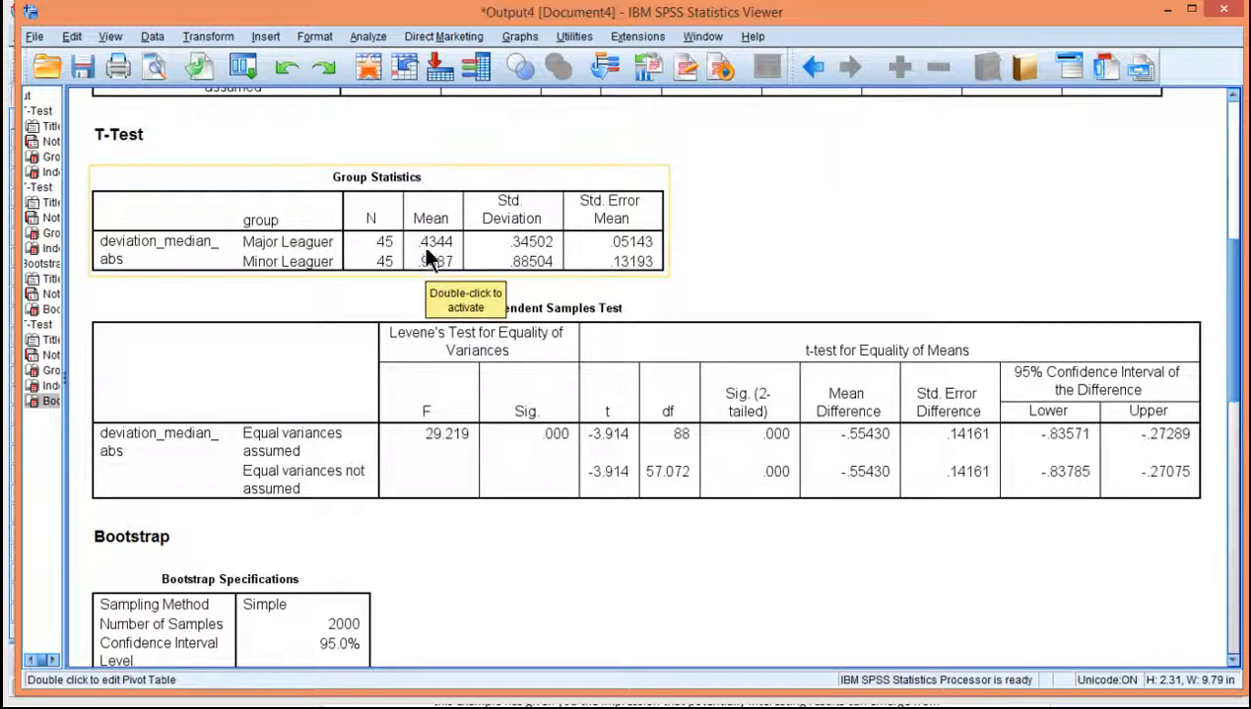
{"action": "scroll", "scroll_direction": "down", "scroll_amount": 3}
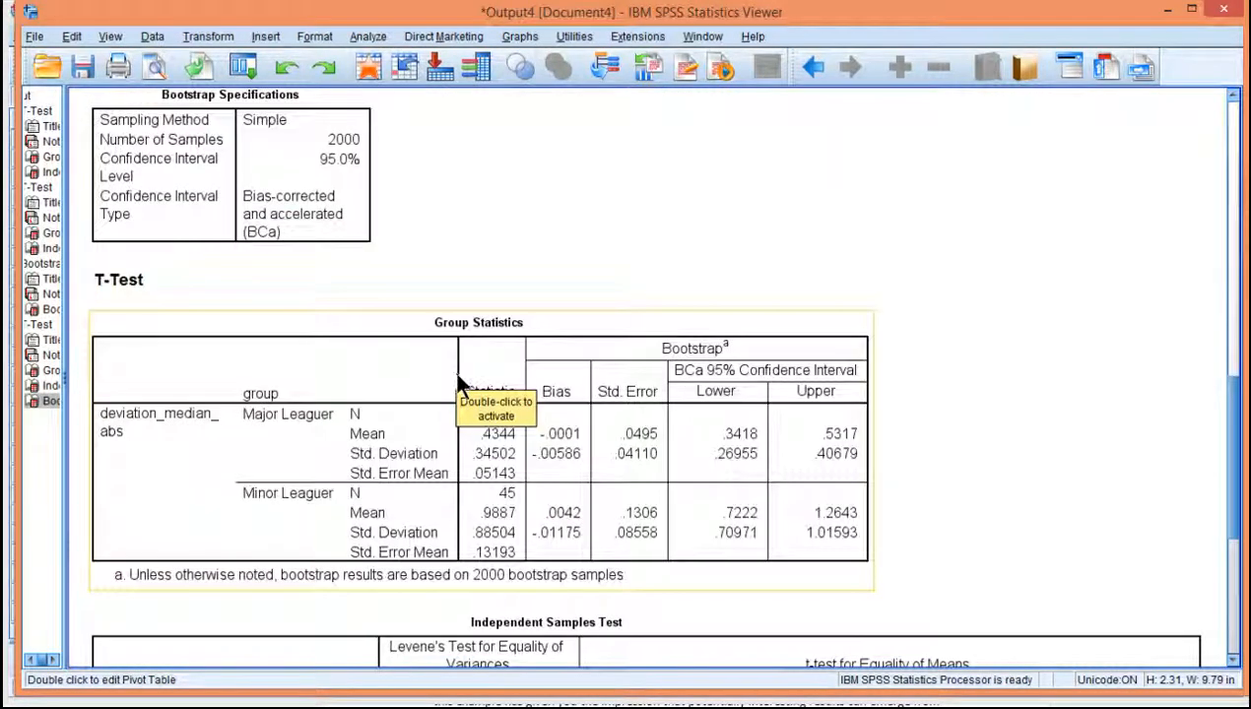
{"action": "scroll", "scroll_direction": "down", "scroll_amount": 3}
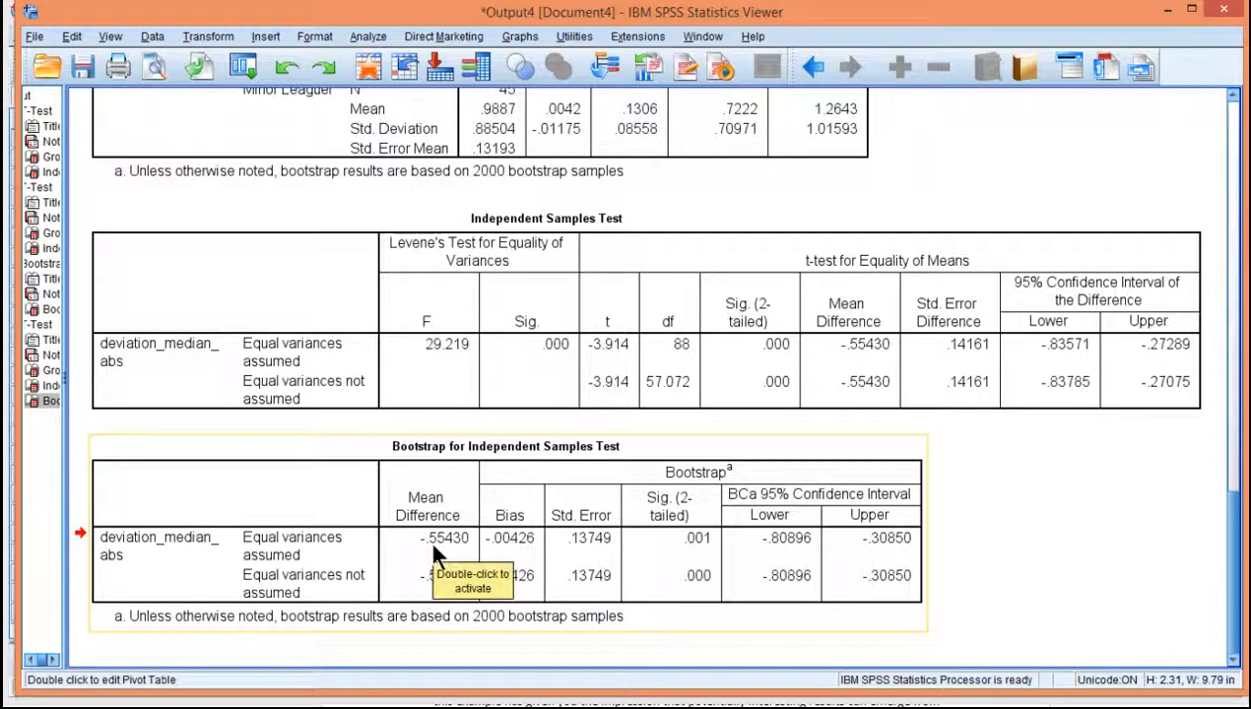
{"action": "mouse_move", "coordinate": [793, 561]}
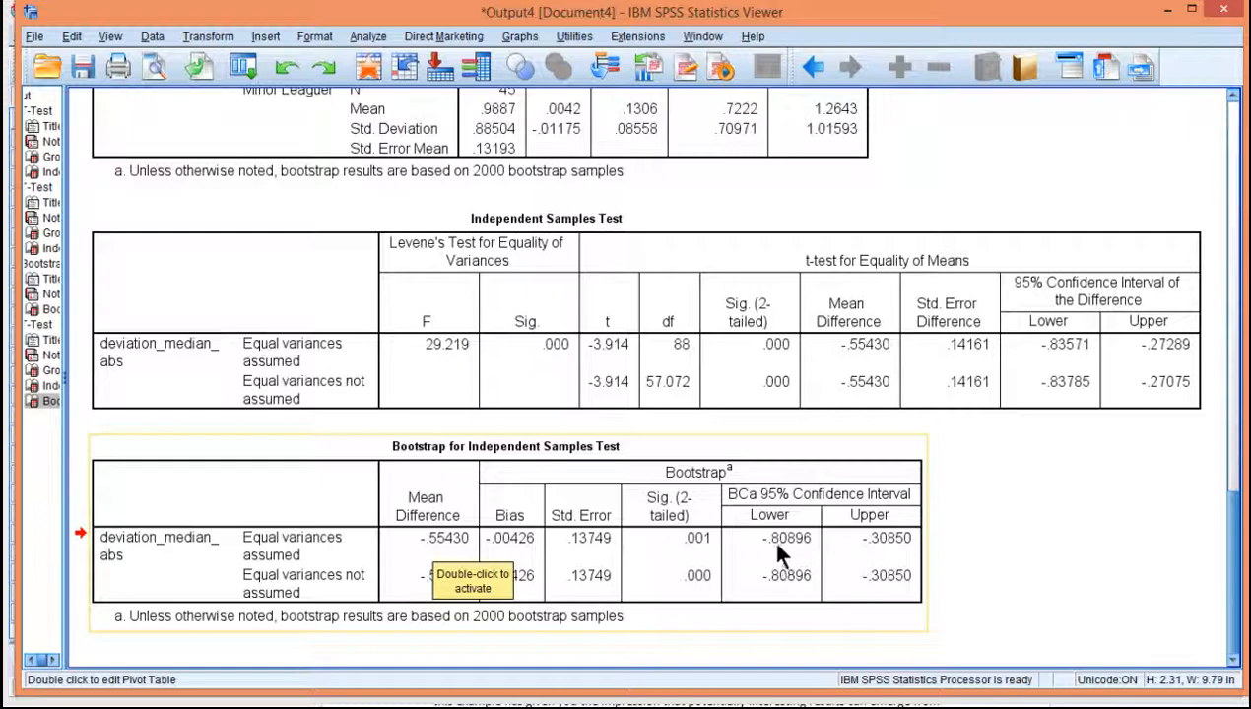
{"action": "mouse_move", "coordinate": [886, 556]}
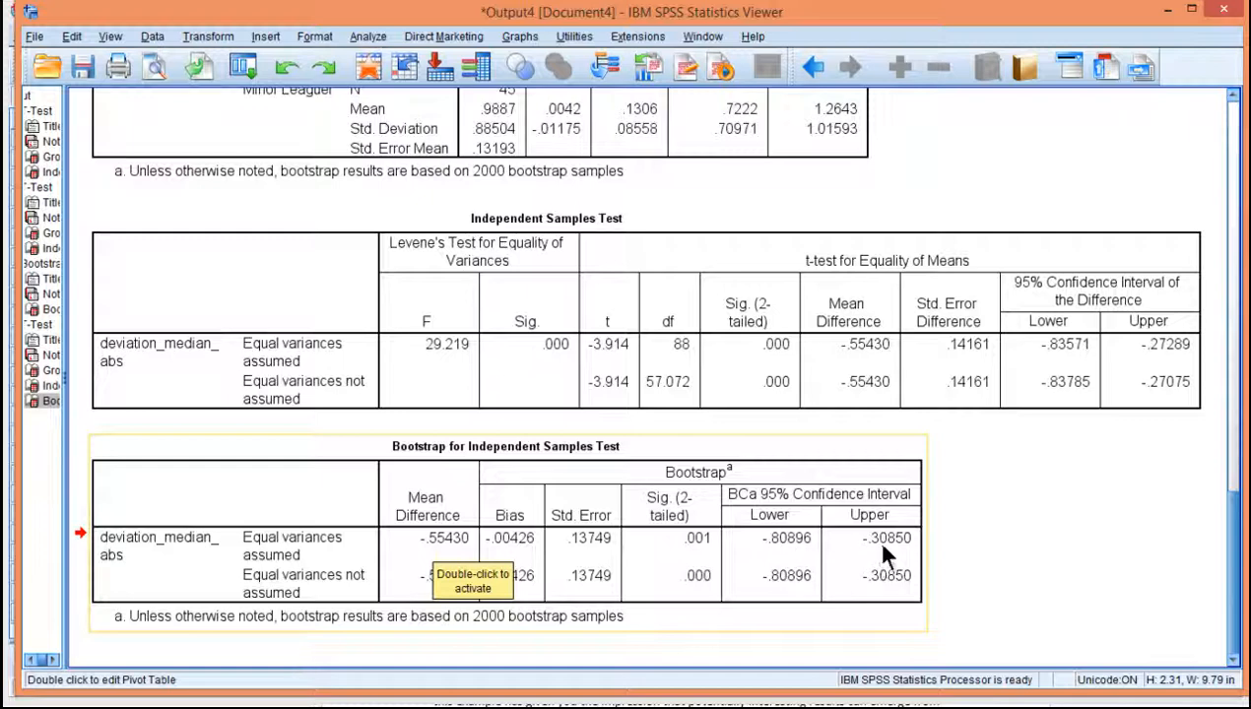
{"action": "mouse_move", "coordinate": [786, 557]}
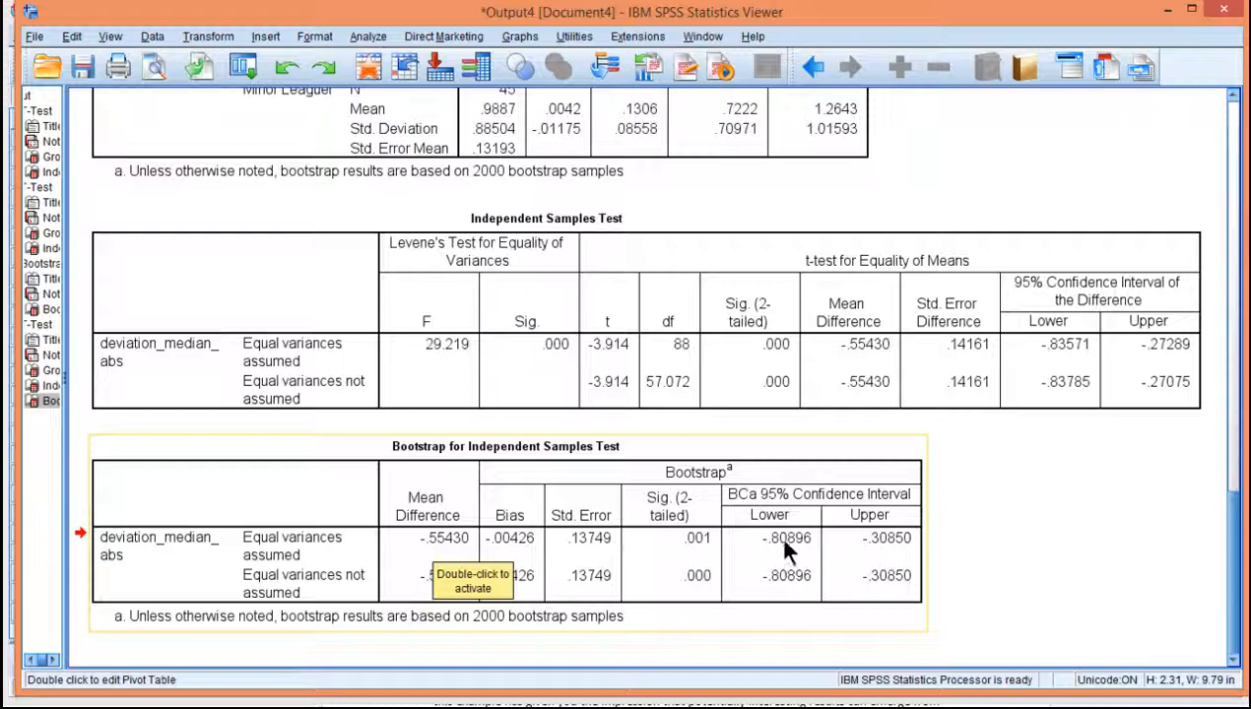
{"action": "mouse_move", "coordinate": [1091, 538]}
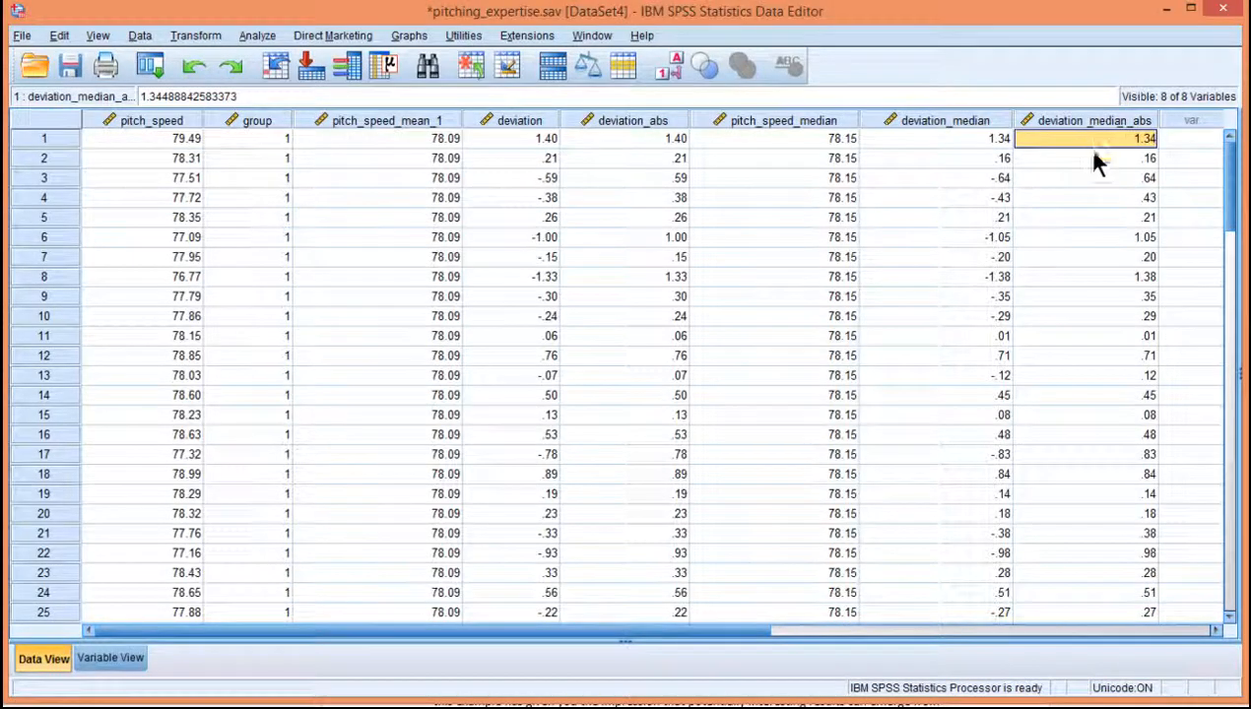
{"action": "mouse_move", "coordinate": [1084, 340]}
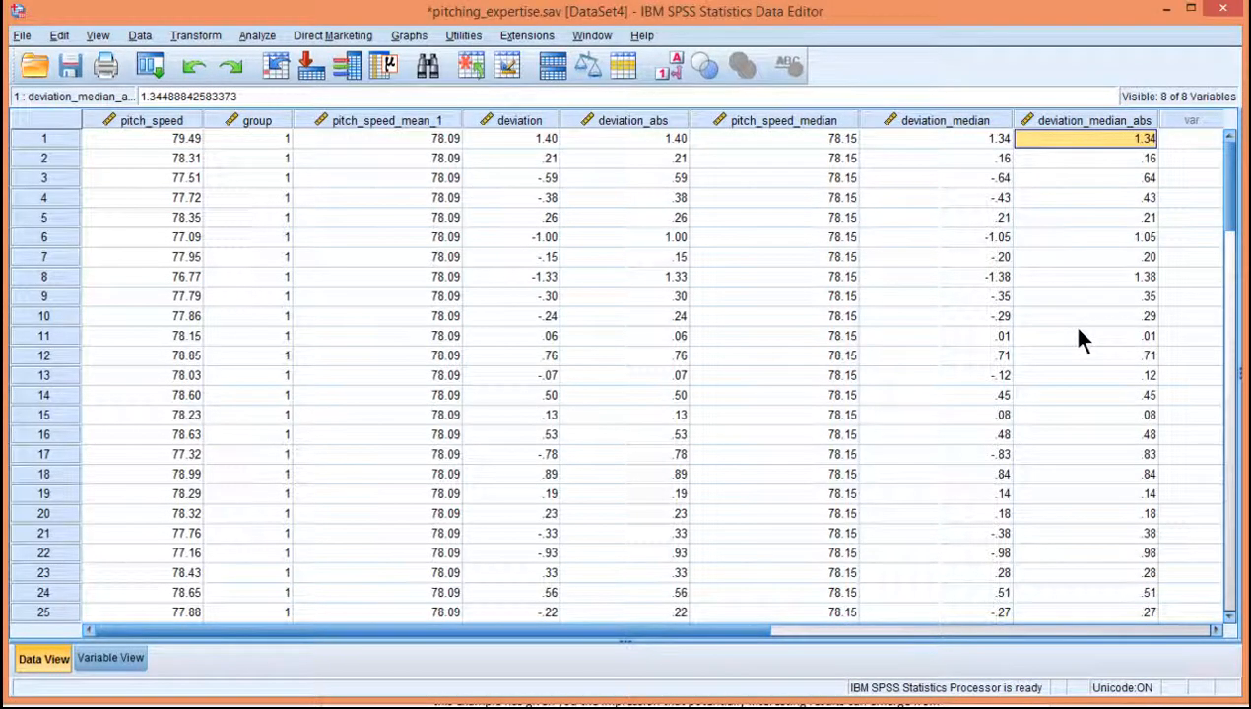